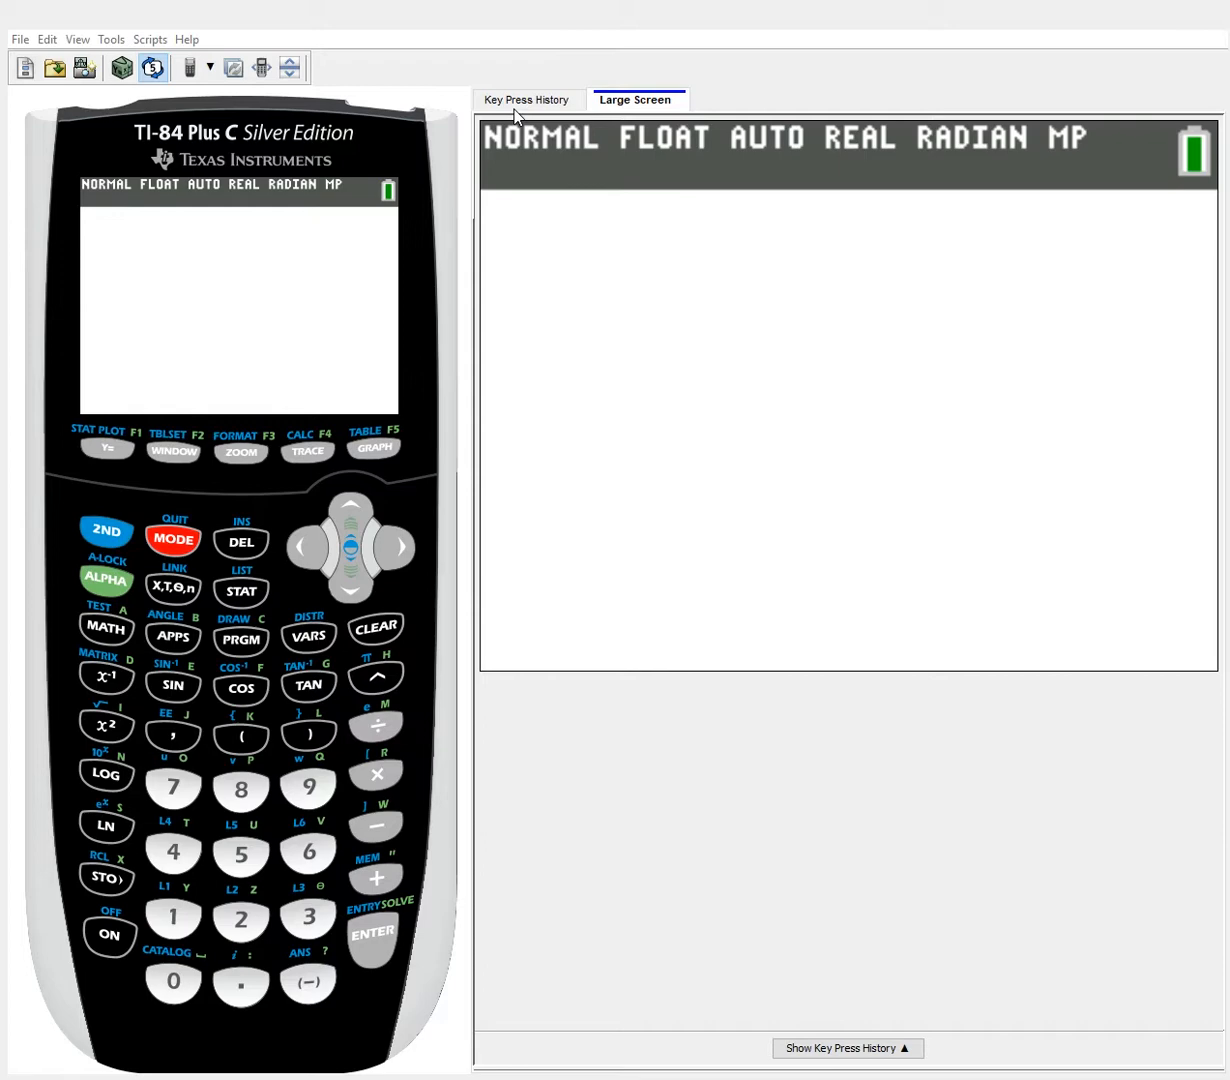
# Bring up the STAT TESTS list and move down toward the interval options
pyautogui.click(108, 936)
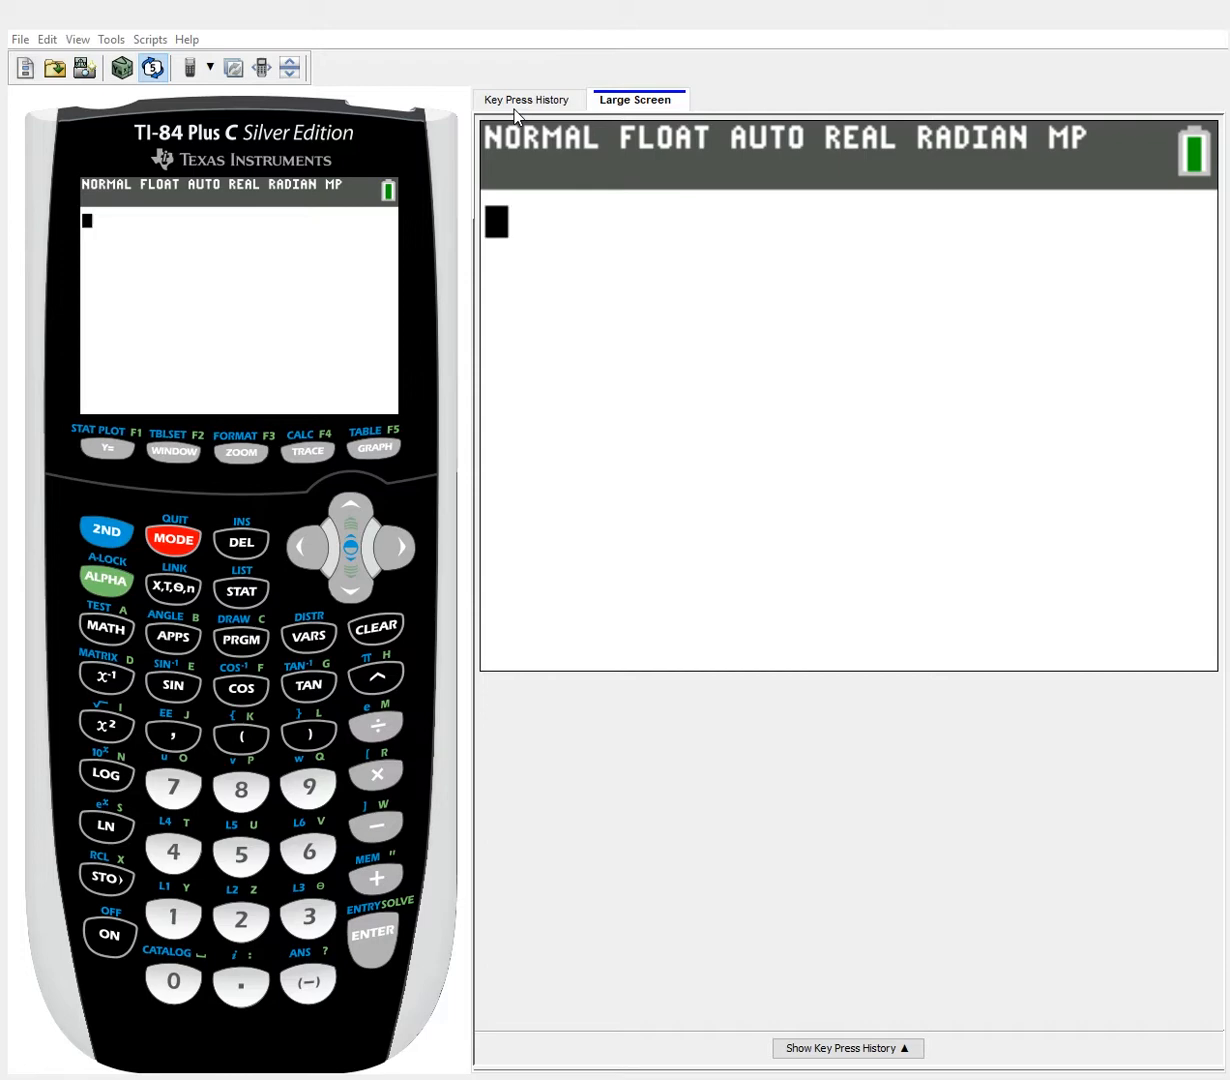
pyautogui.moveTo(548, 98)
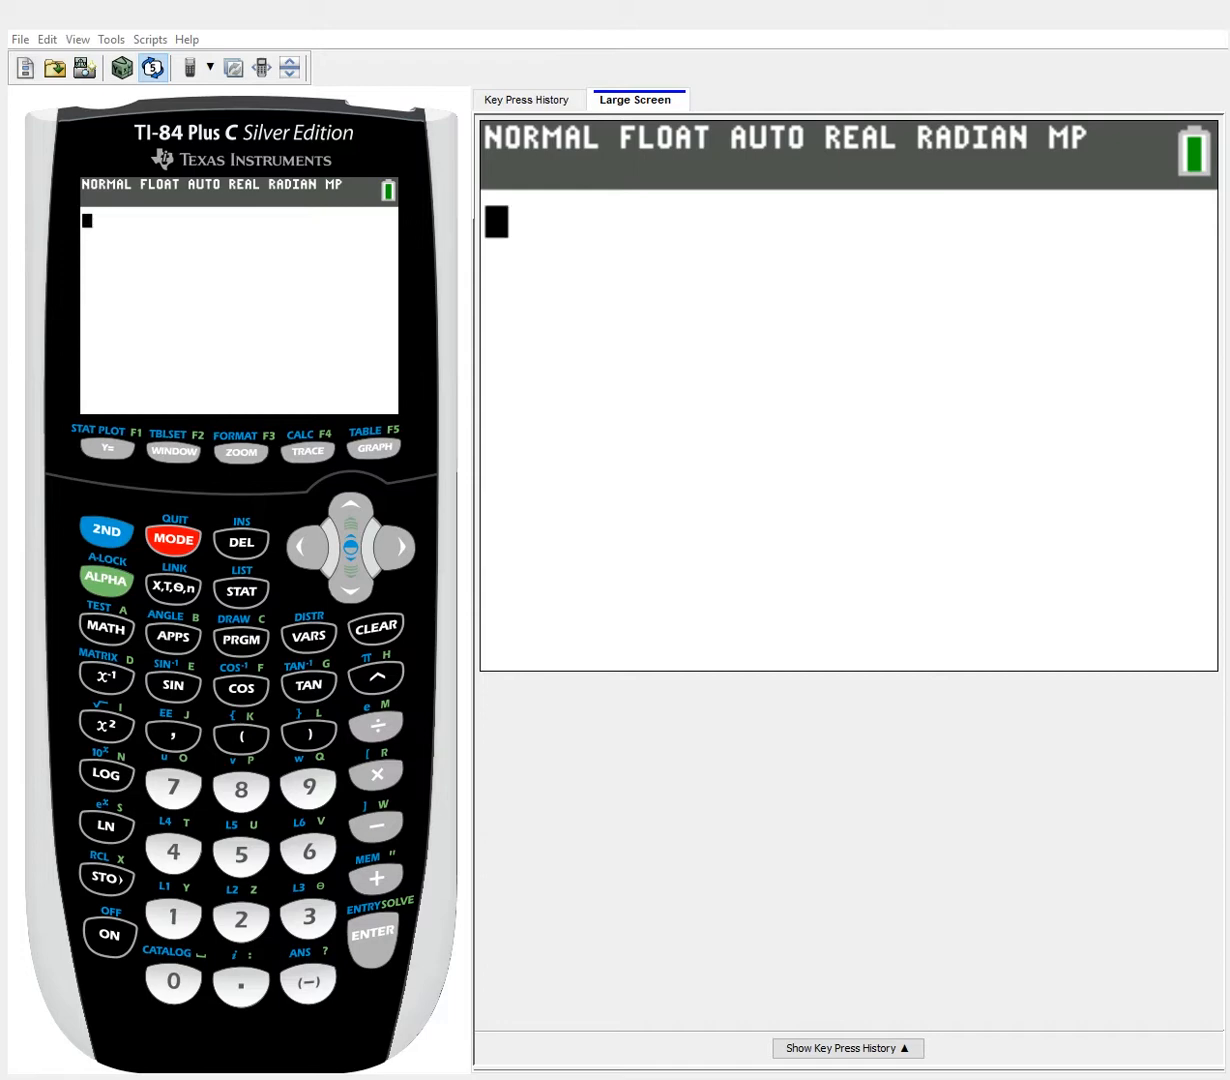
pyautogui.click(240, 592)
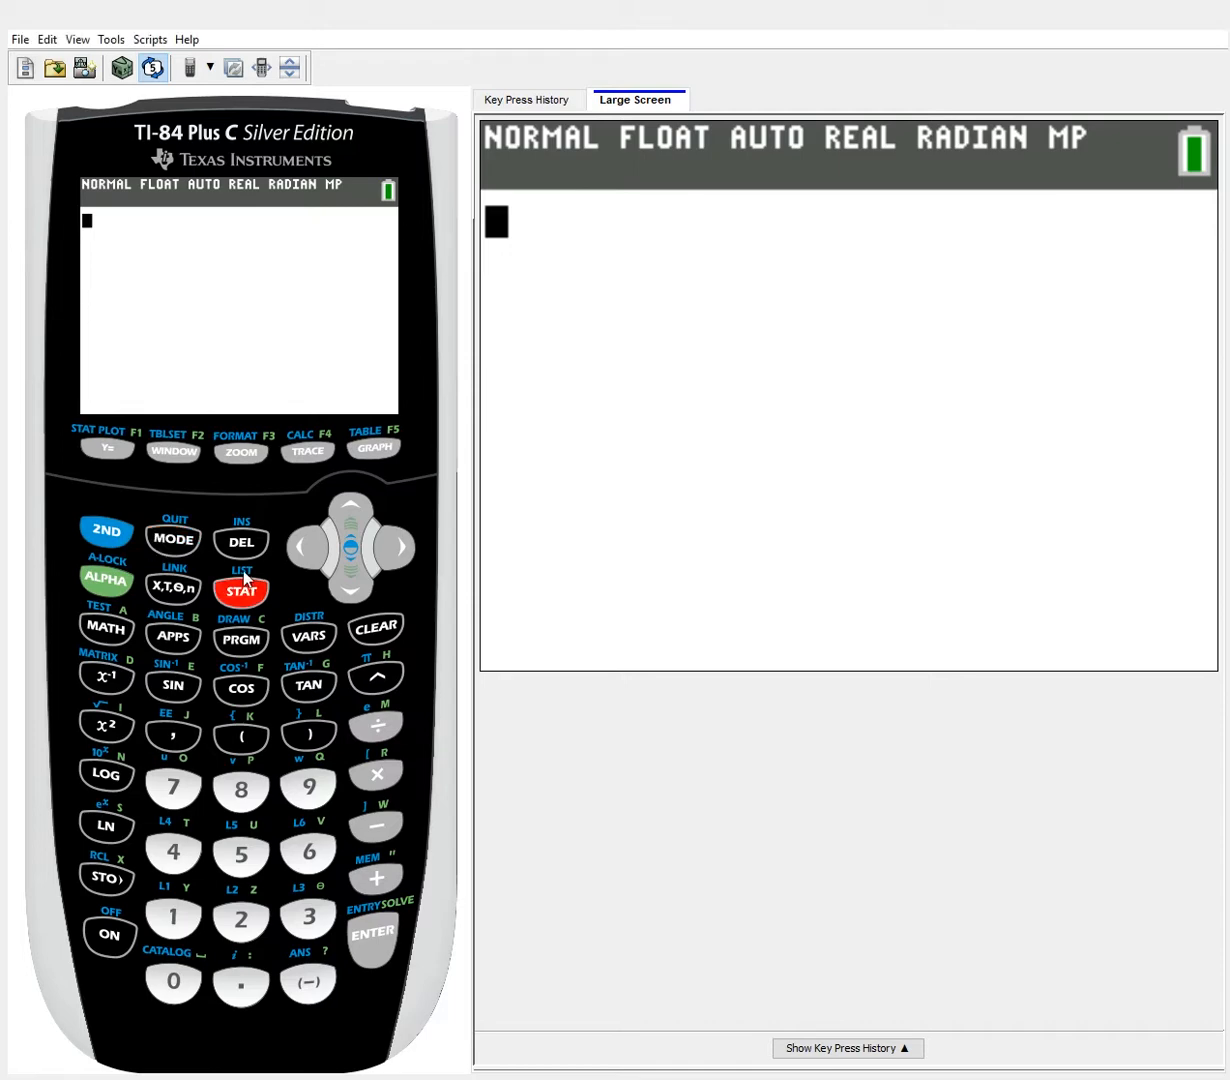
pyautogui.click(240, 590)
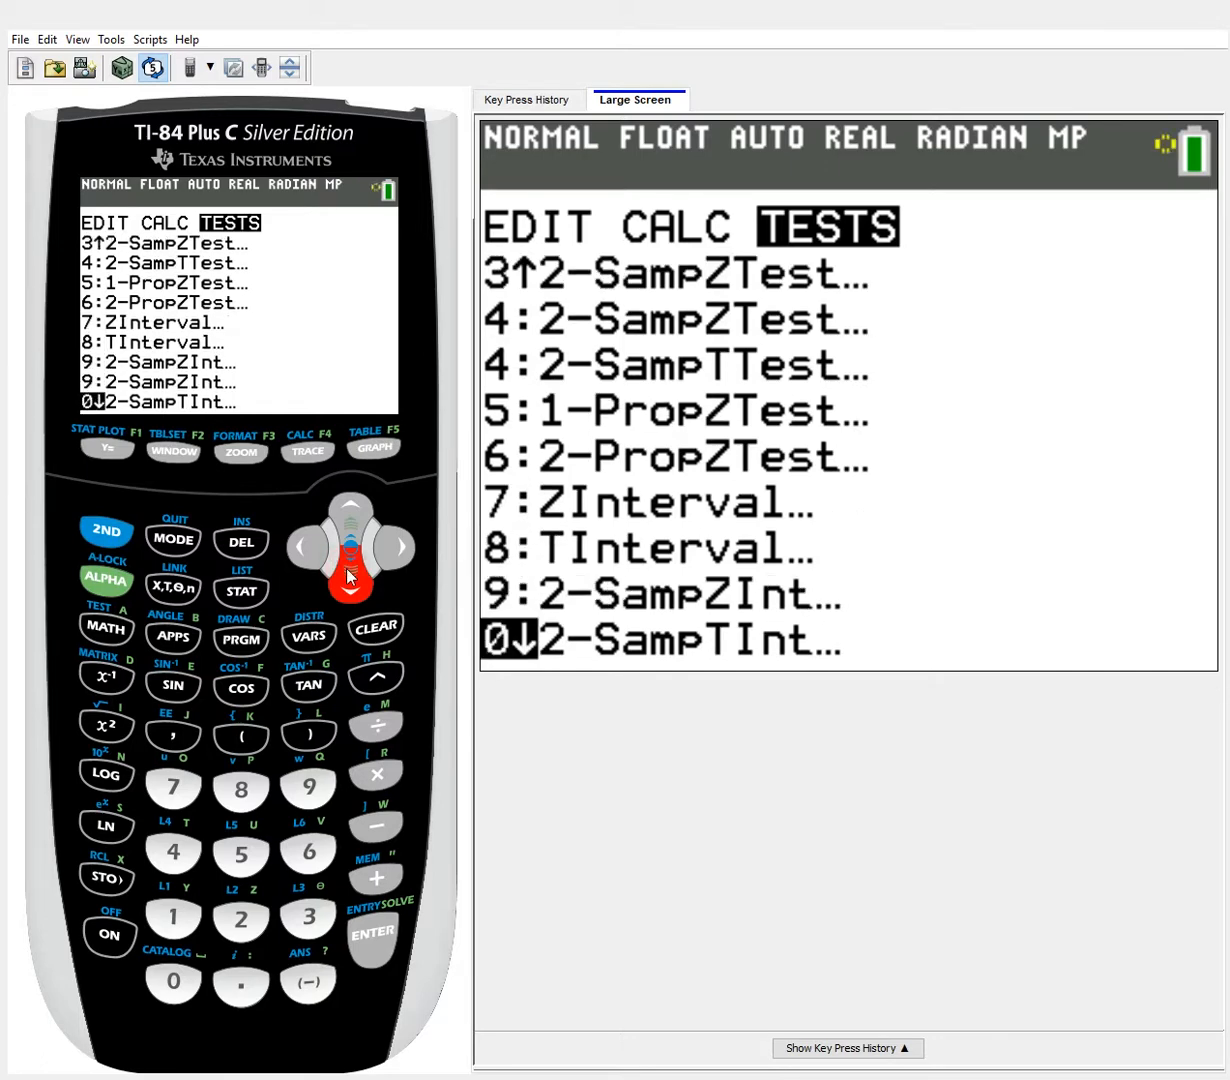
pyautogui.click(348, 592)
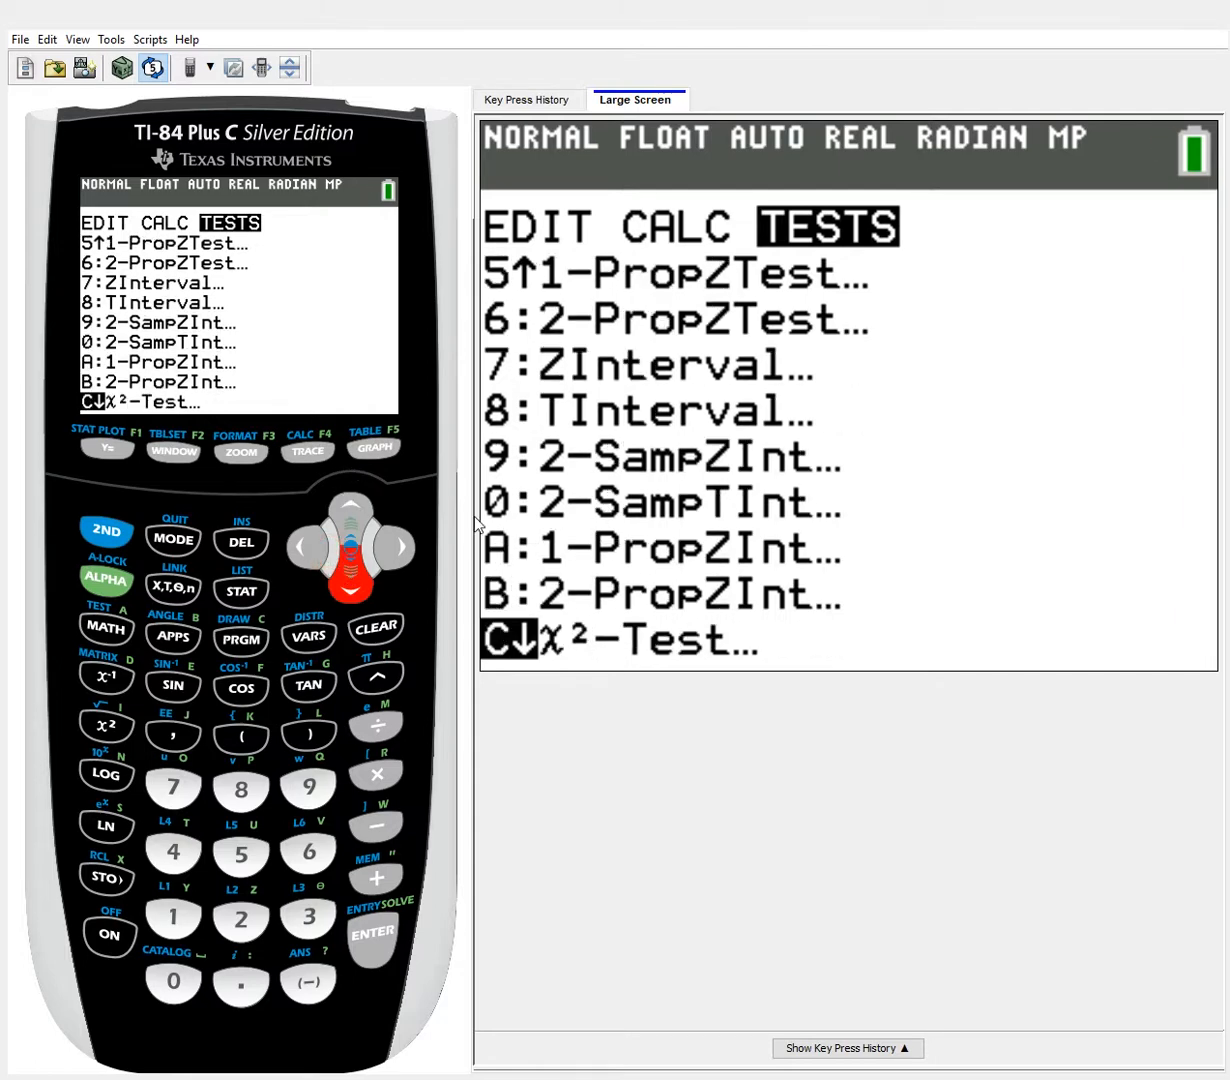
pyautogui.moveTo(784, 528)
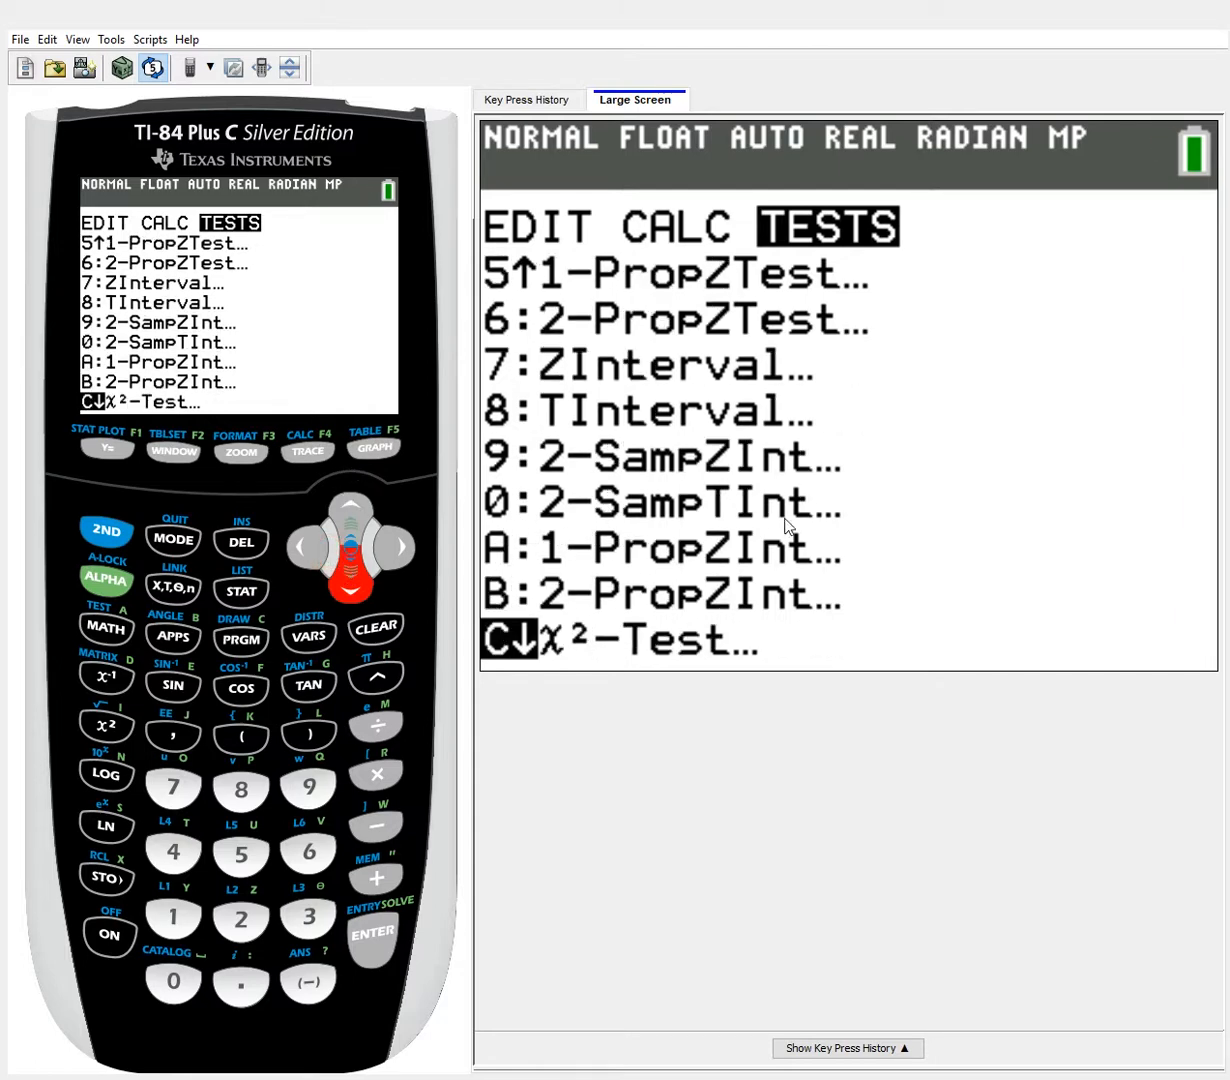
pyautogui.moveTo(792, 508)
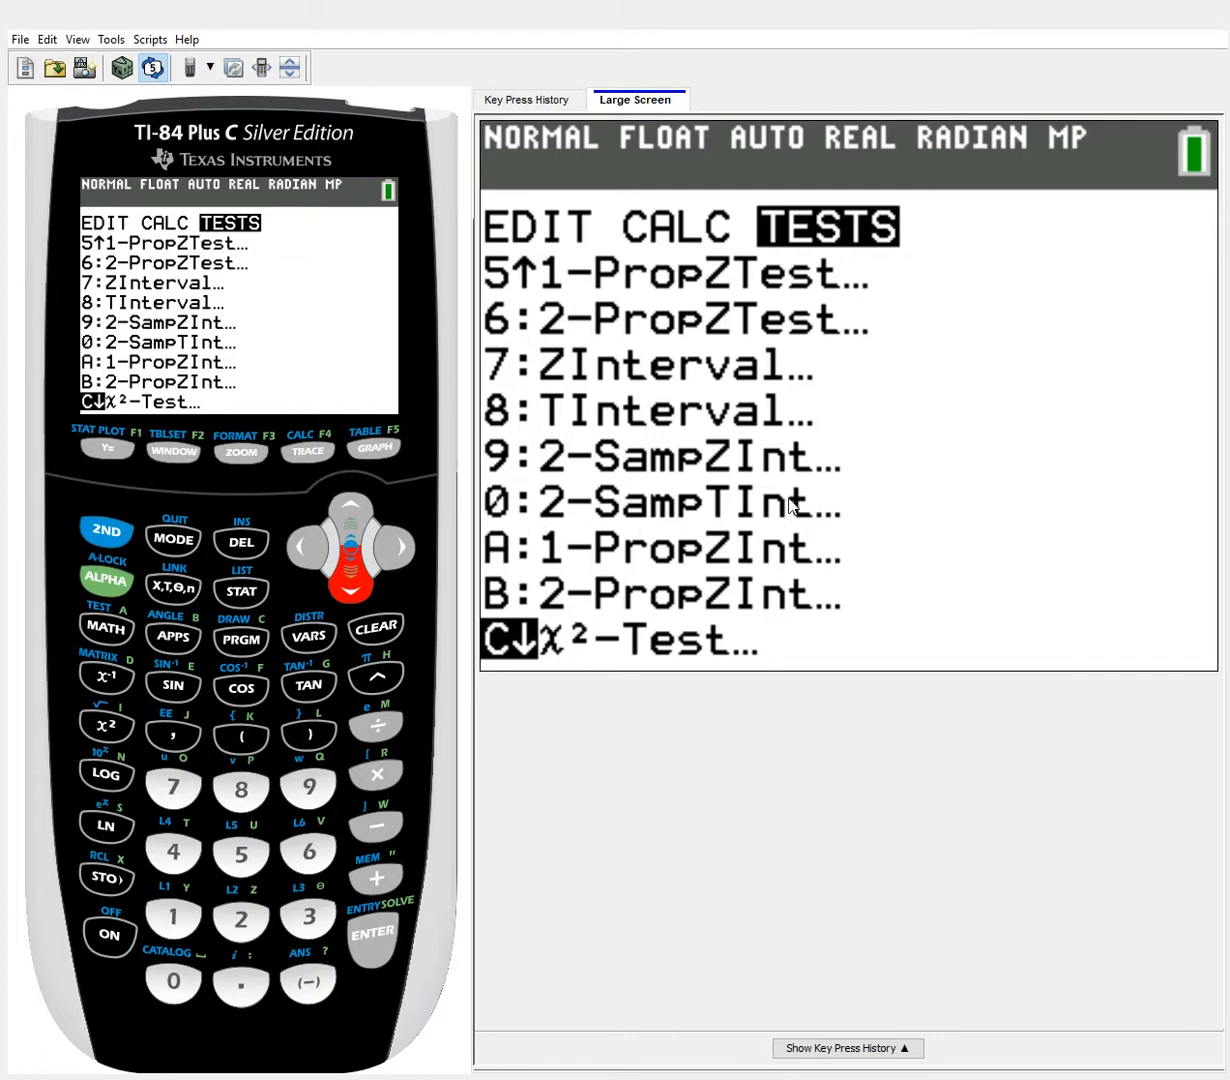
pyautogui.moveTo(754, 524)
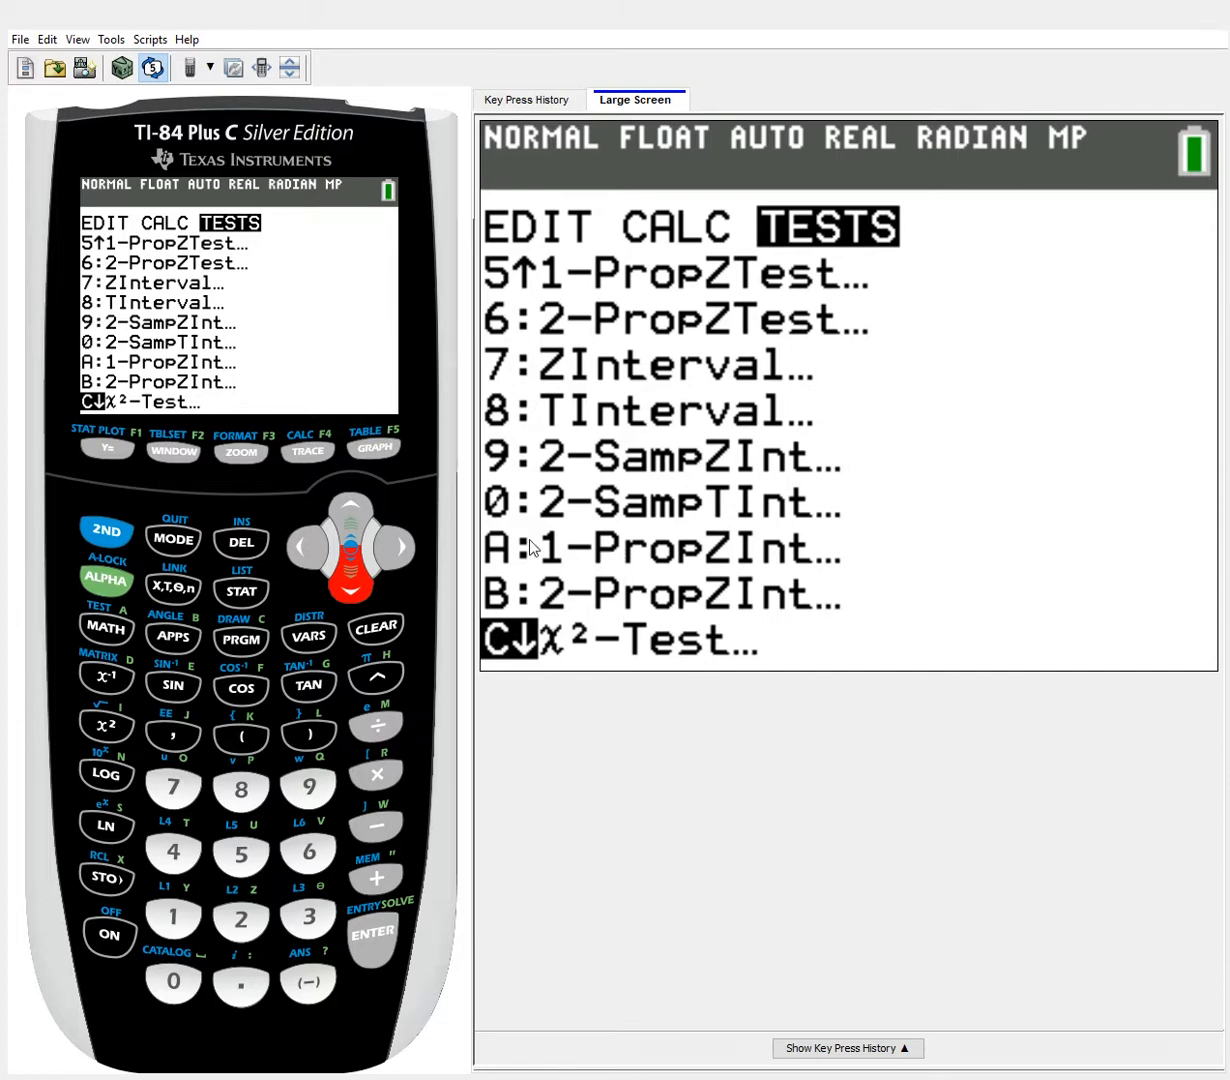
pyautogui.moveTo(826, 540)
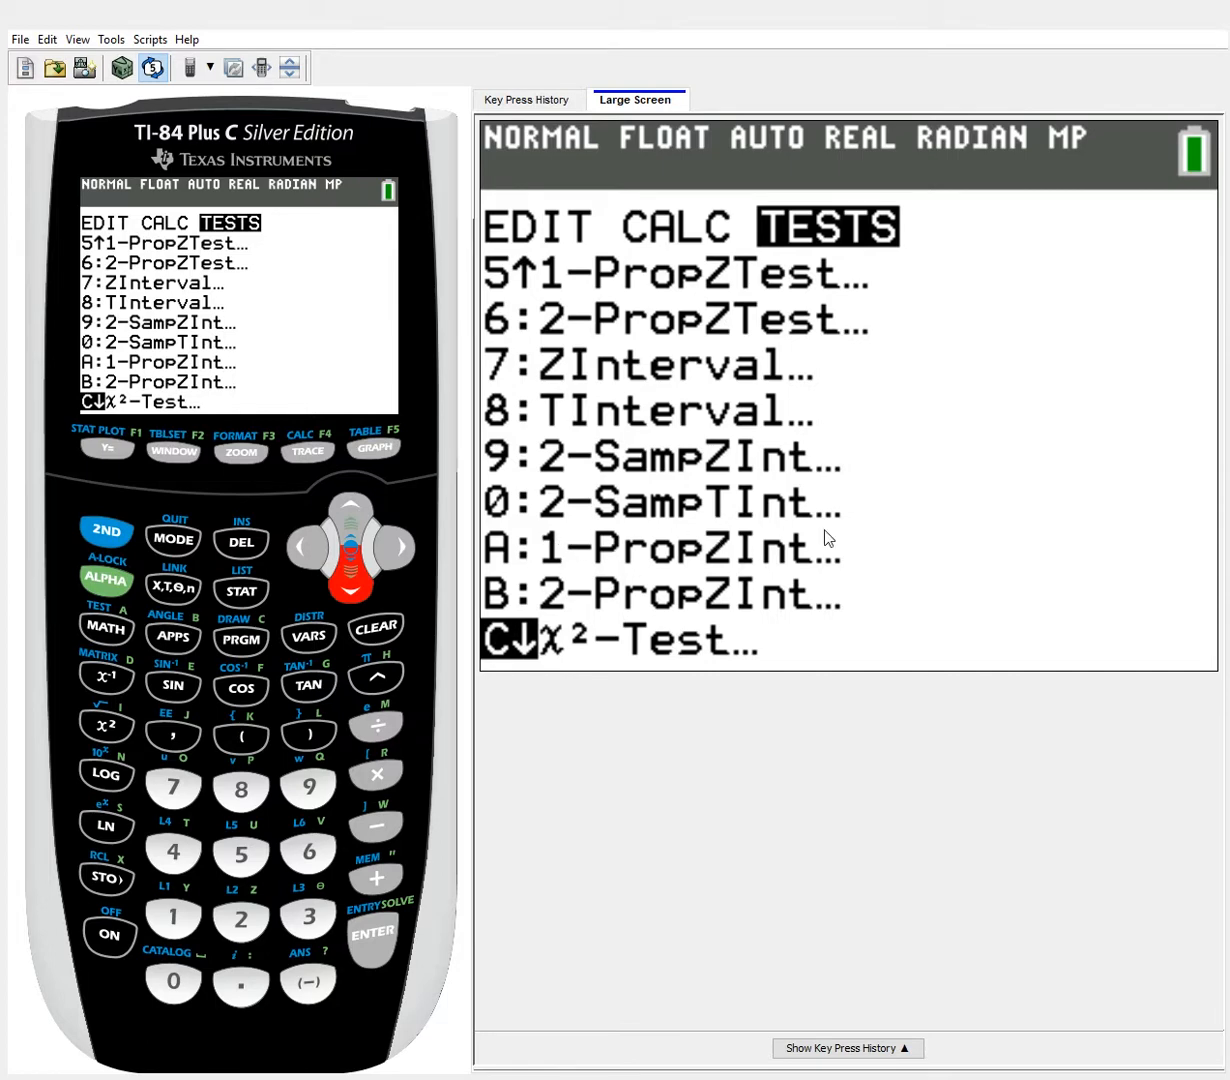
pyautogui.moveTo(724, 520)
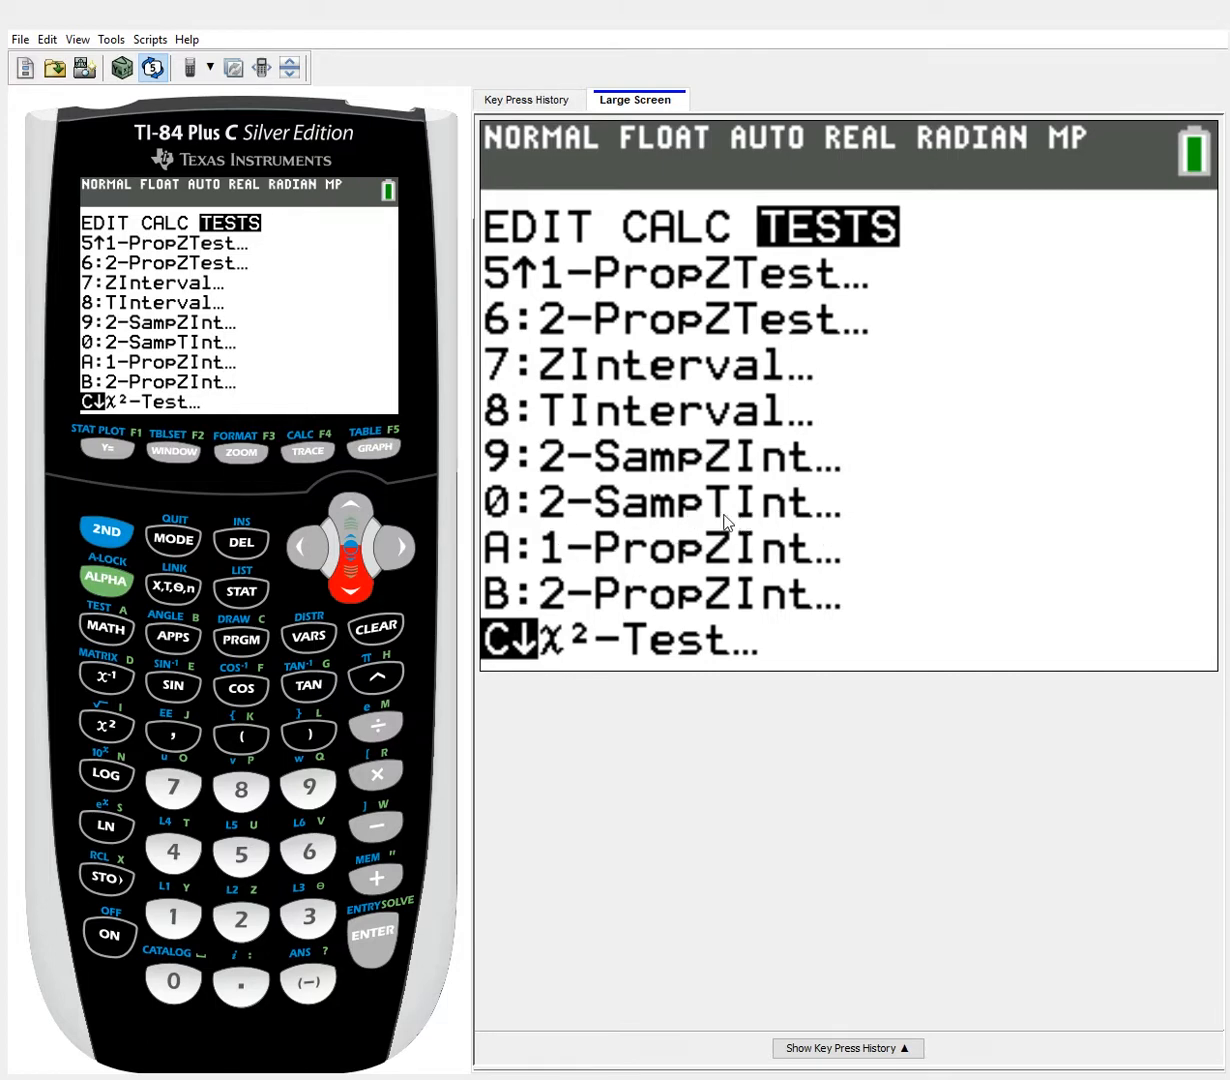
pyautogui.moveTo(794, 534)
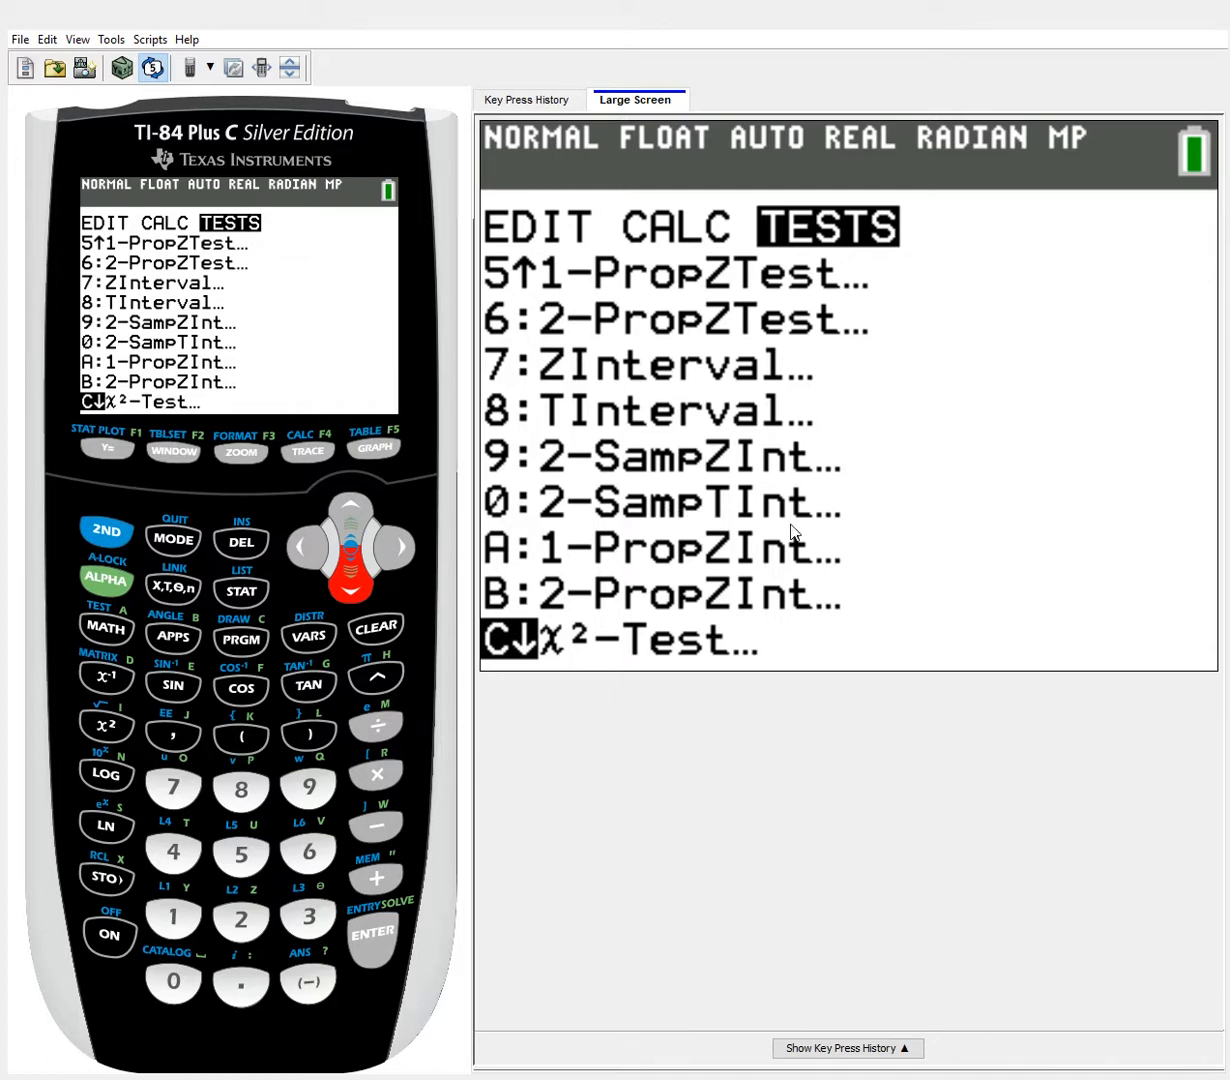
pyautogui.moveTo(764, 348)
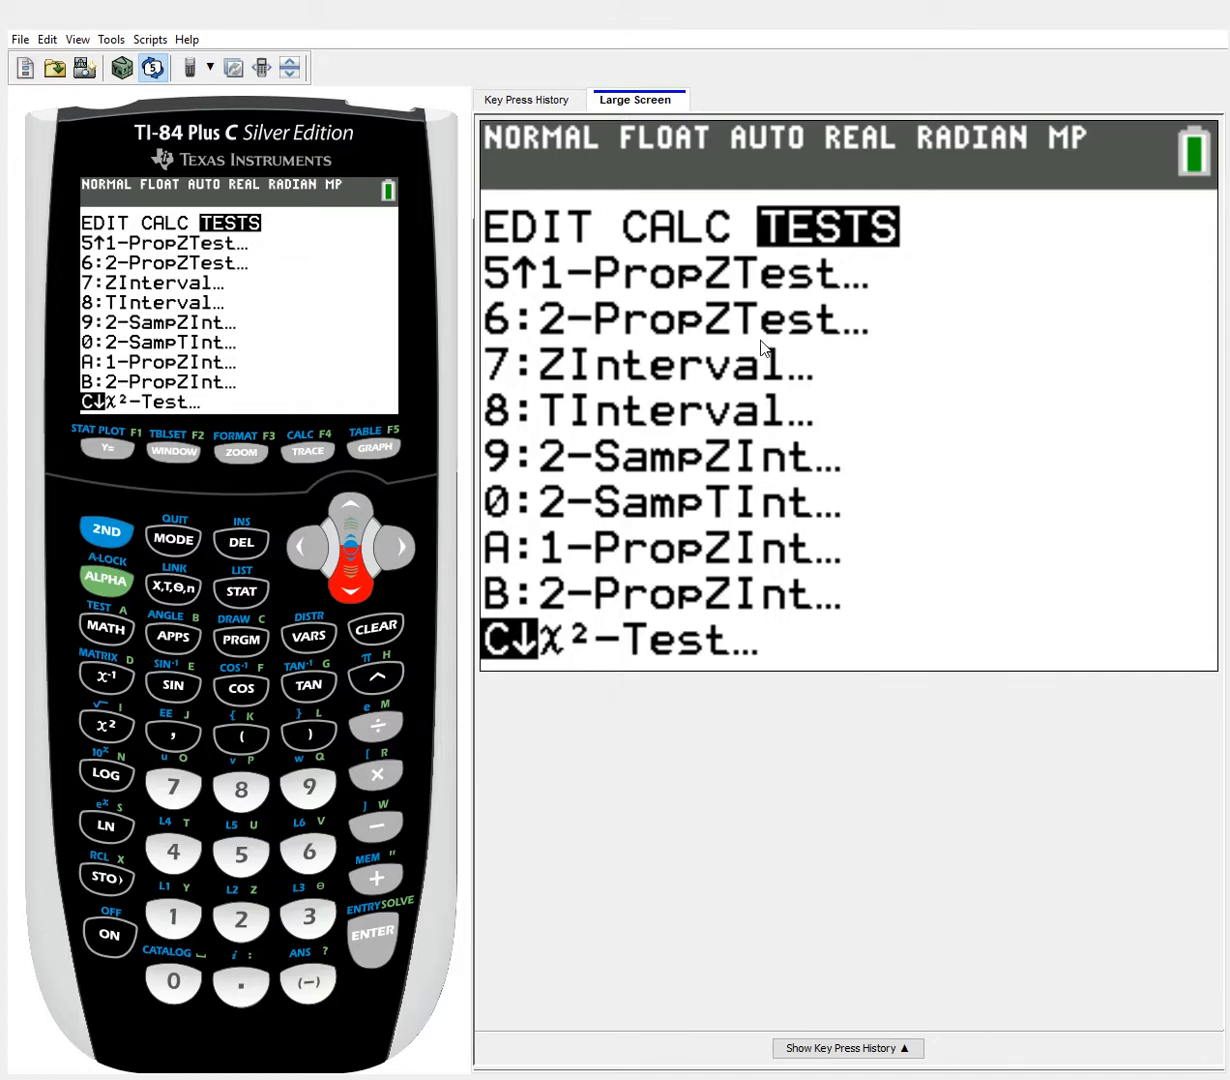
pyautogui.moveTo(750, 356)
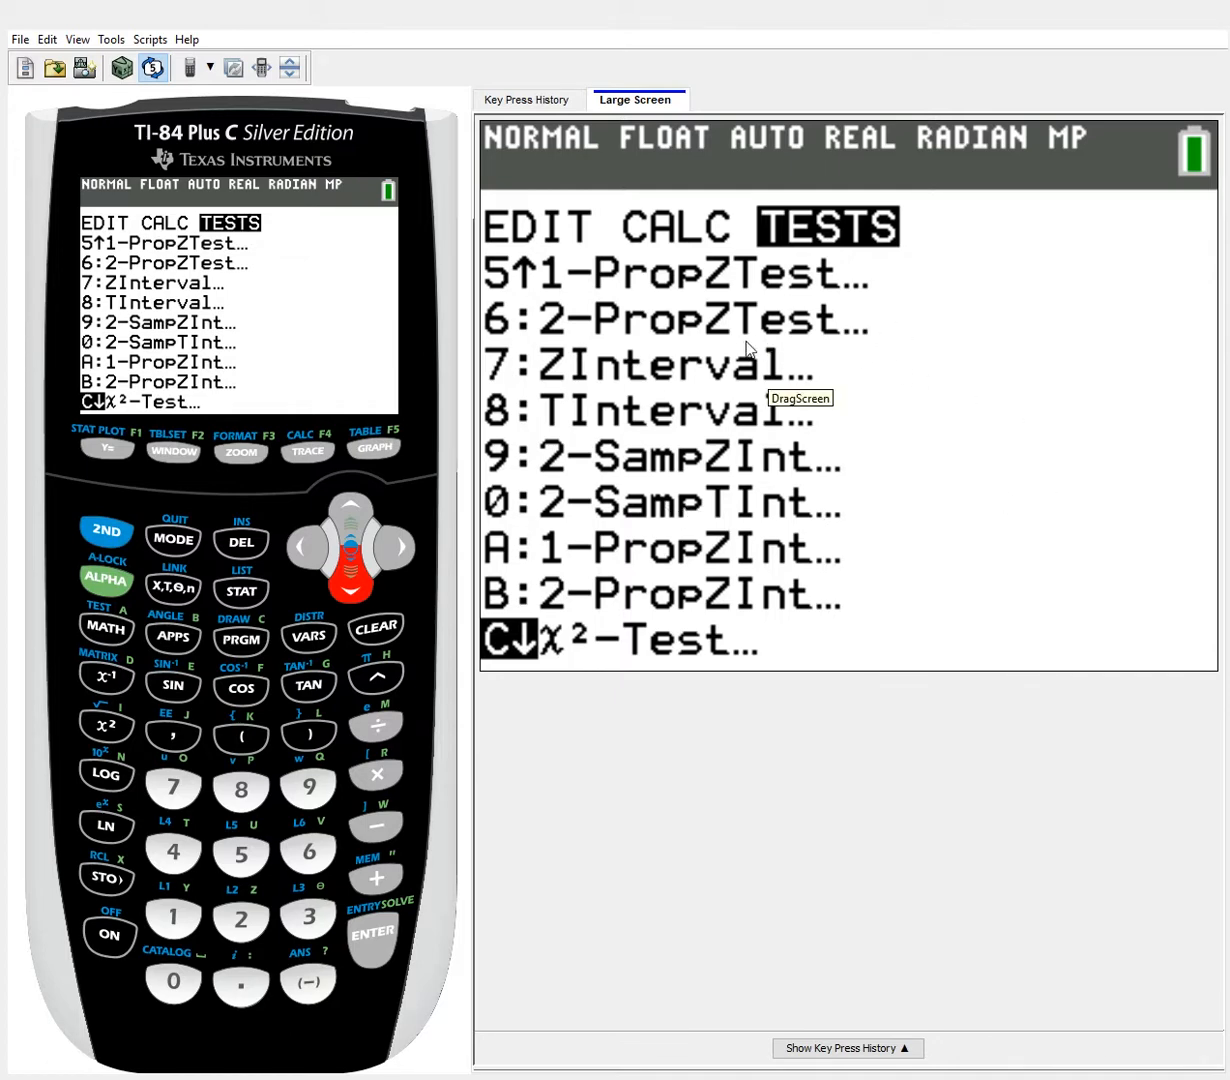
pyautogui.moveTo(396, 492)
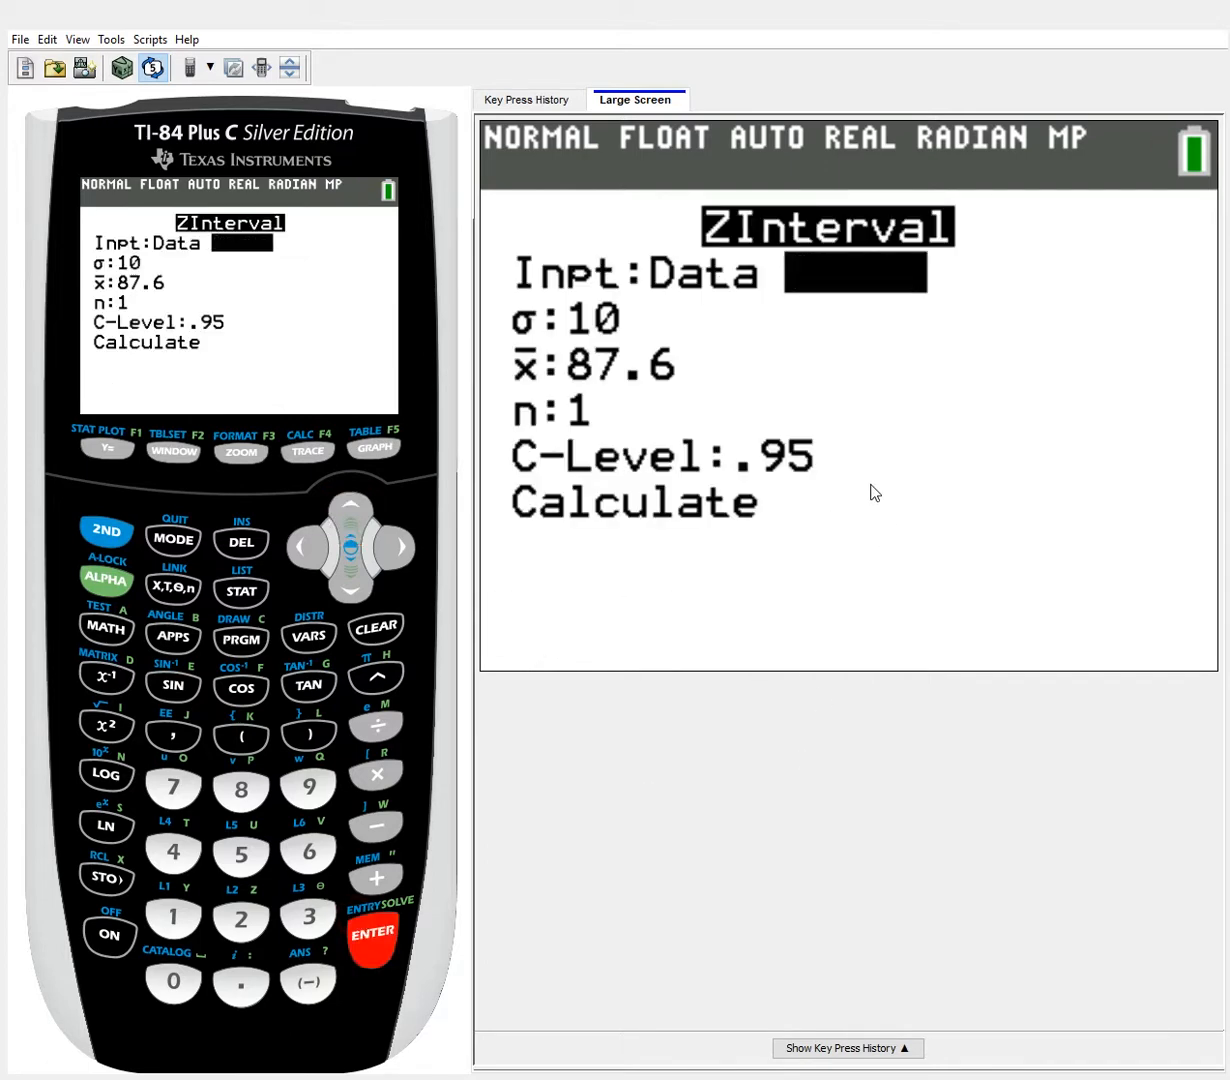
pyautogui.moveTo(664, 312)
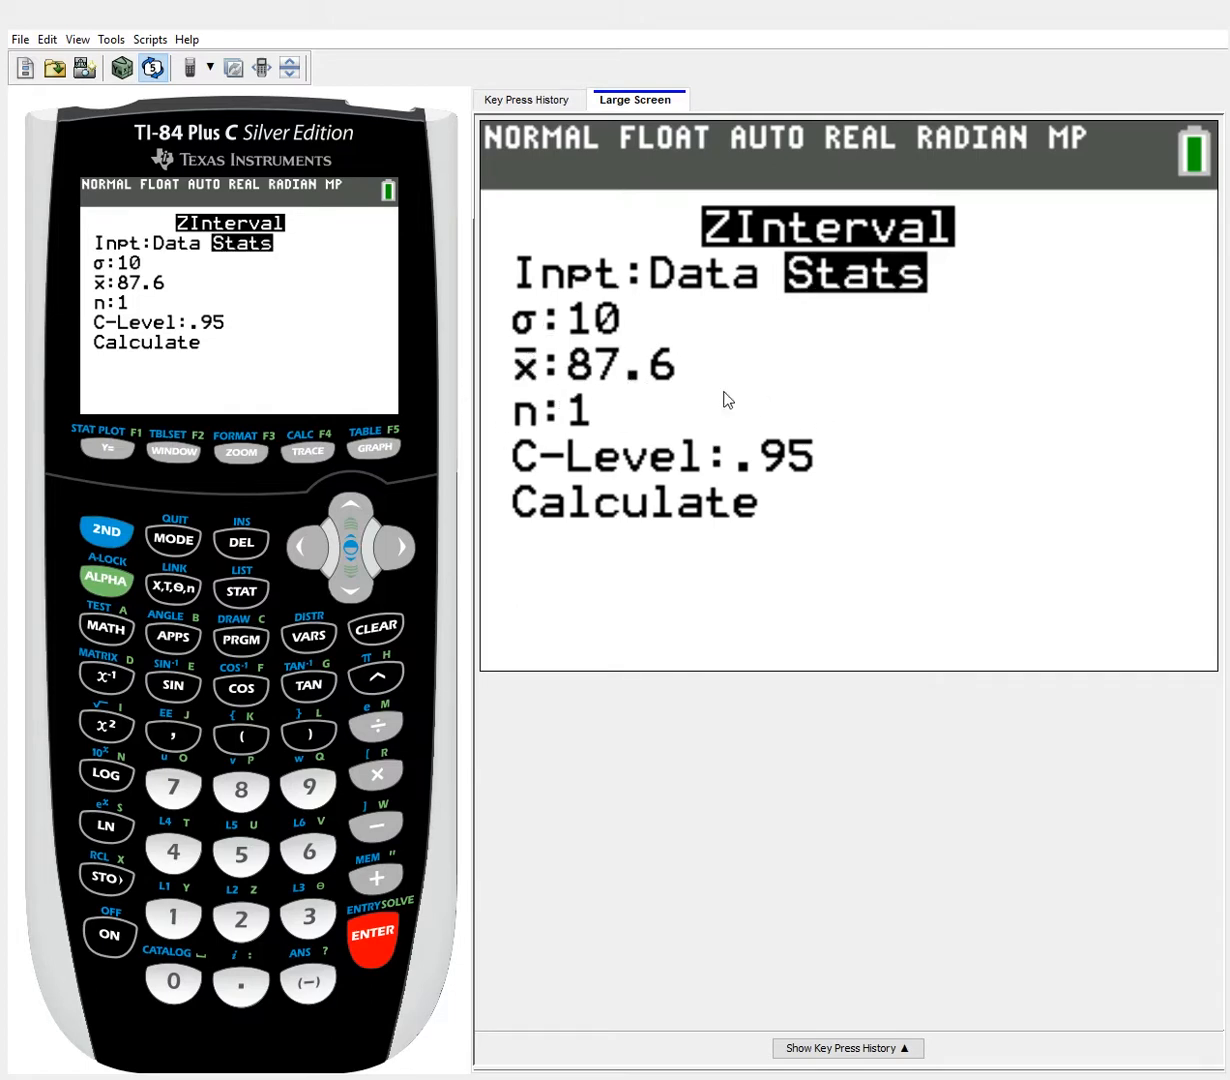
pyautogui.moveTo(634, 410)
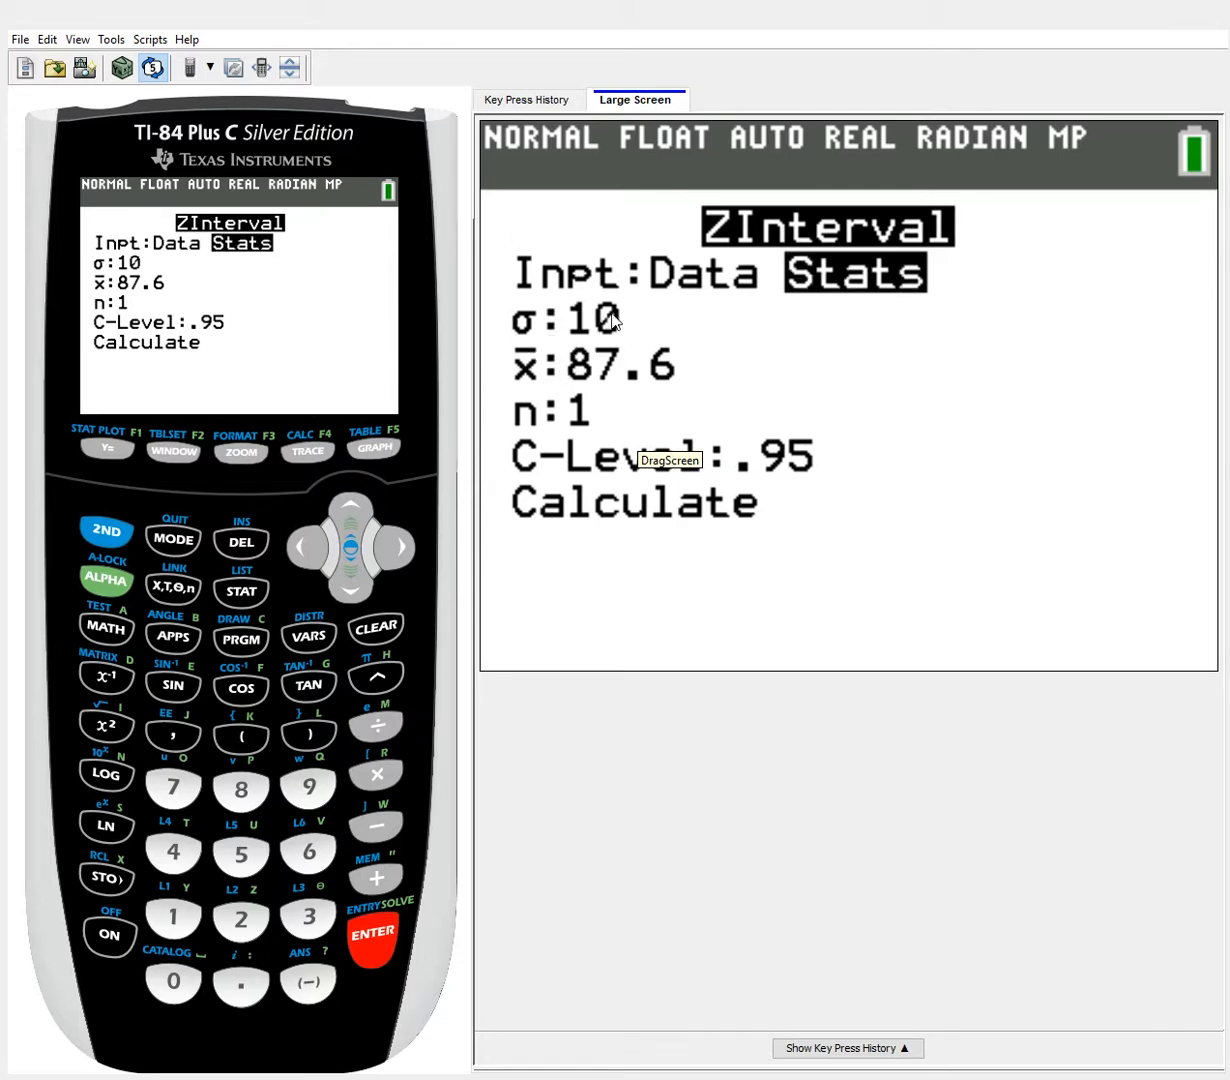
pyautogui.moveTo(738, 280)
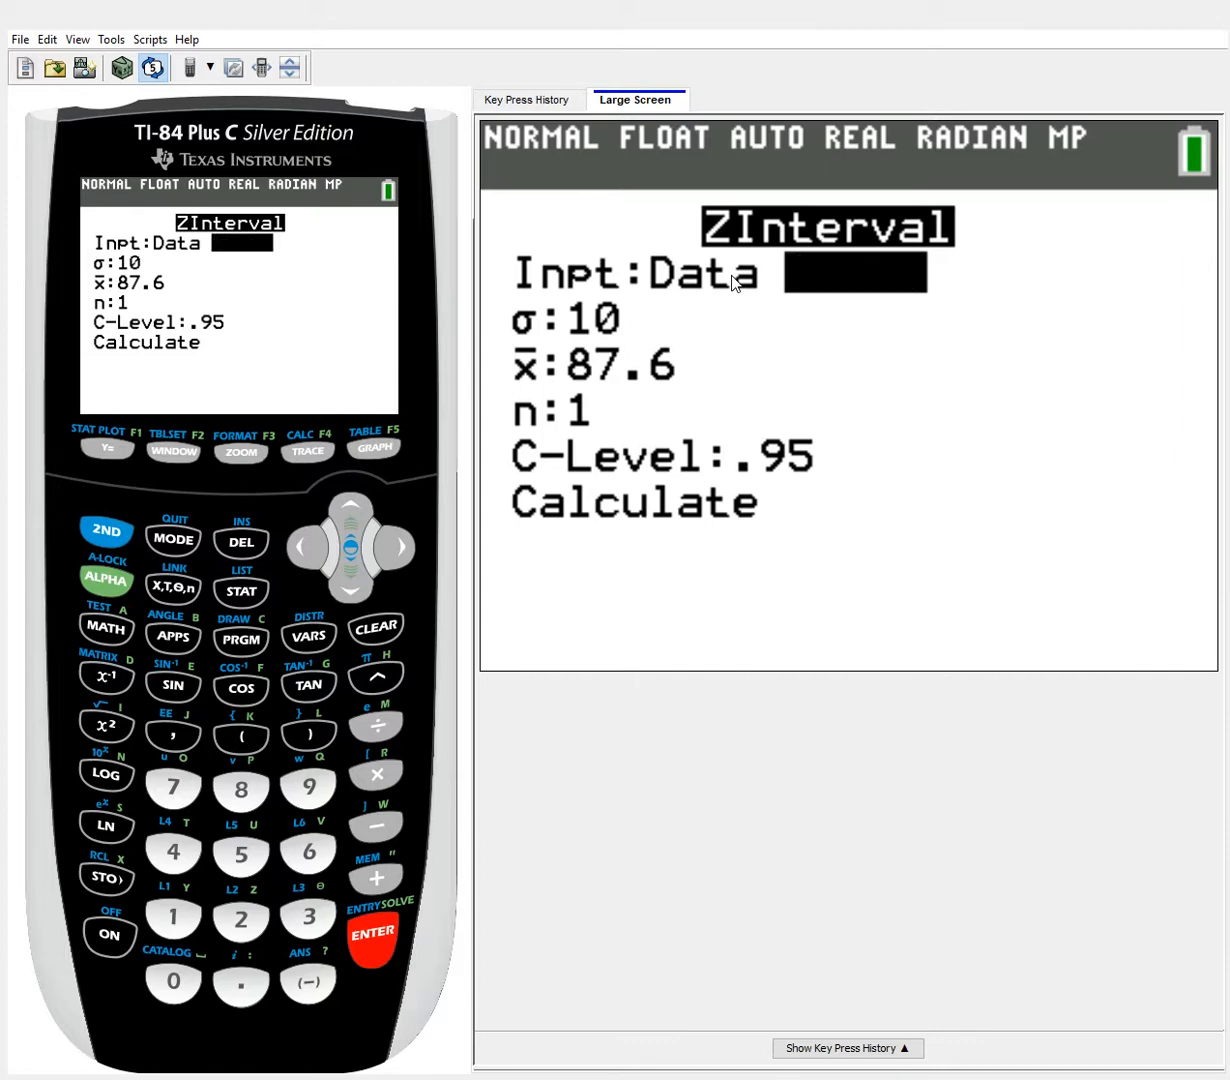
# Move across to the TESTS list from the ZInterval Stats form
pyautogui.press('Right')
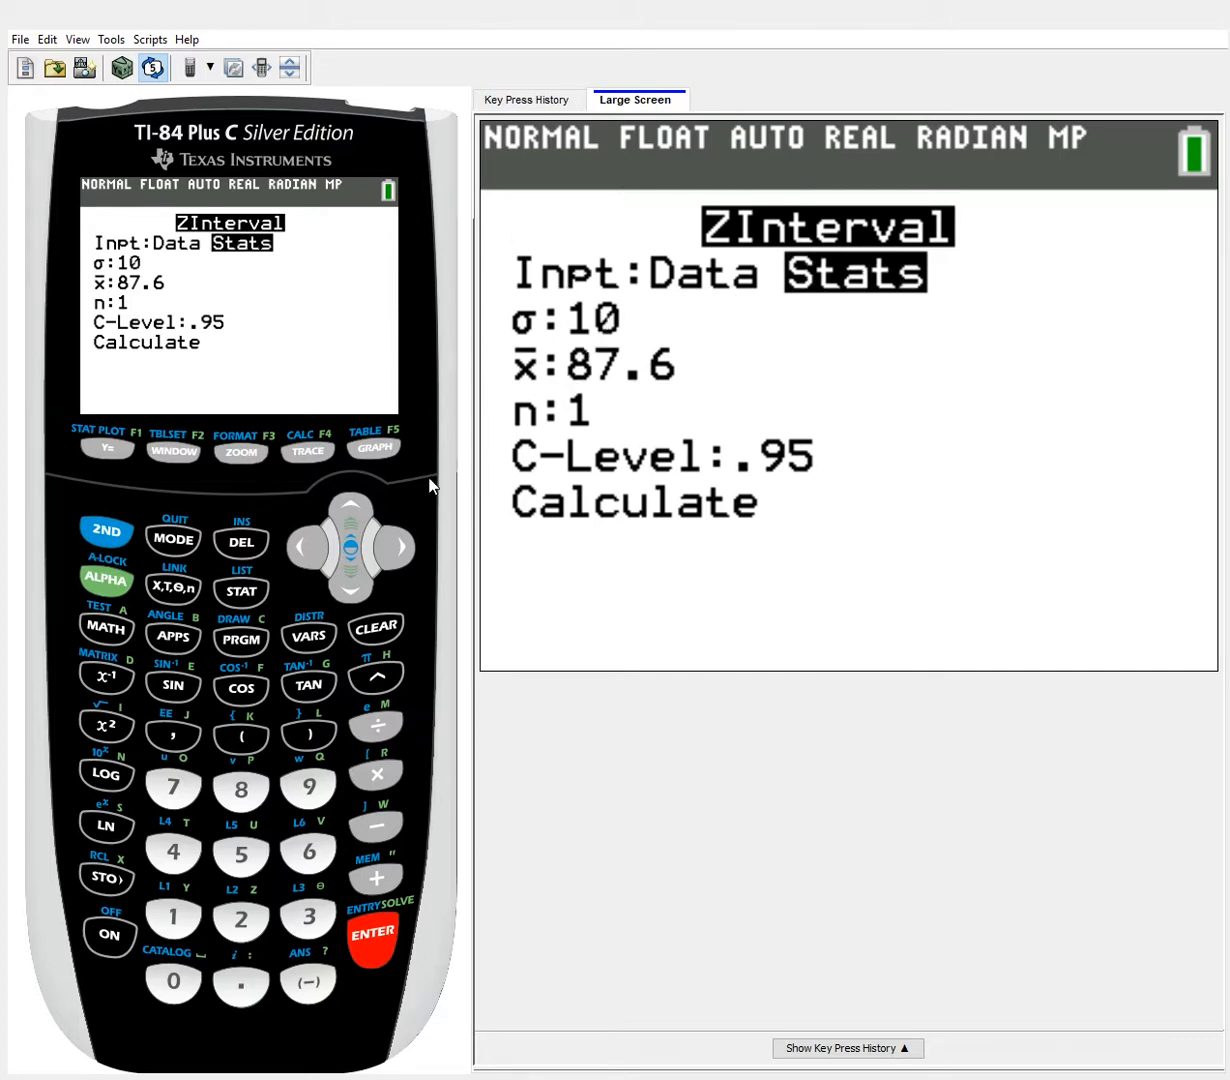
pyautogui.moveTo(1006, 392)
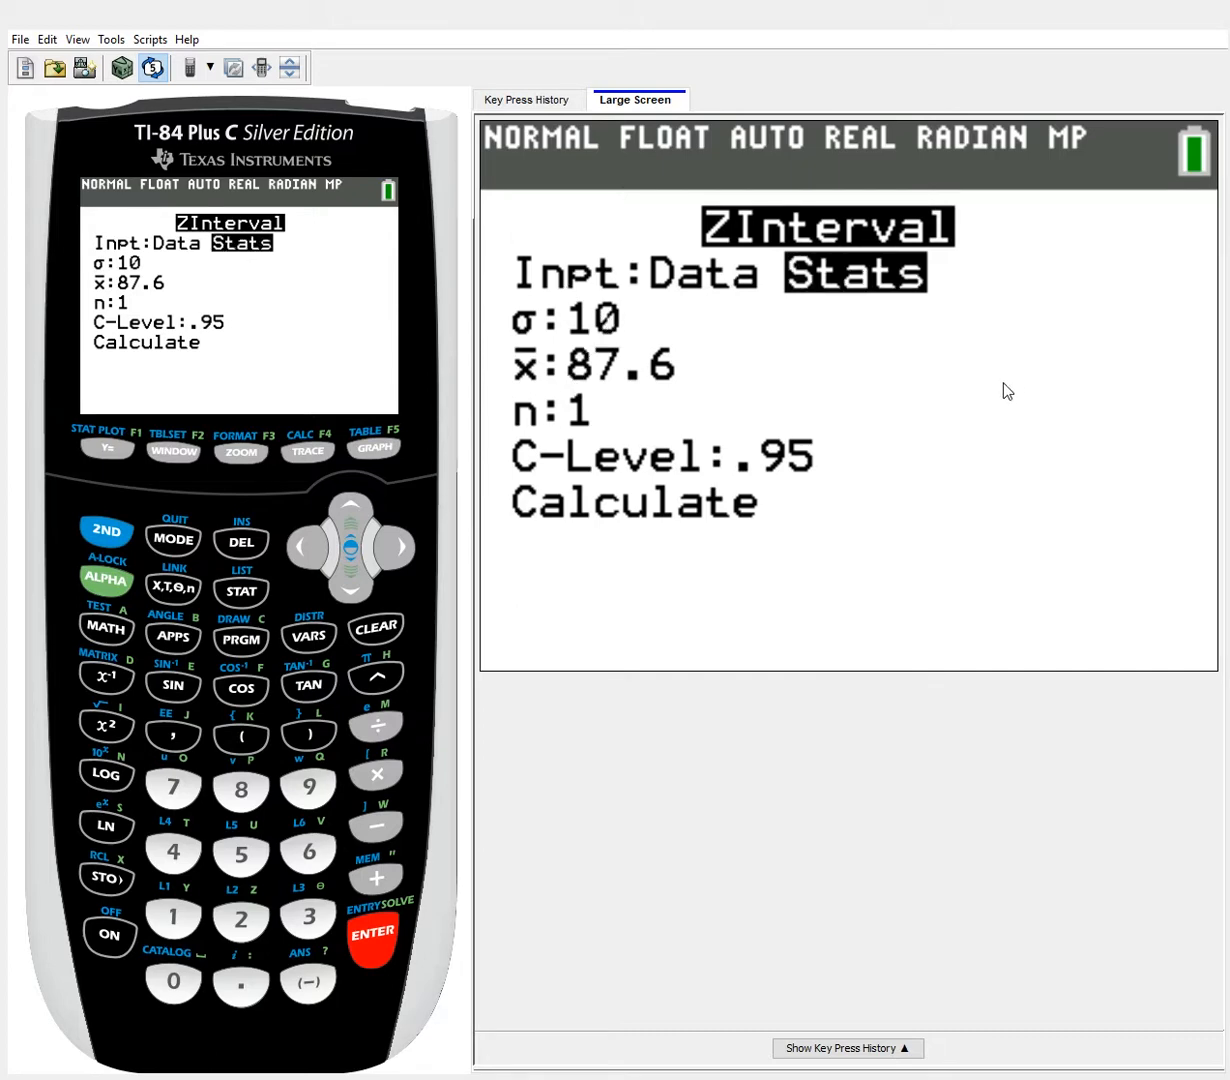
pyautogui.moveTo(832, 508)
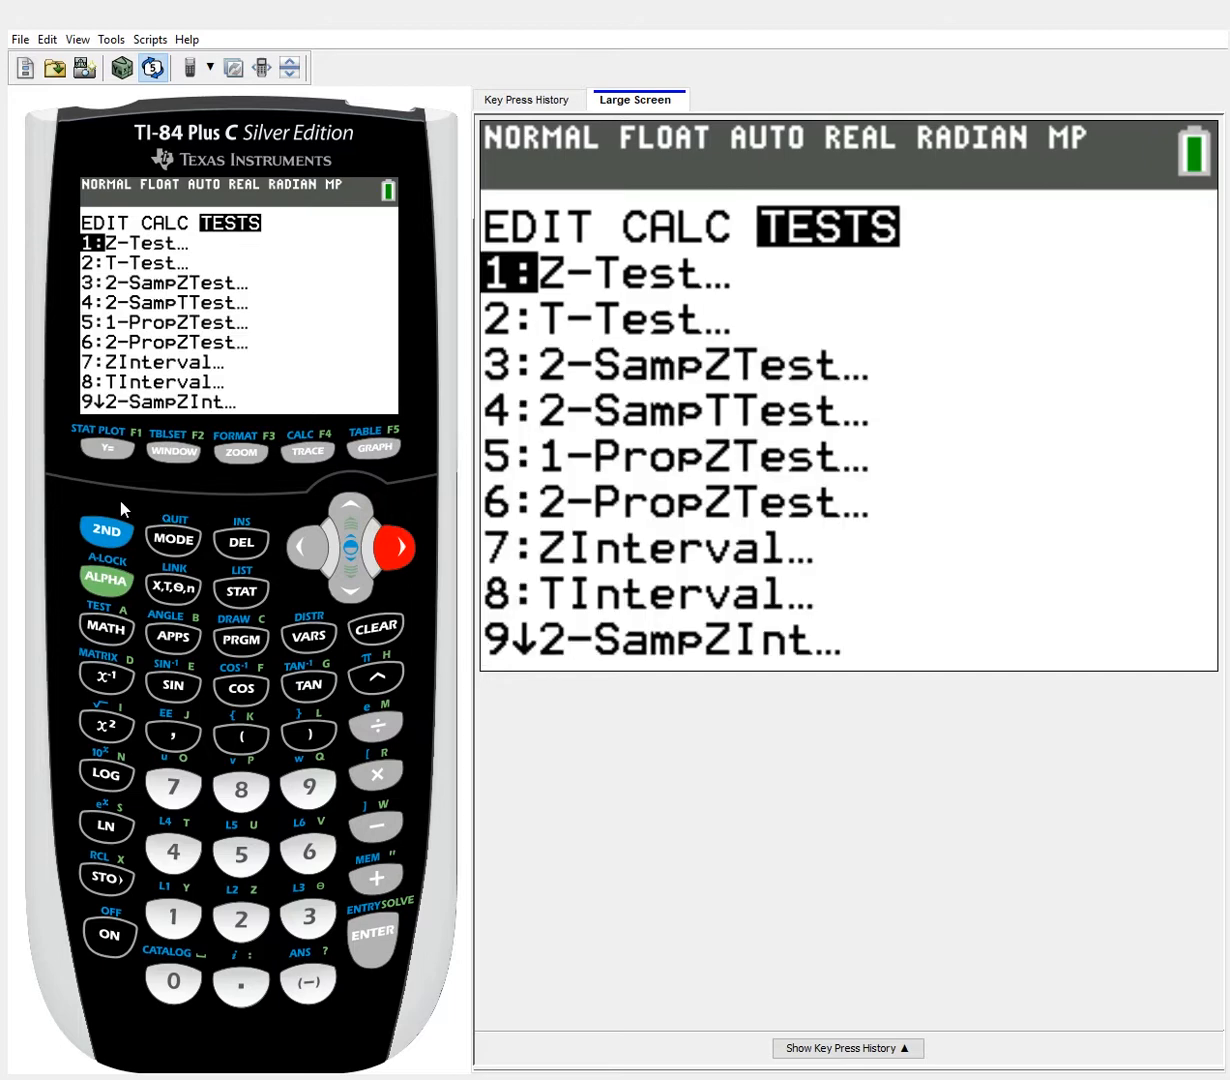
# Quit to the home screen, then reopen STAT TESTS scrolled to A:1-PropZInt
pyautogui.click(172, 538)
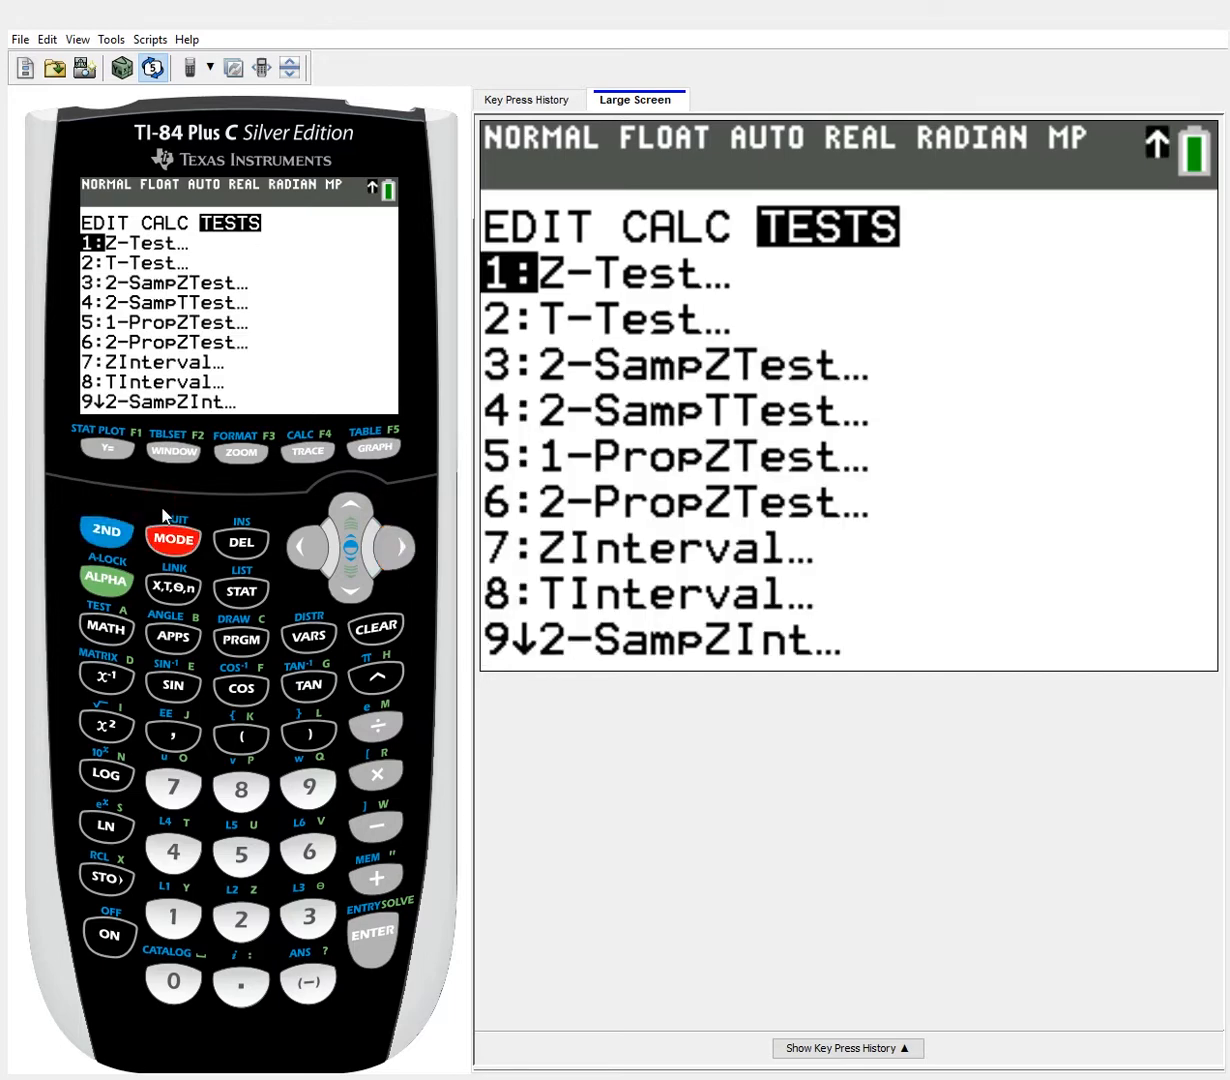
pyautogui.click(376, 628)
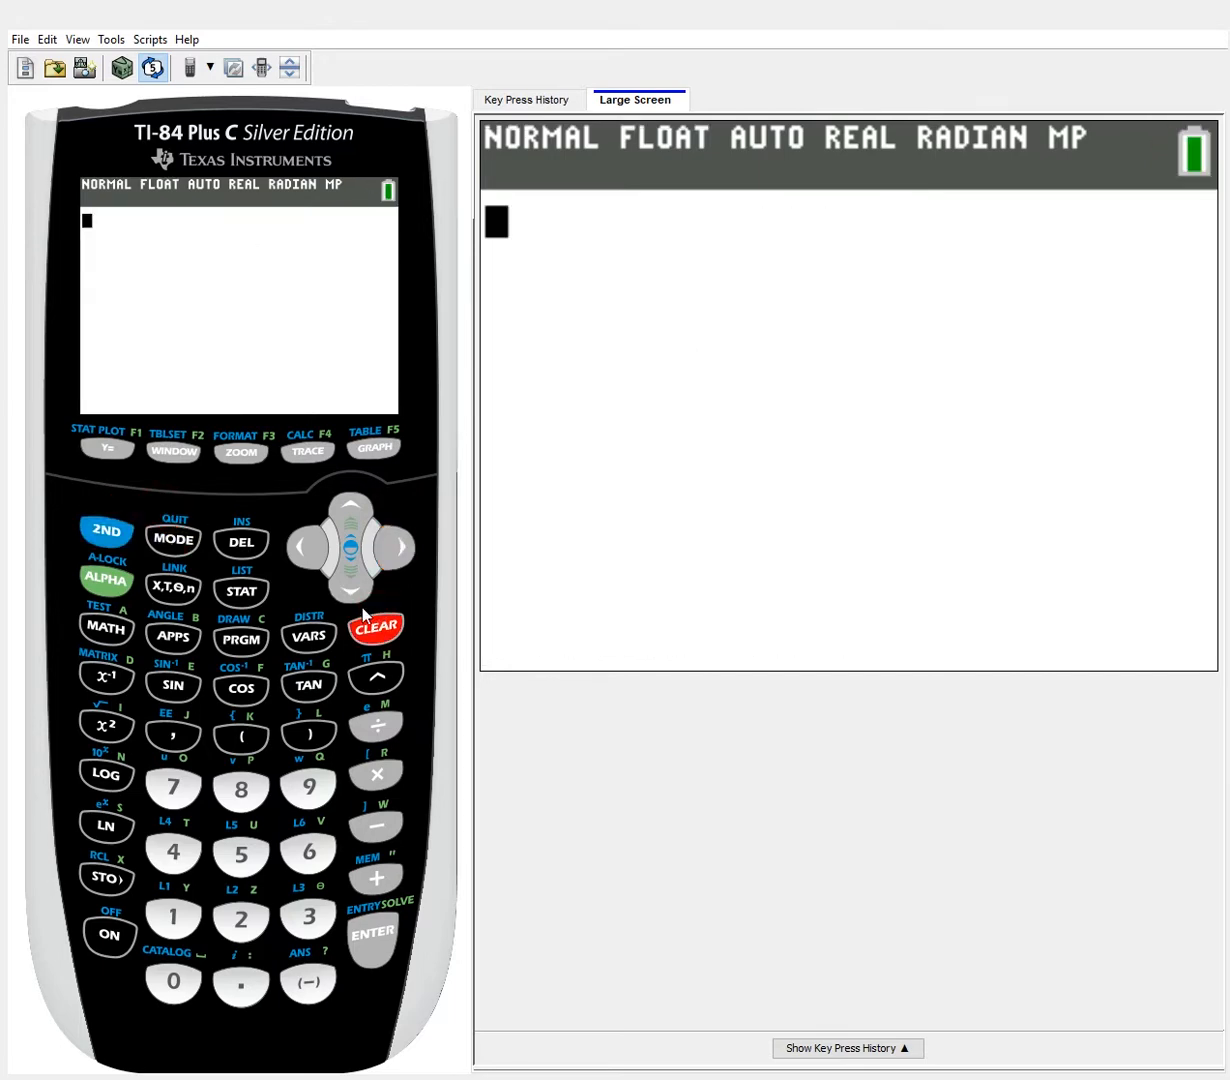
pyautogui.click(240, 590)
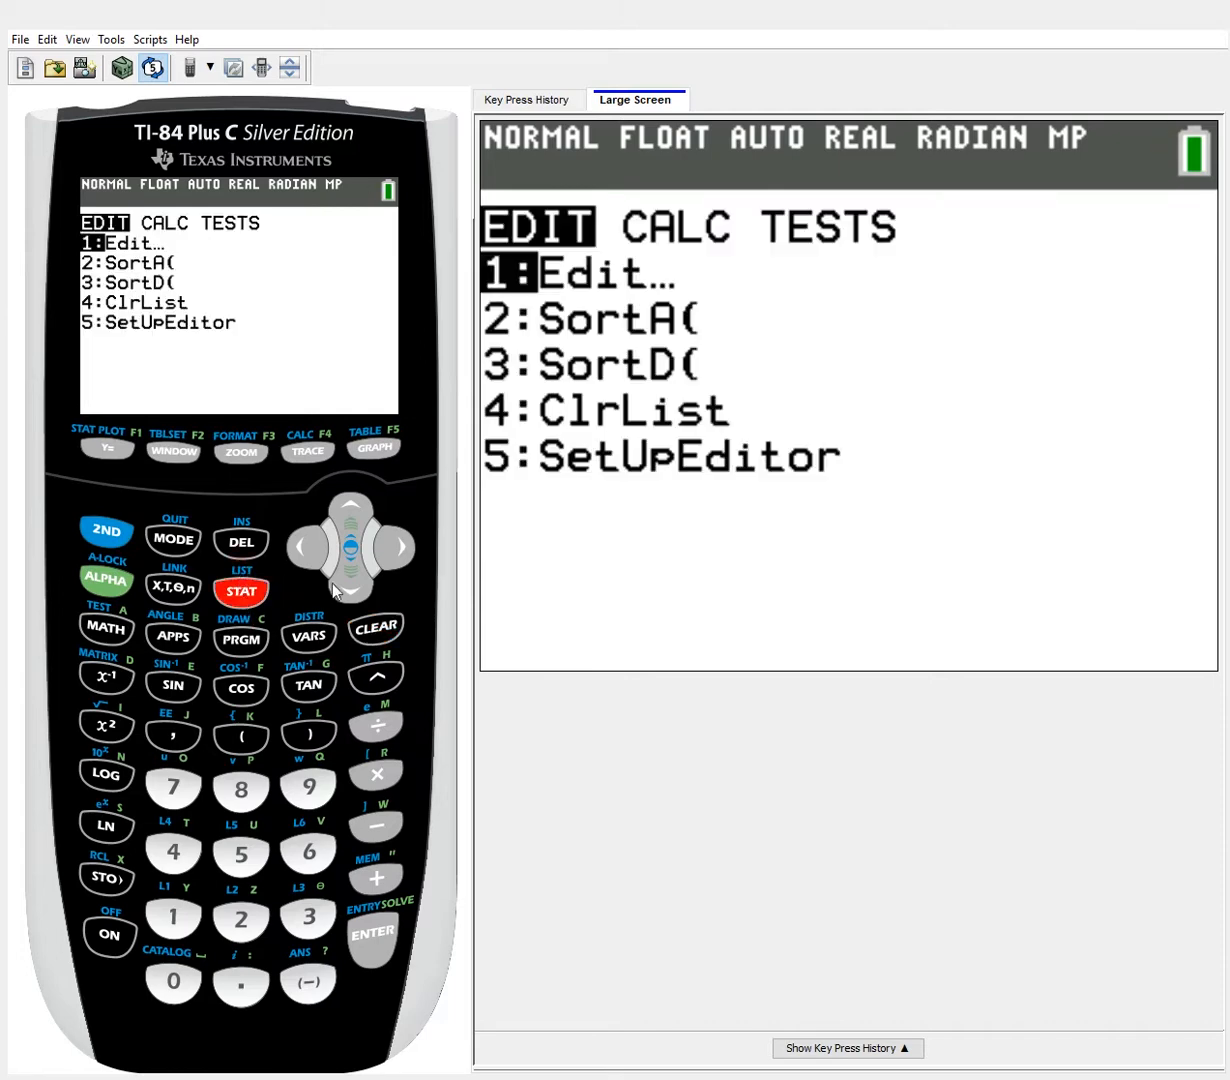
pyautogui.click(400, 548)
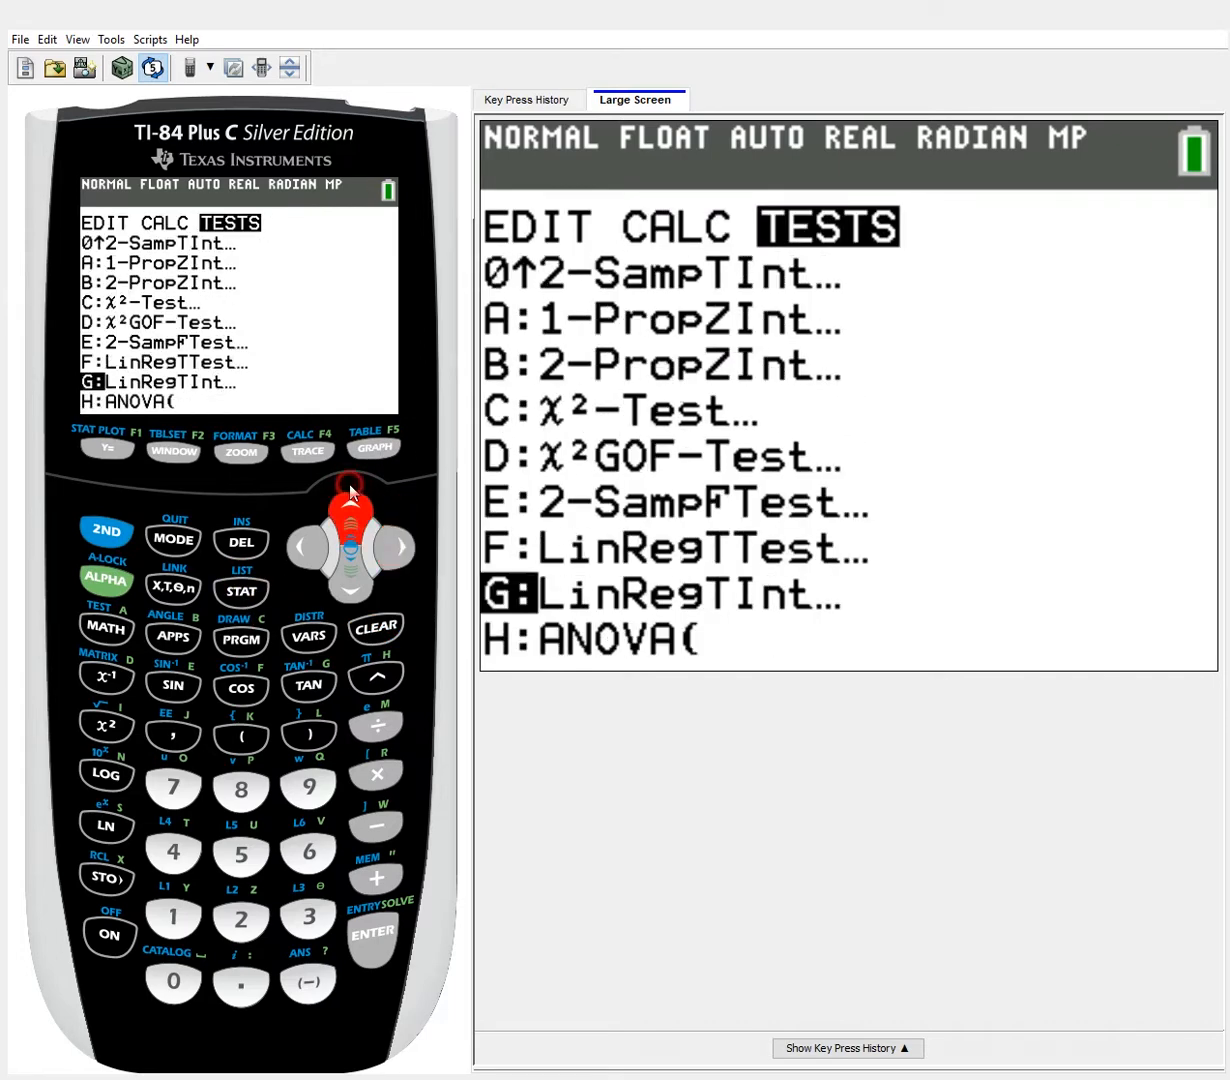
pyautogui.click(348, 496)
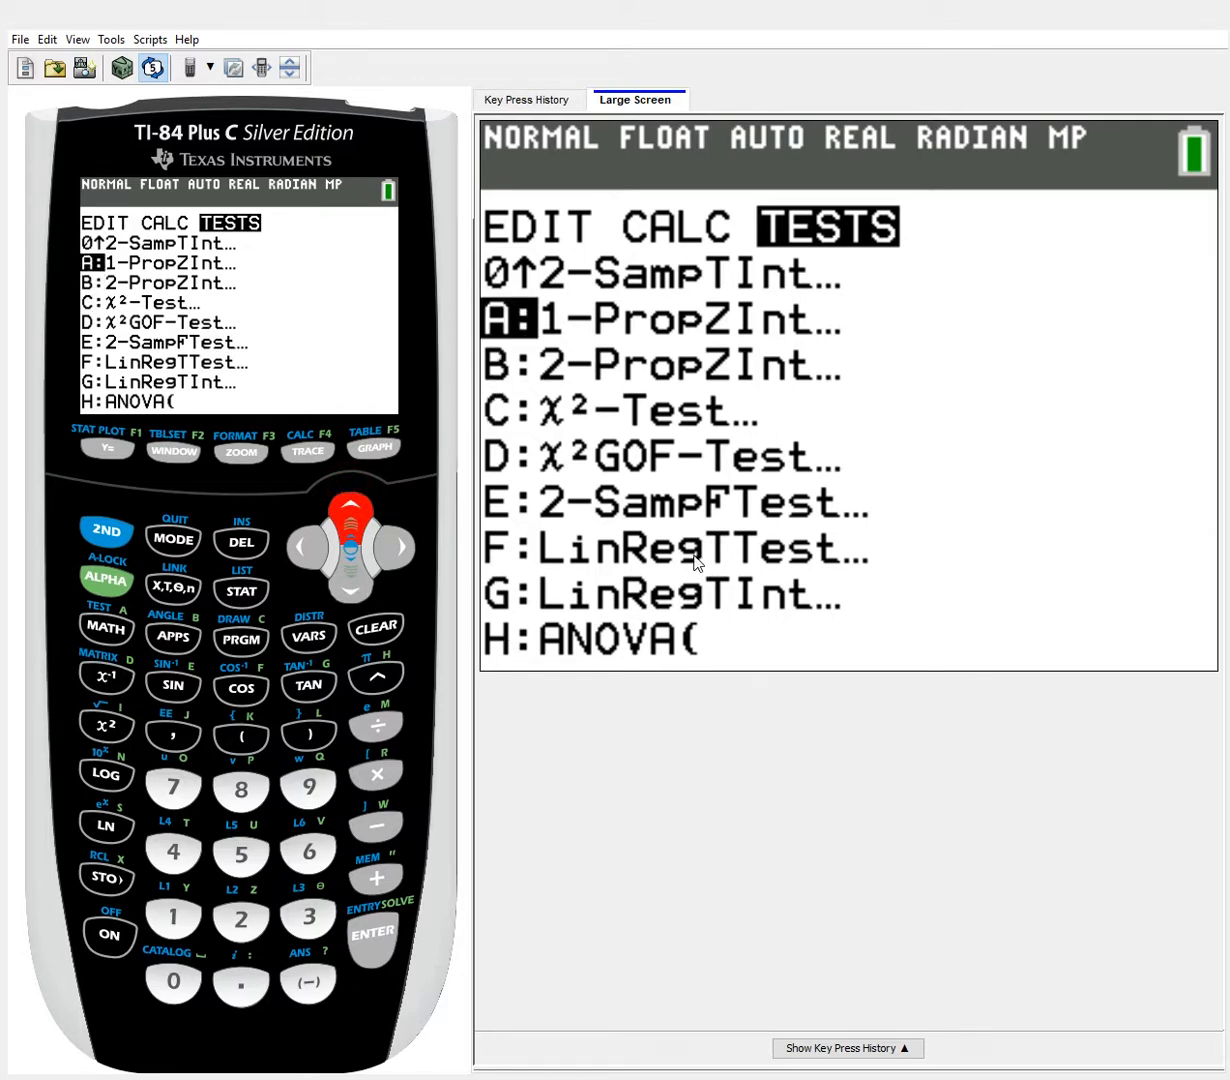
pyautogui.moveTo(770, 290)
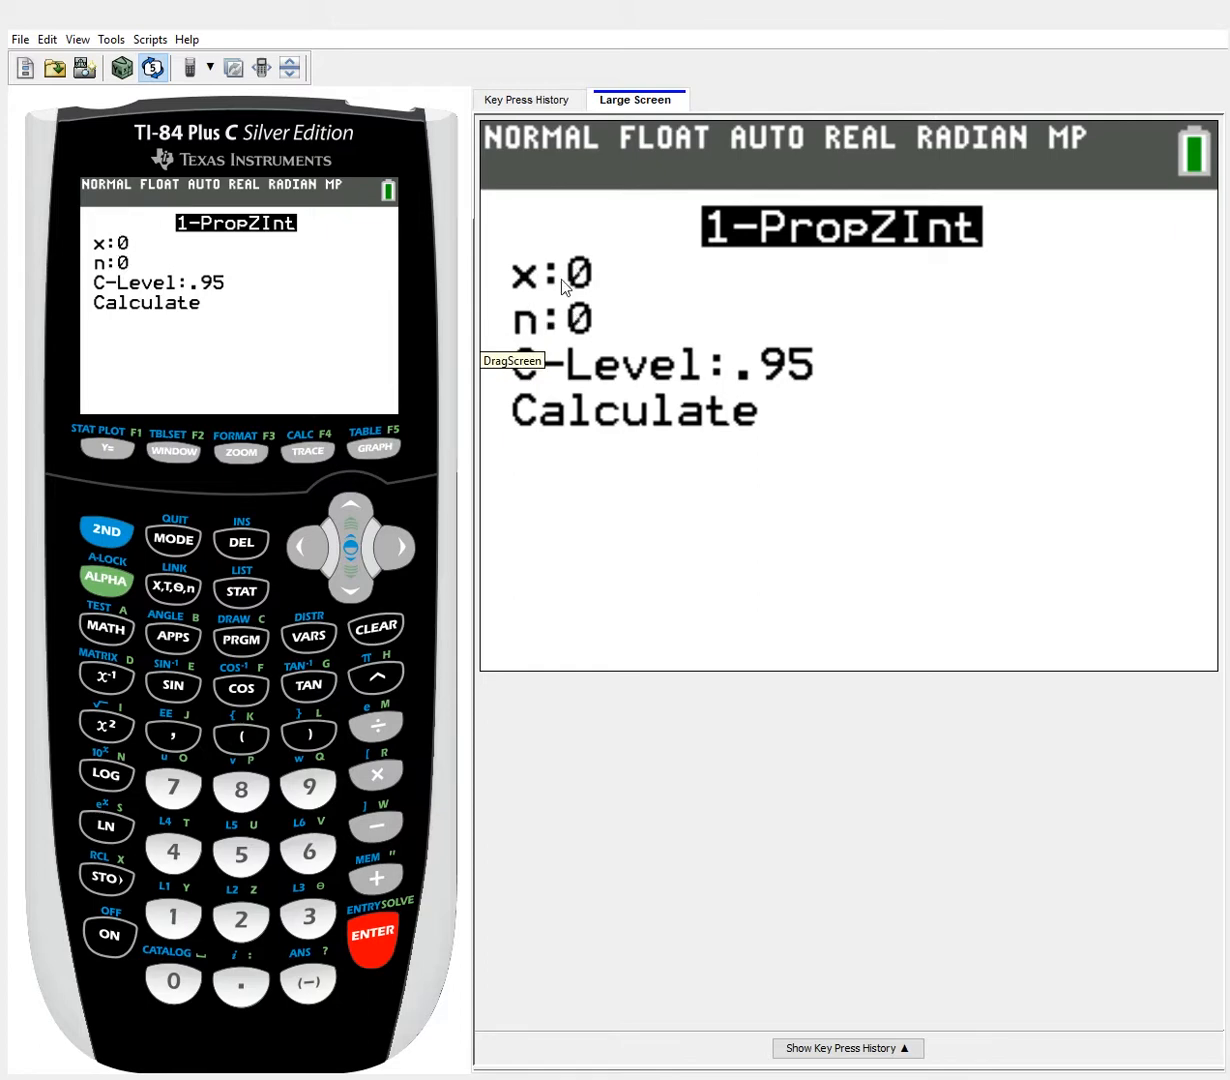
pyautogui.moveTo(588, 264)
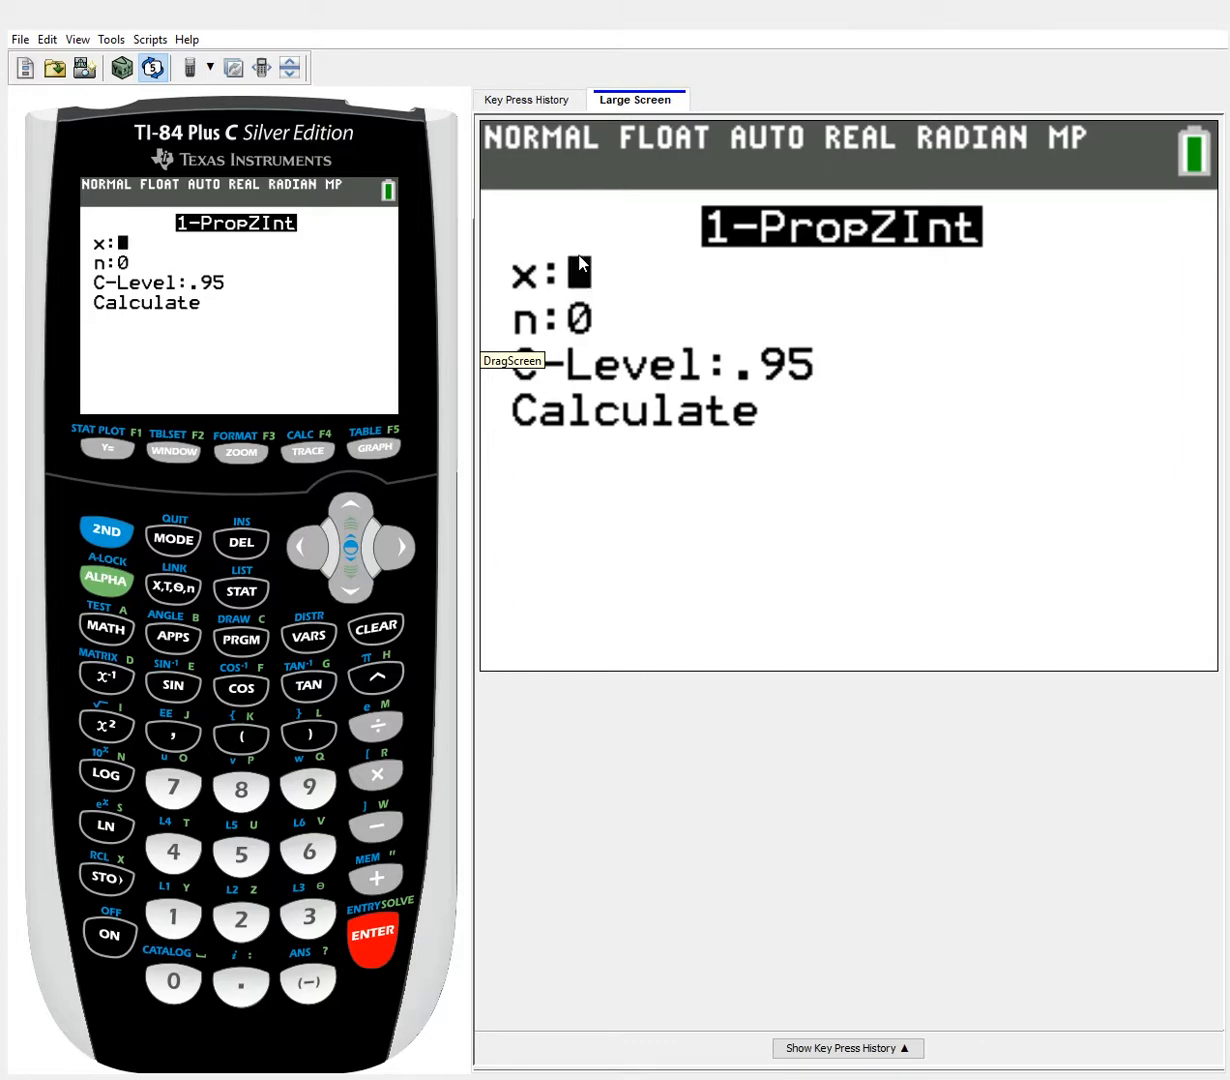
pyautogui.moveTo(652, 292)
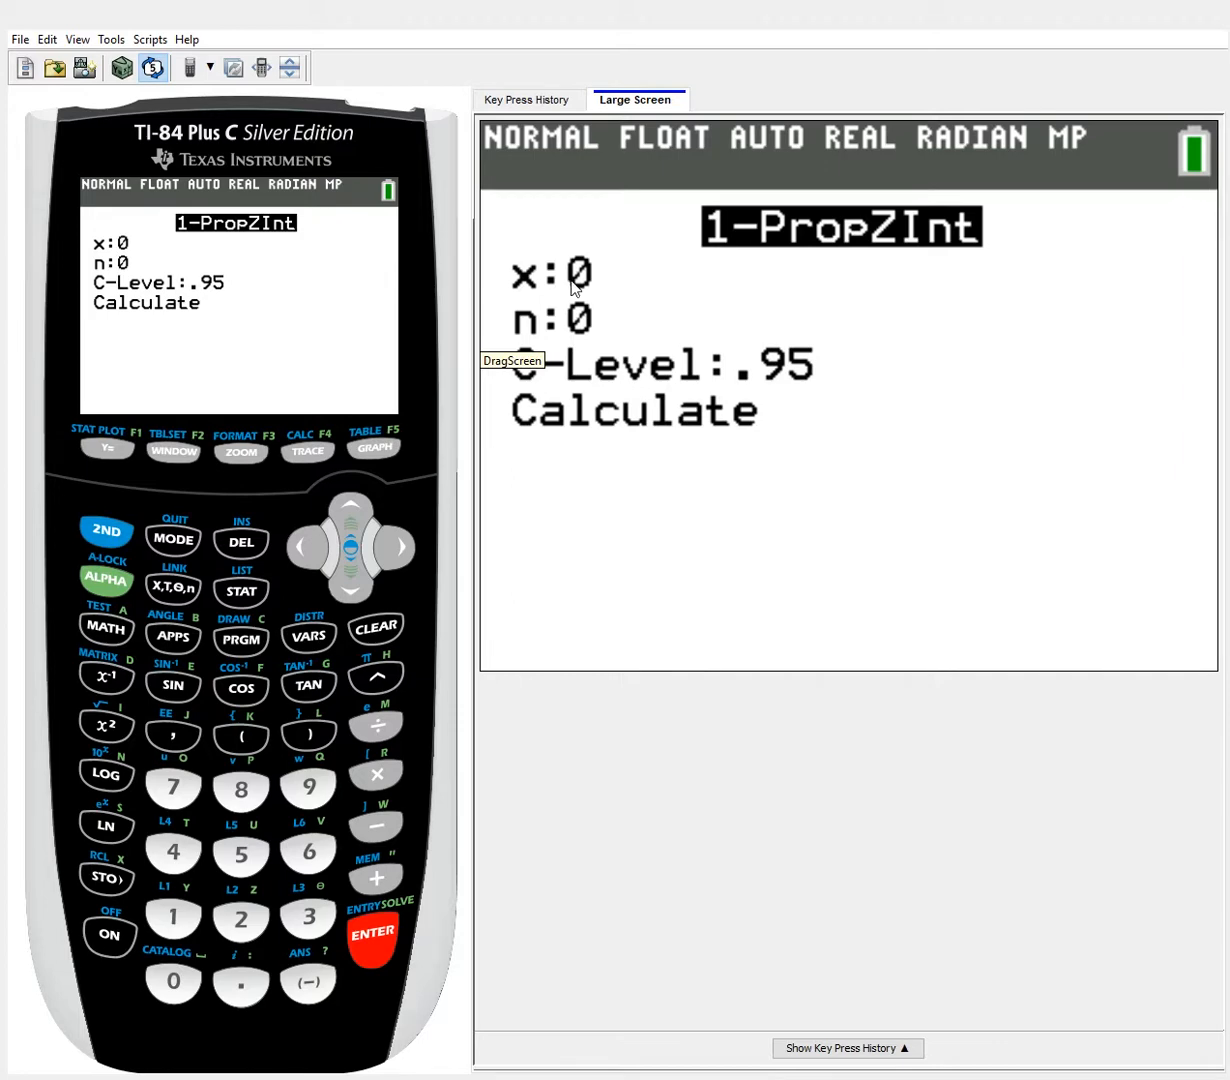
pyautogui.moveTo(580, 320)
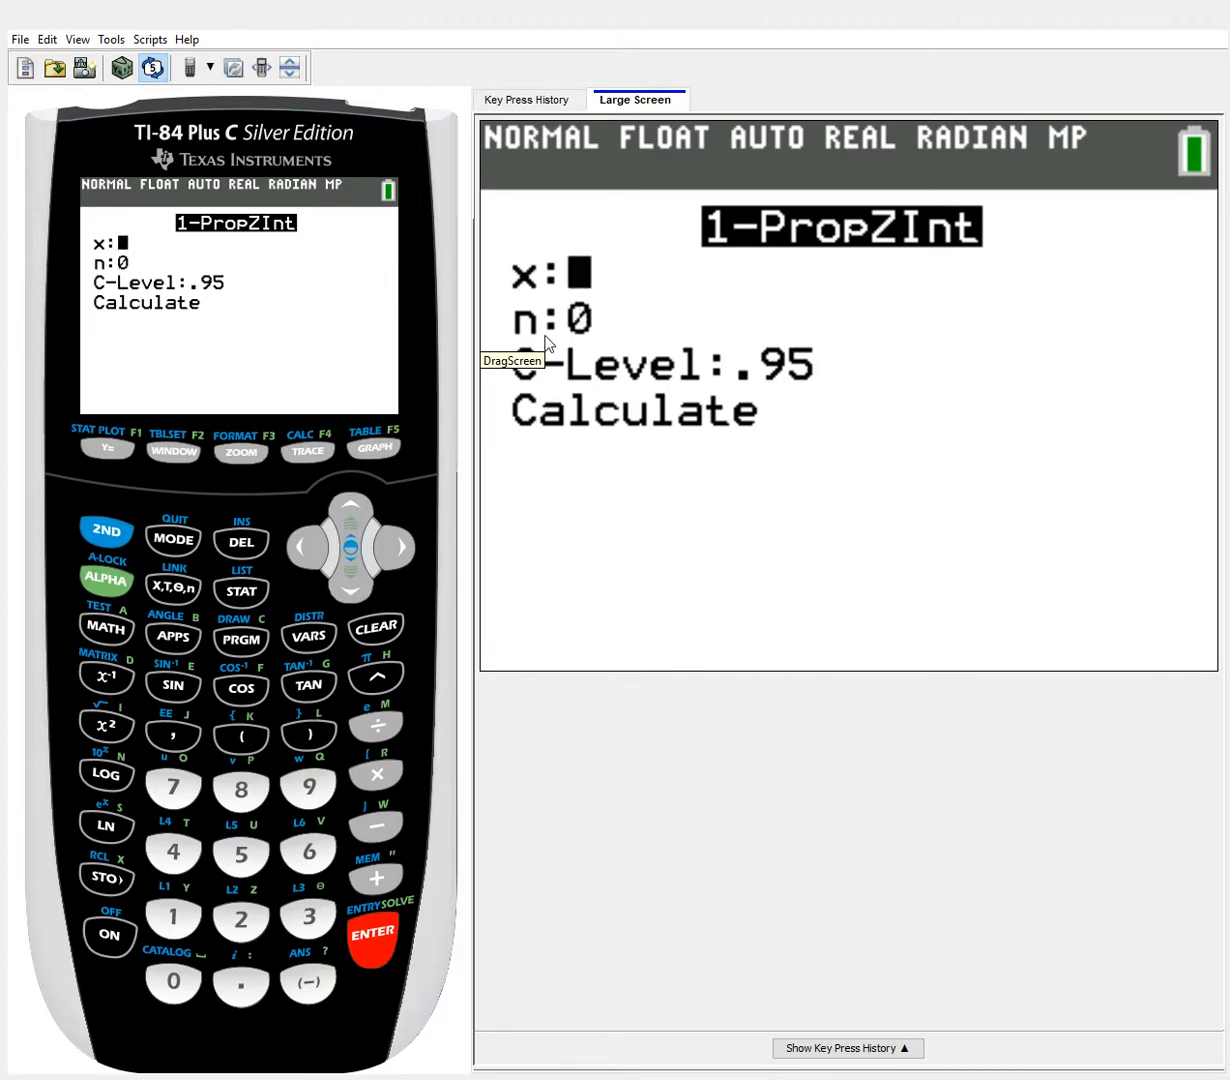
pyautogui.moveTo(568, 304)
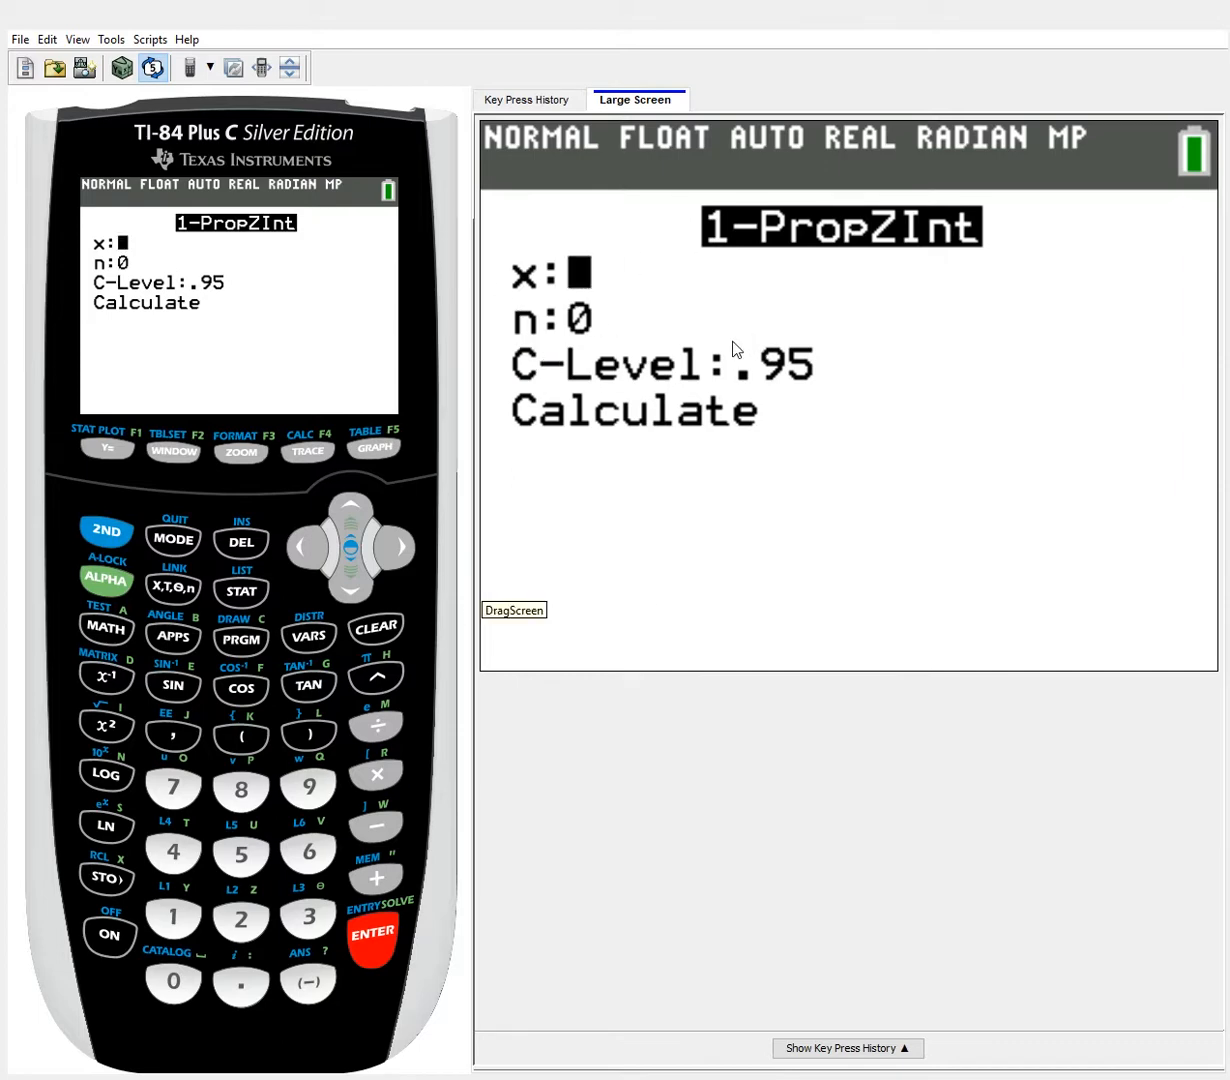
pyautogui.moveTo(724, 384)
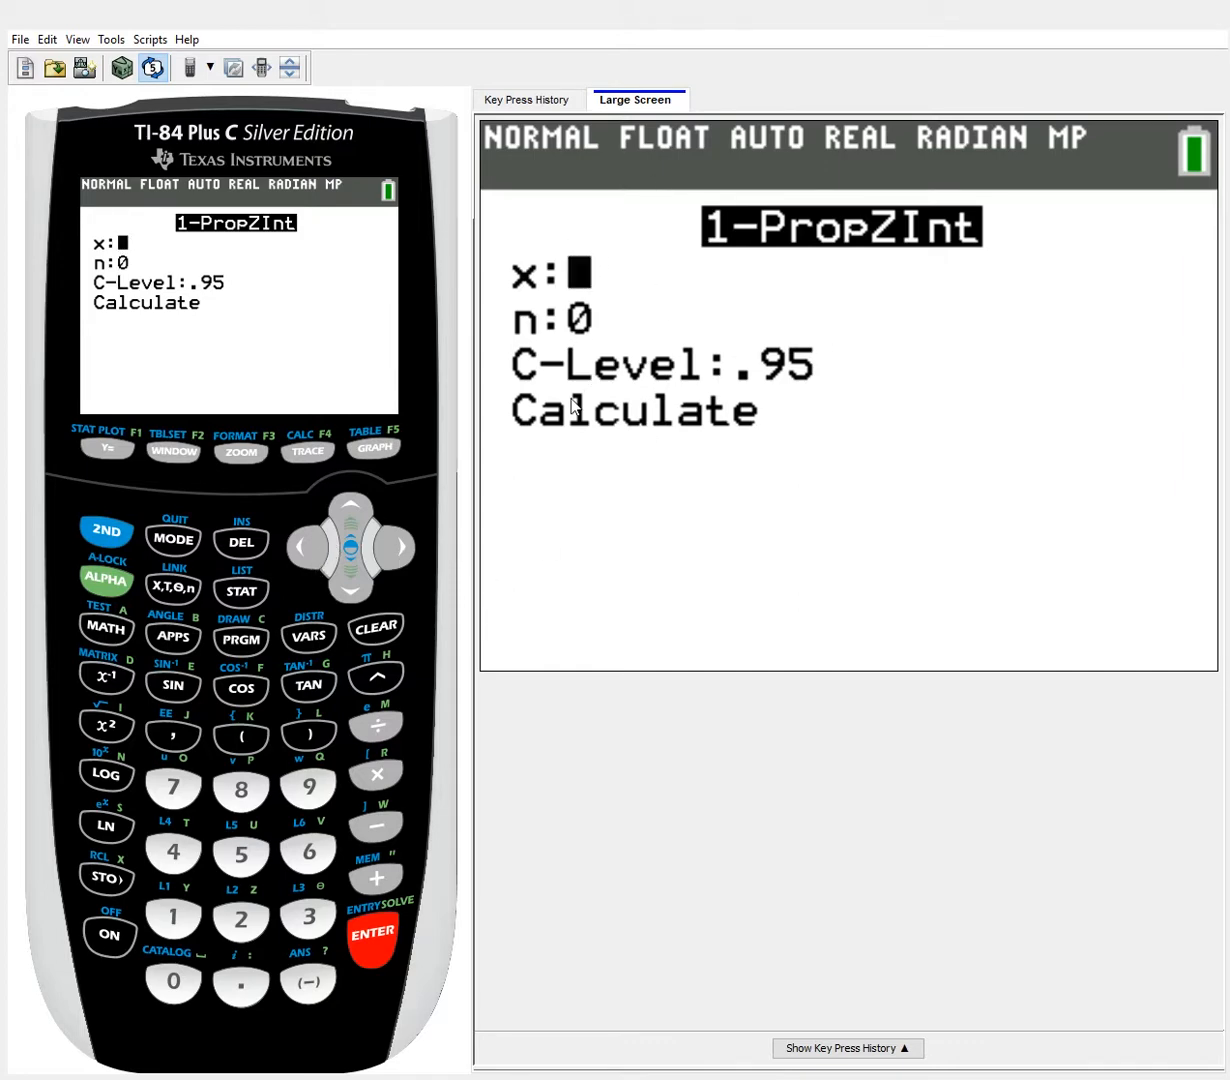
pyautogui.moveTo(426, 884)
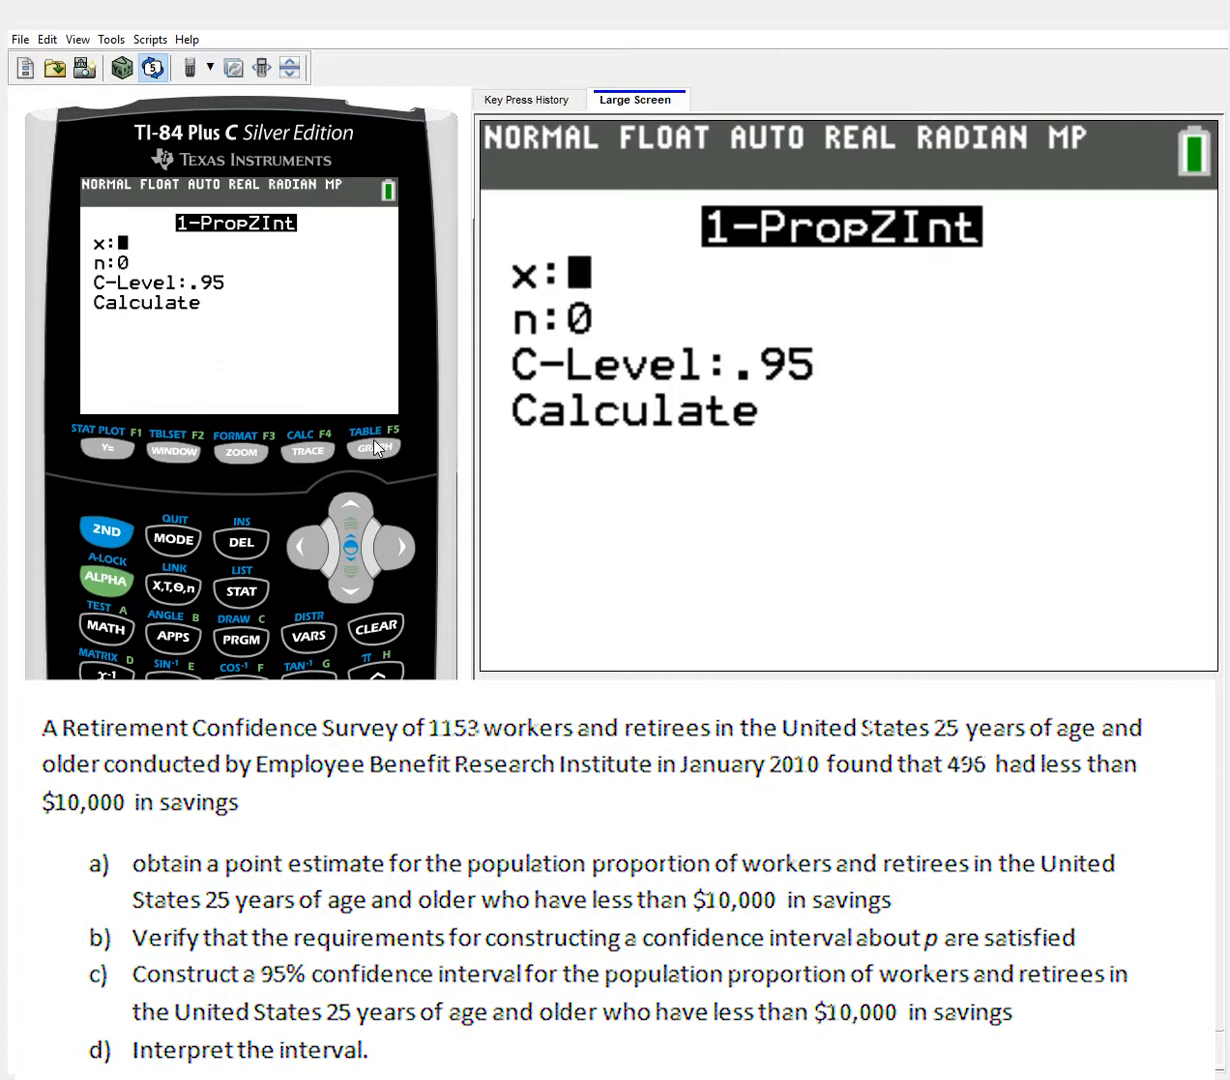
pyautogui.press('0')
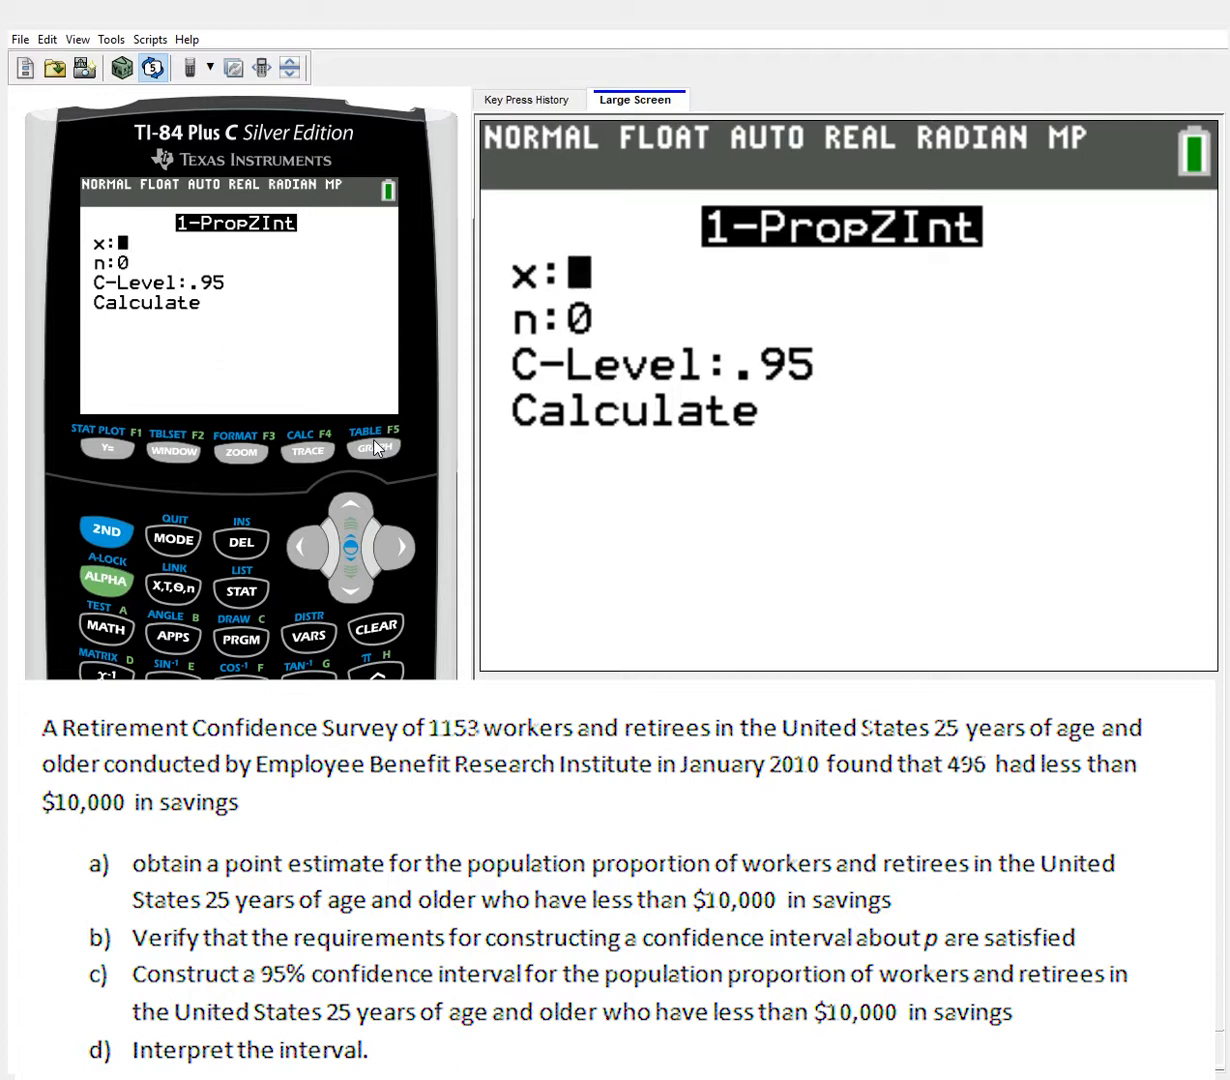
pyautogui.write('0')
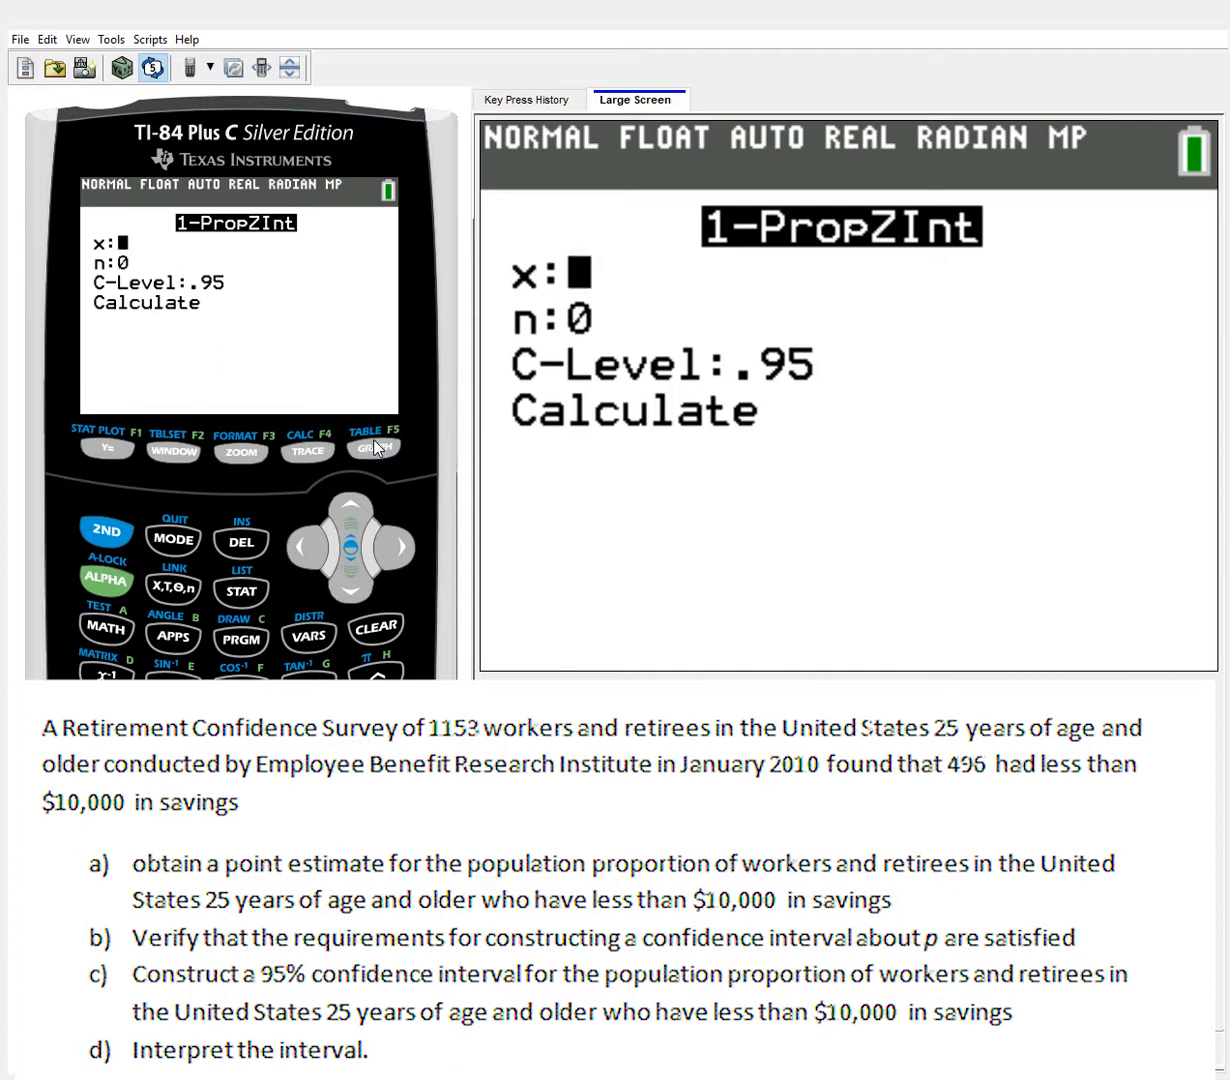
pyautogui.write('0')
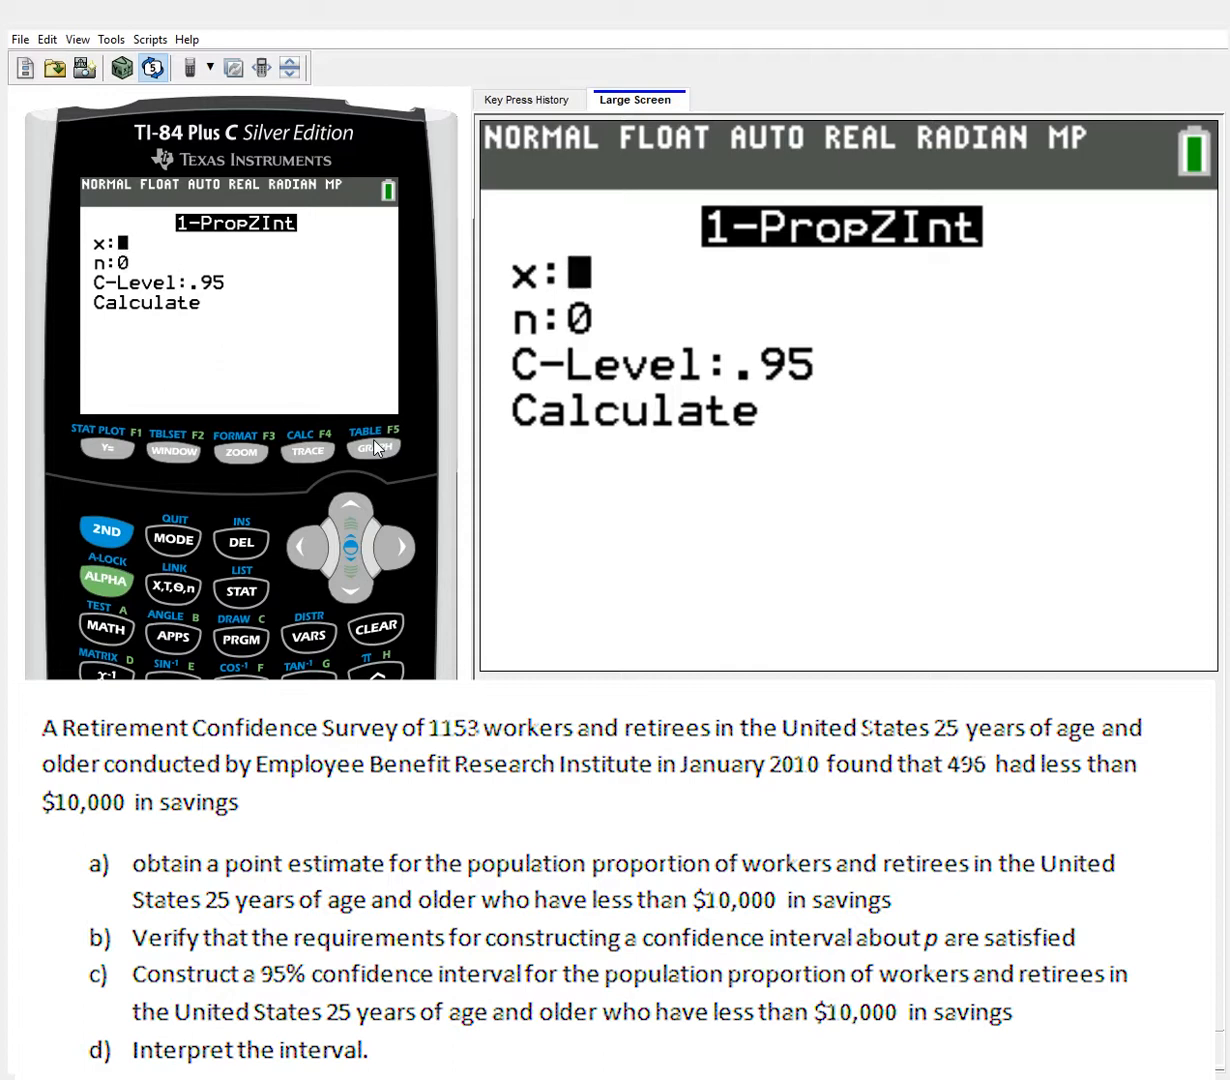
pyautogui.write('0')
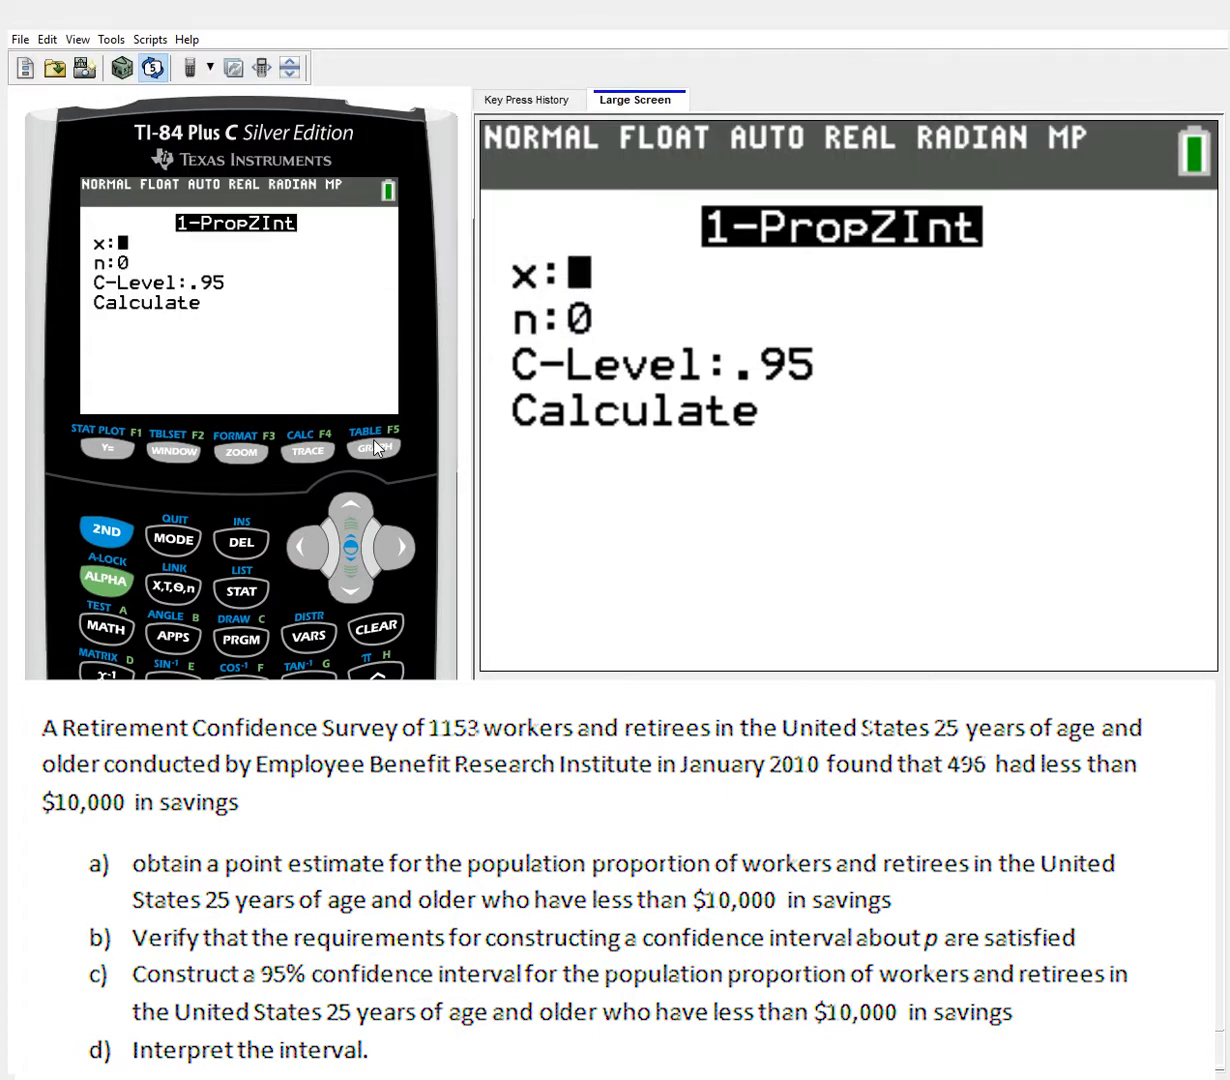
pyautogui.write('0')
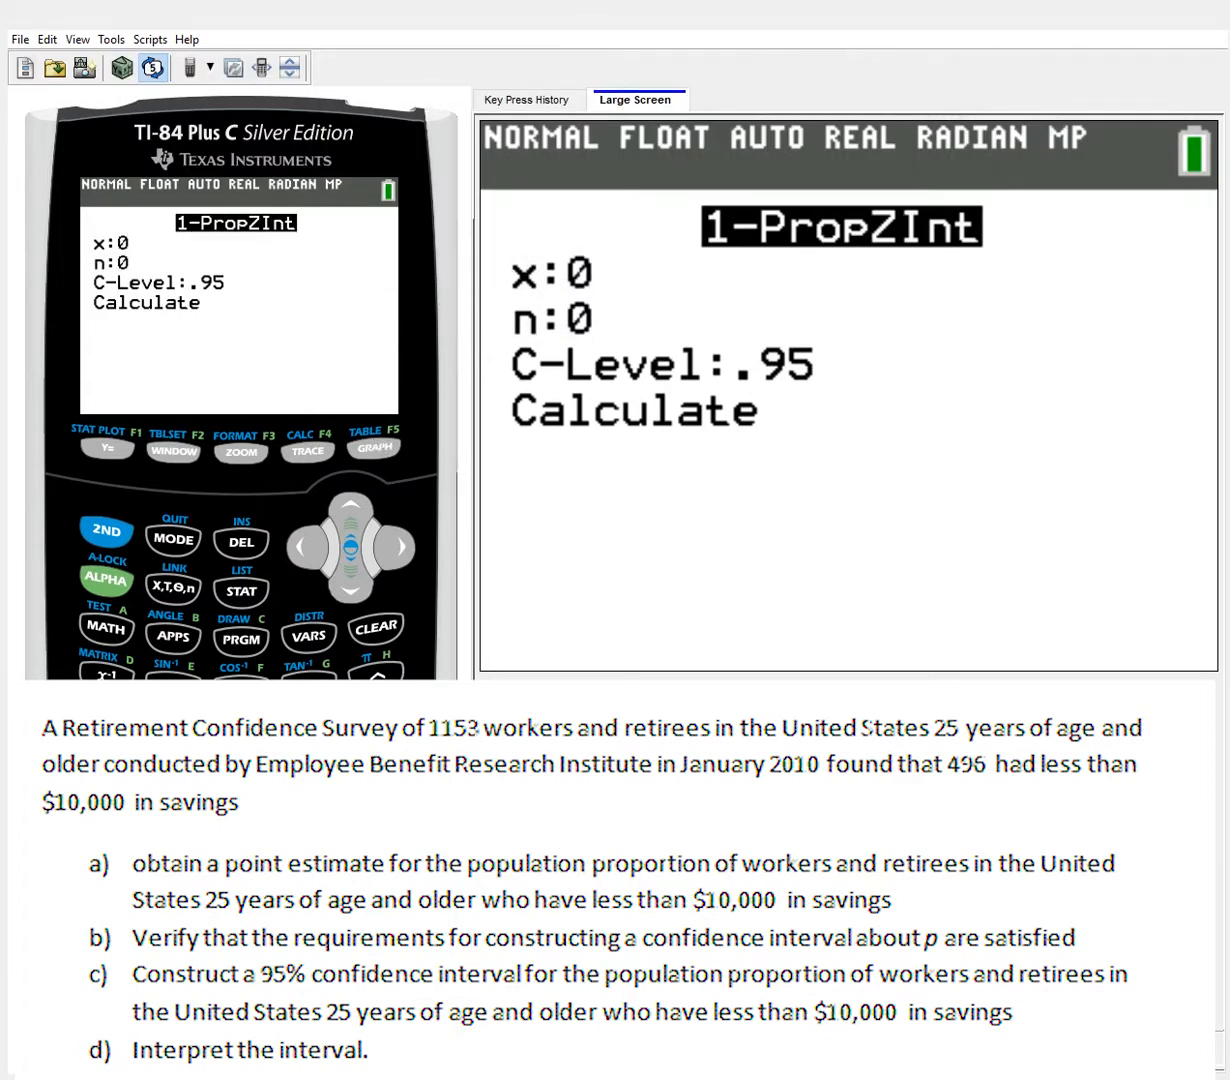
pyautogui.moveTo(888, 656)
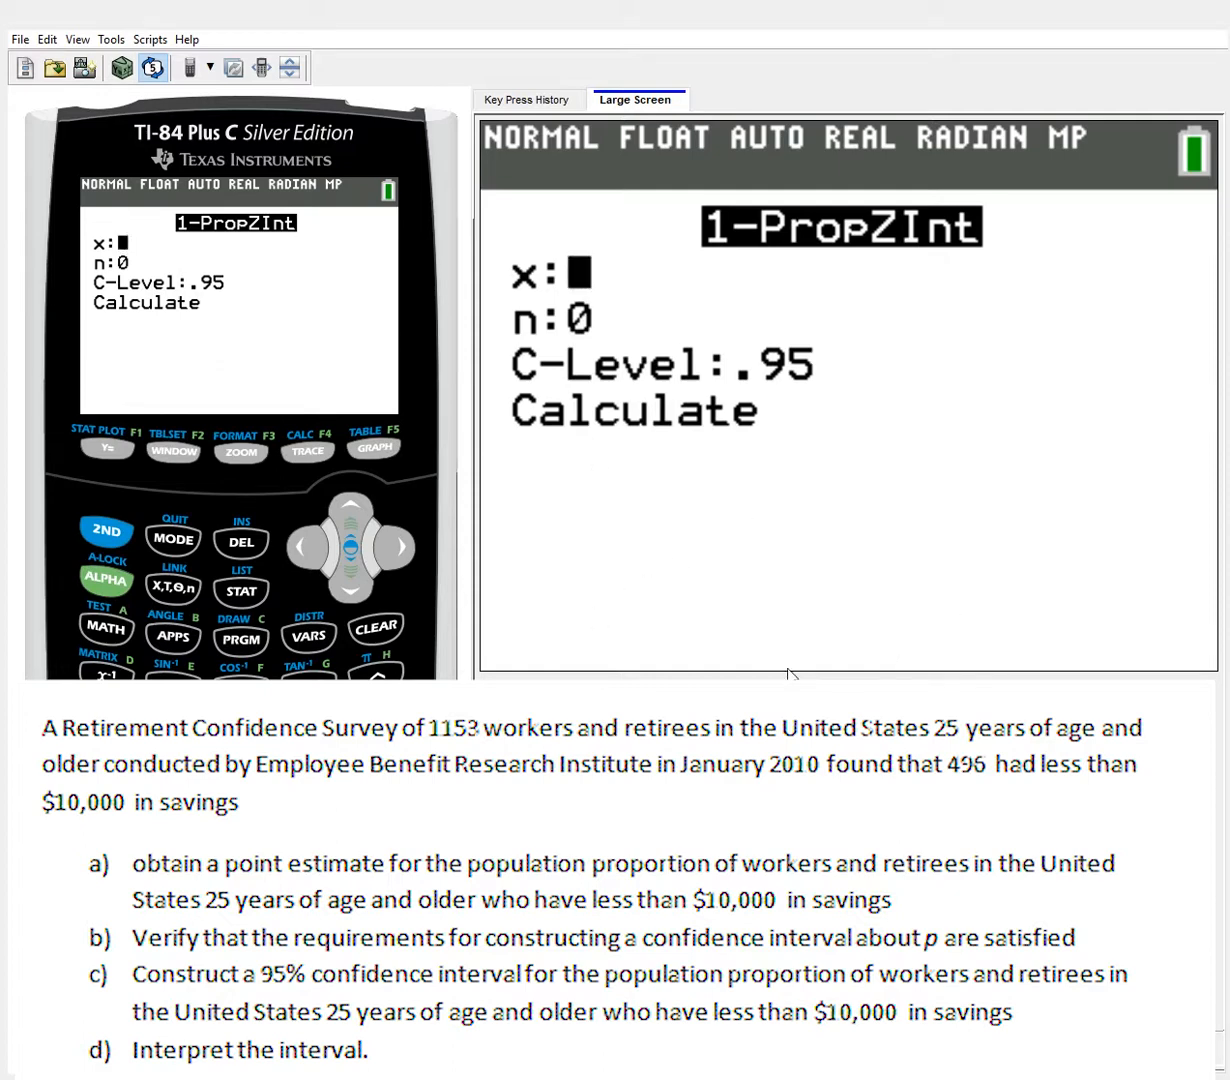
pyautogui.write('0')
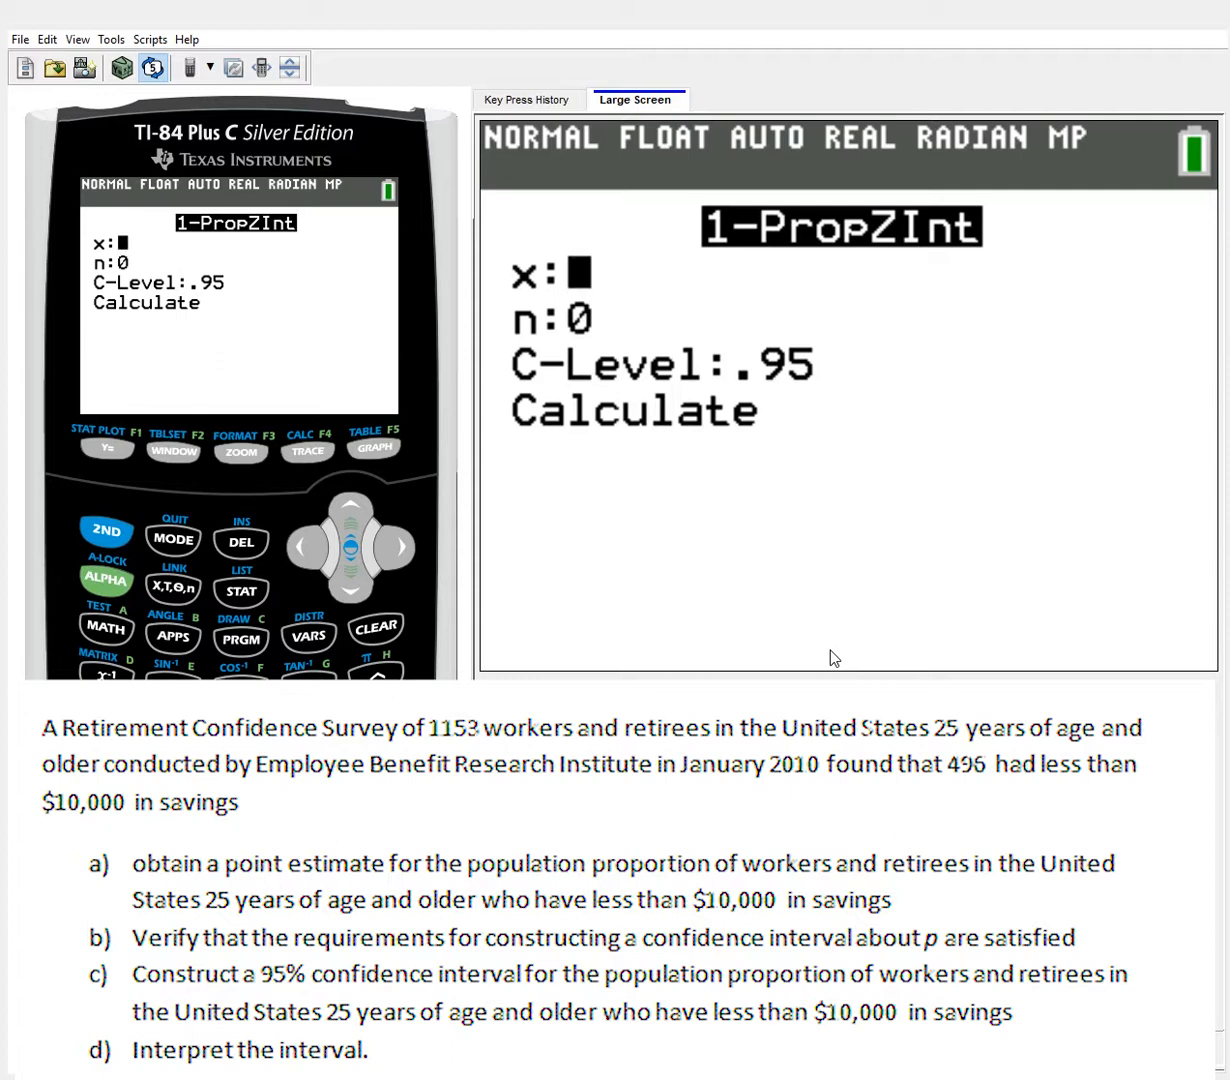
pyautogui.write('0')
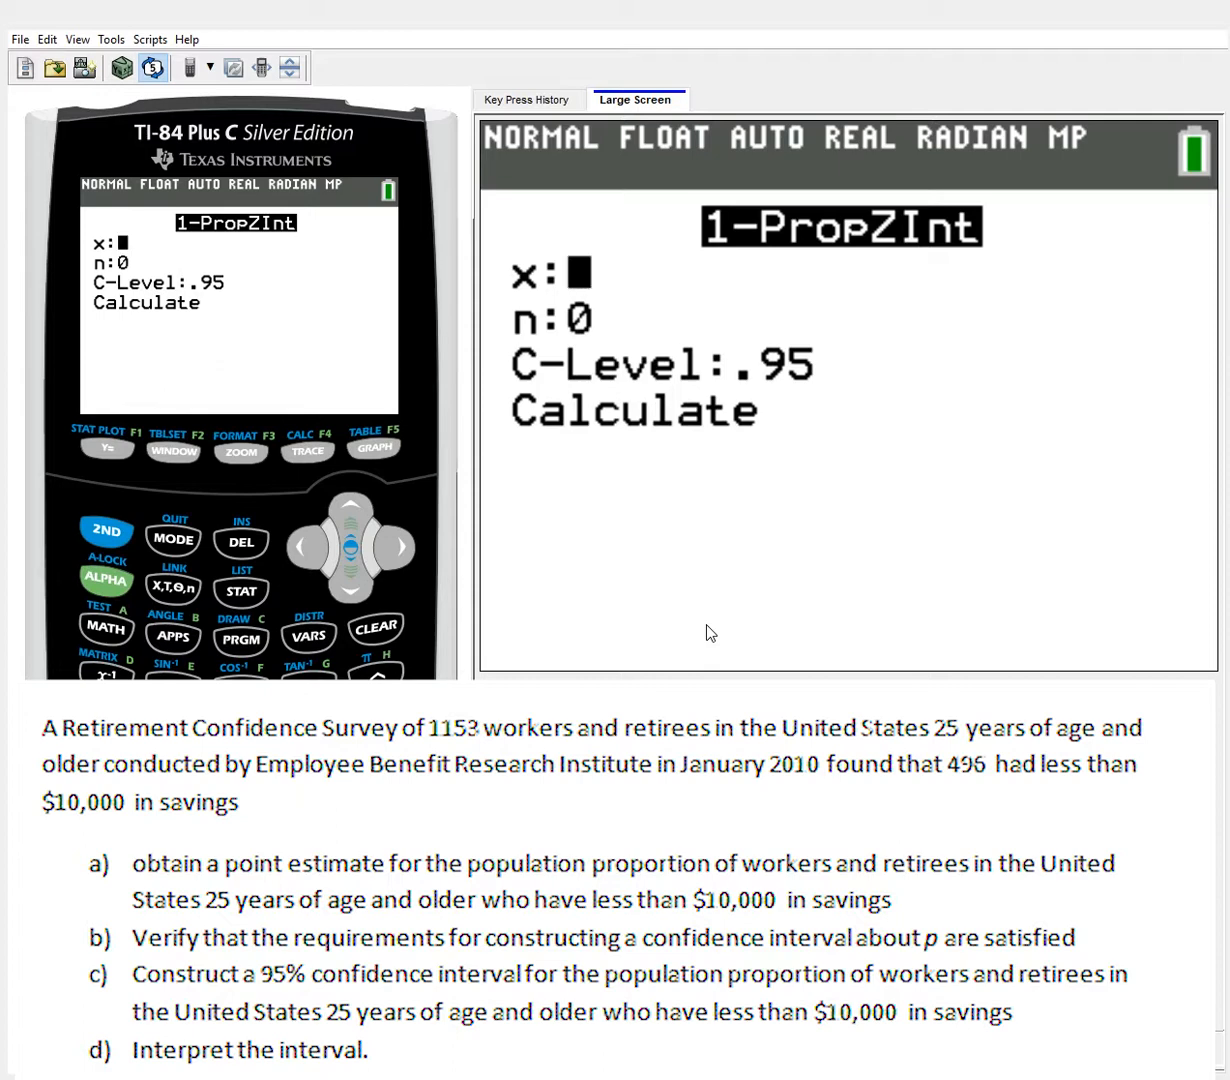
pyautogui.write('0')
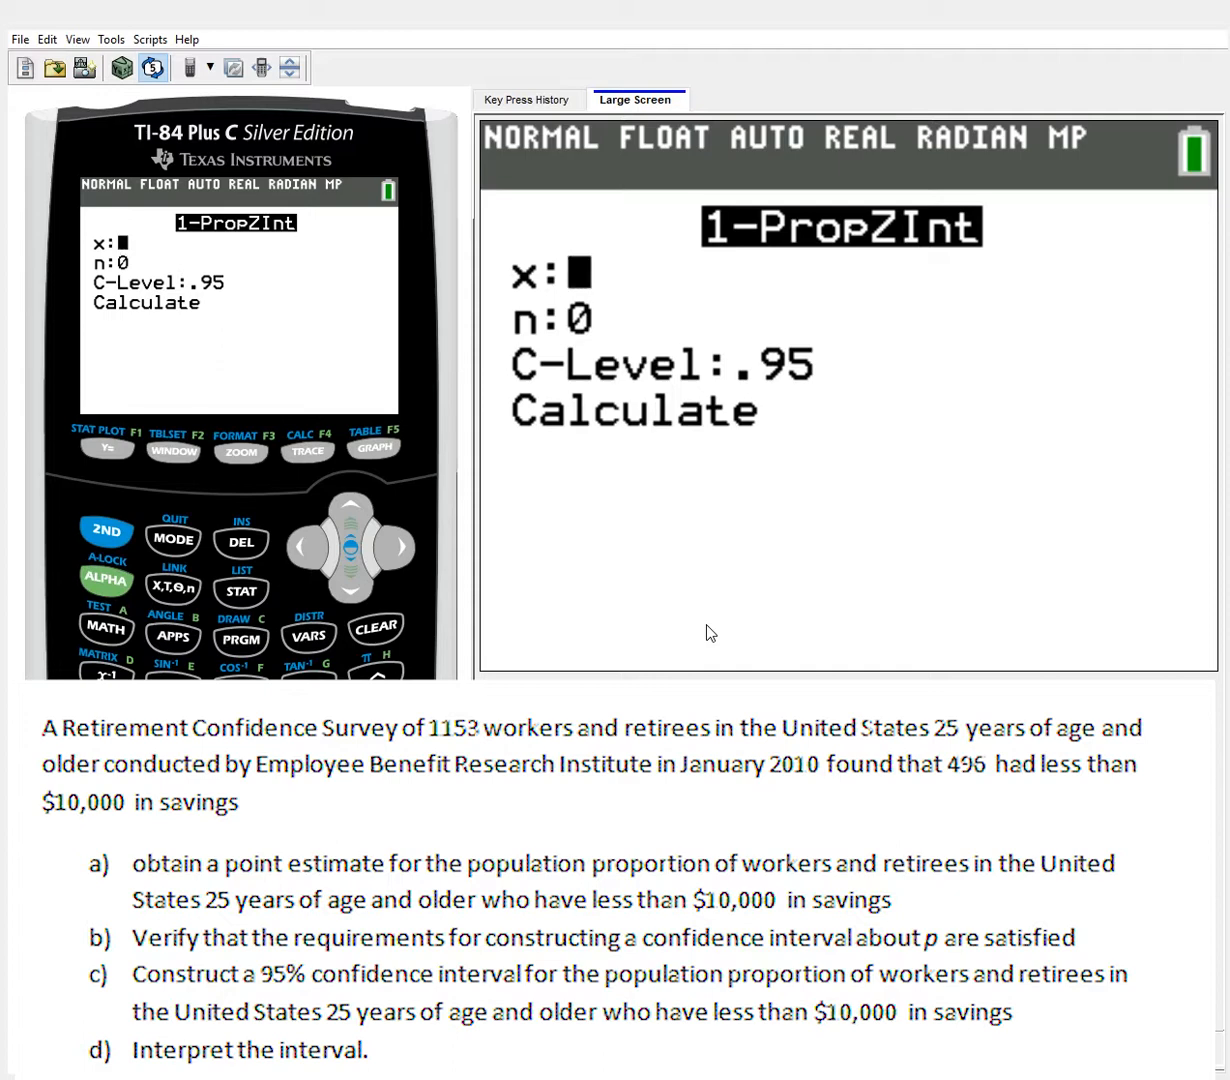
pyautogui.moveTo(196, 624)
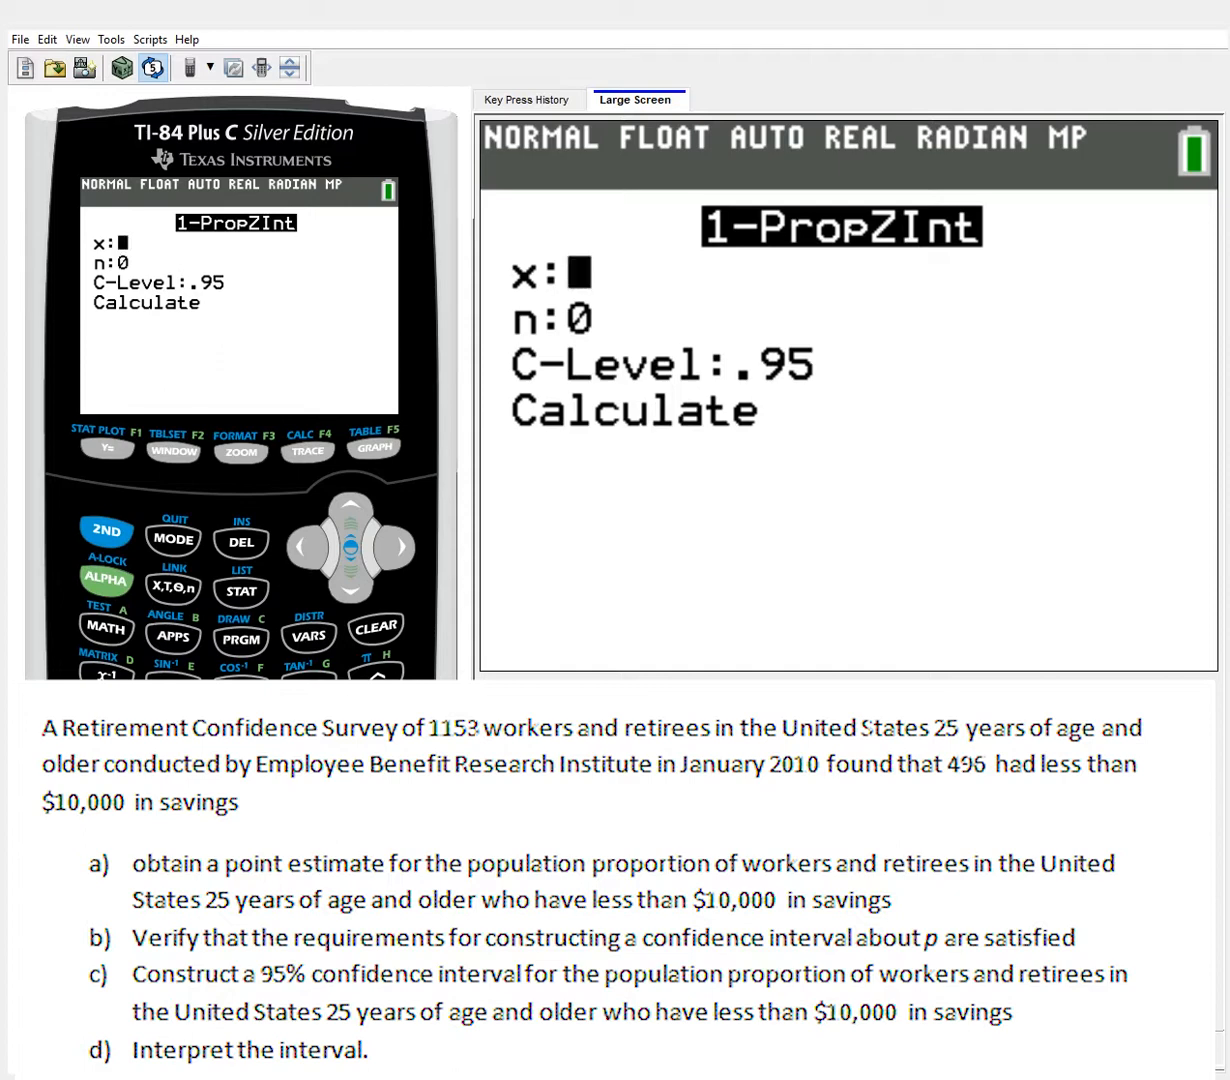
# Enter x=496 and n=1153 in 1-PropZInt, keeping C-Level .95, and move to Calculate
pyautogui.write('0')
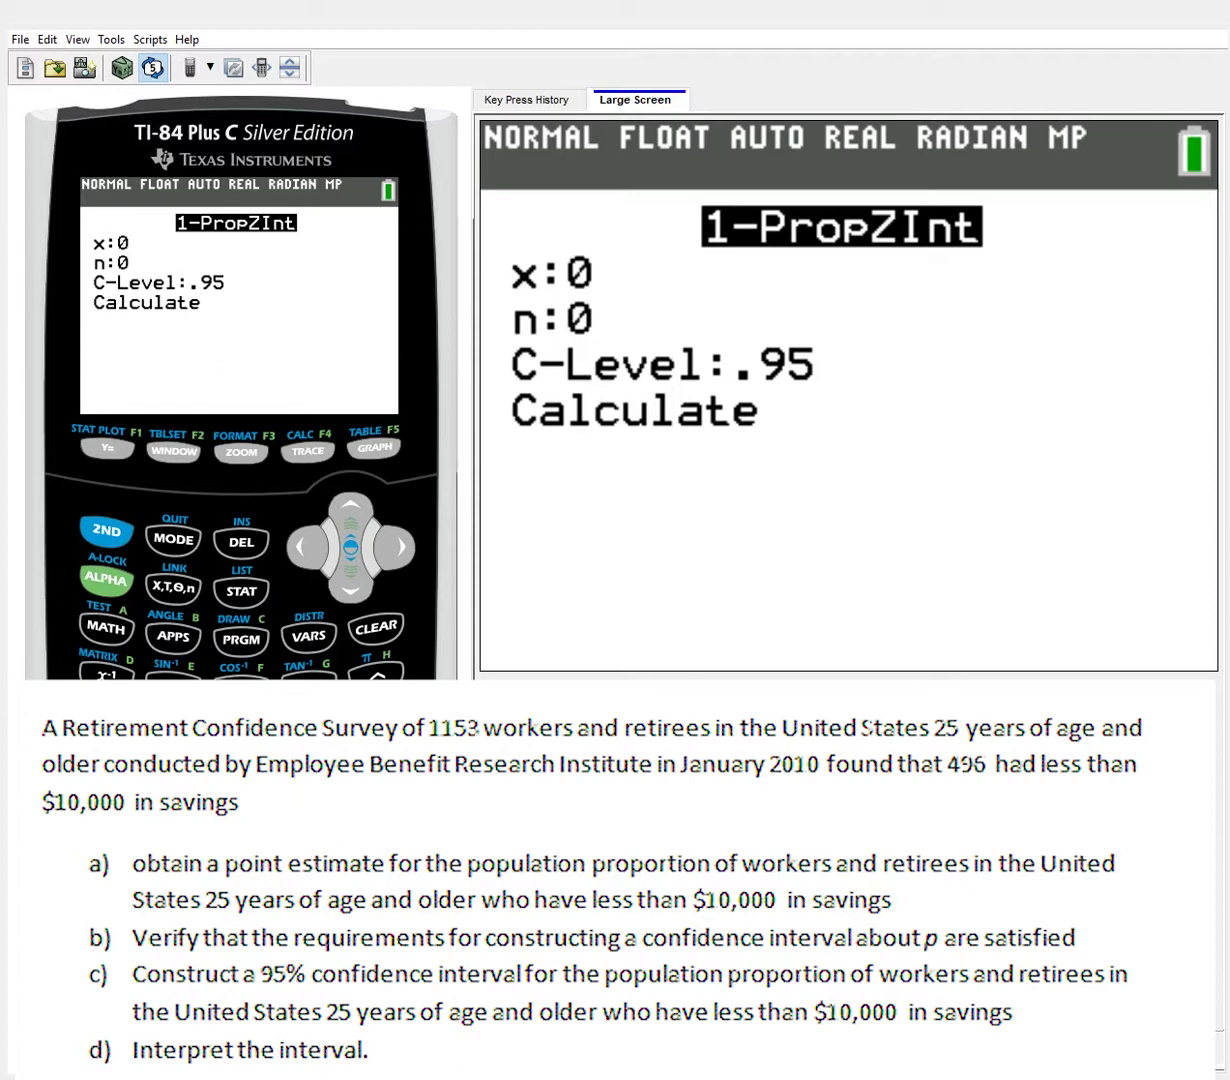
pyautogui.write('496')
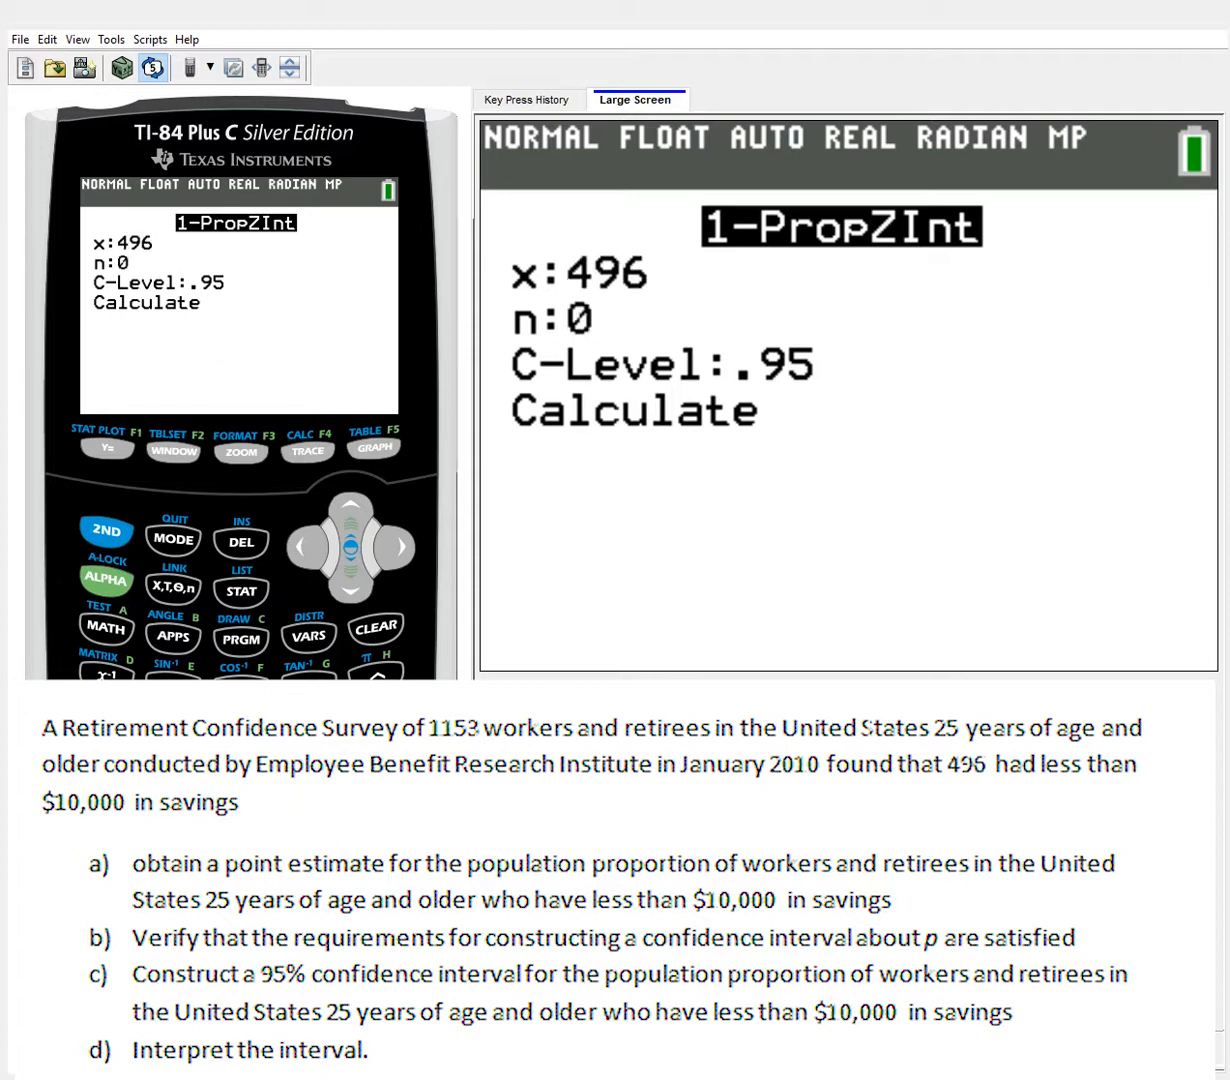
pyautogui.write('1153')
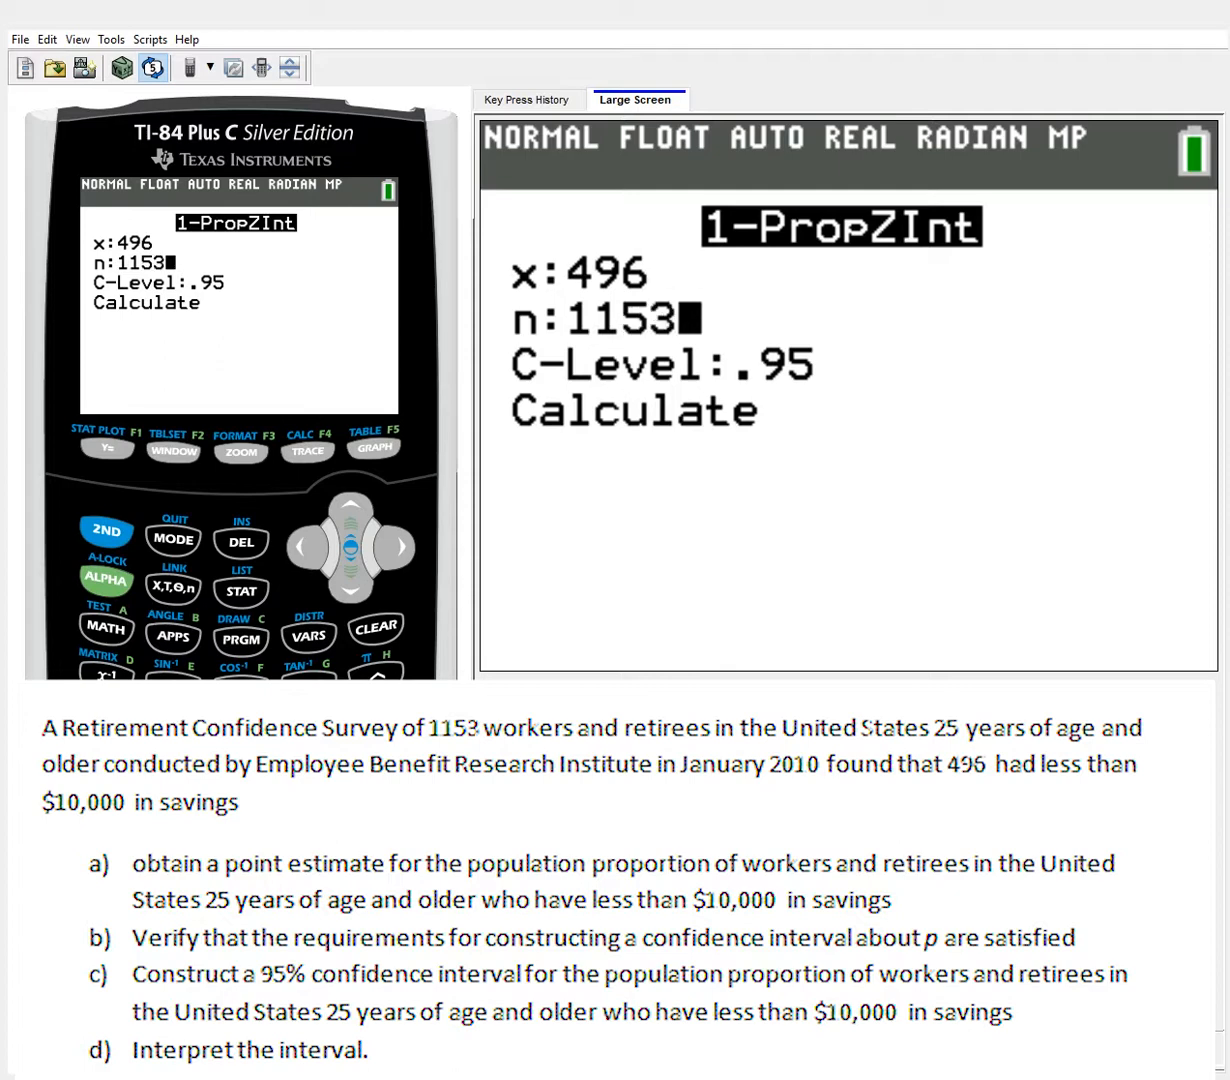
pyautogui.press('down')
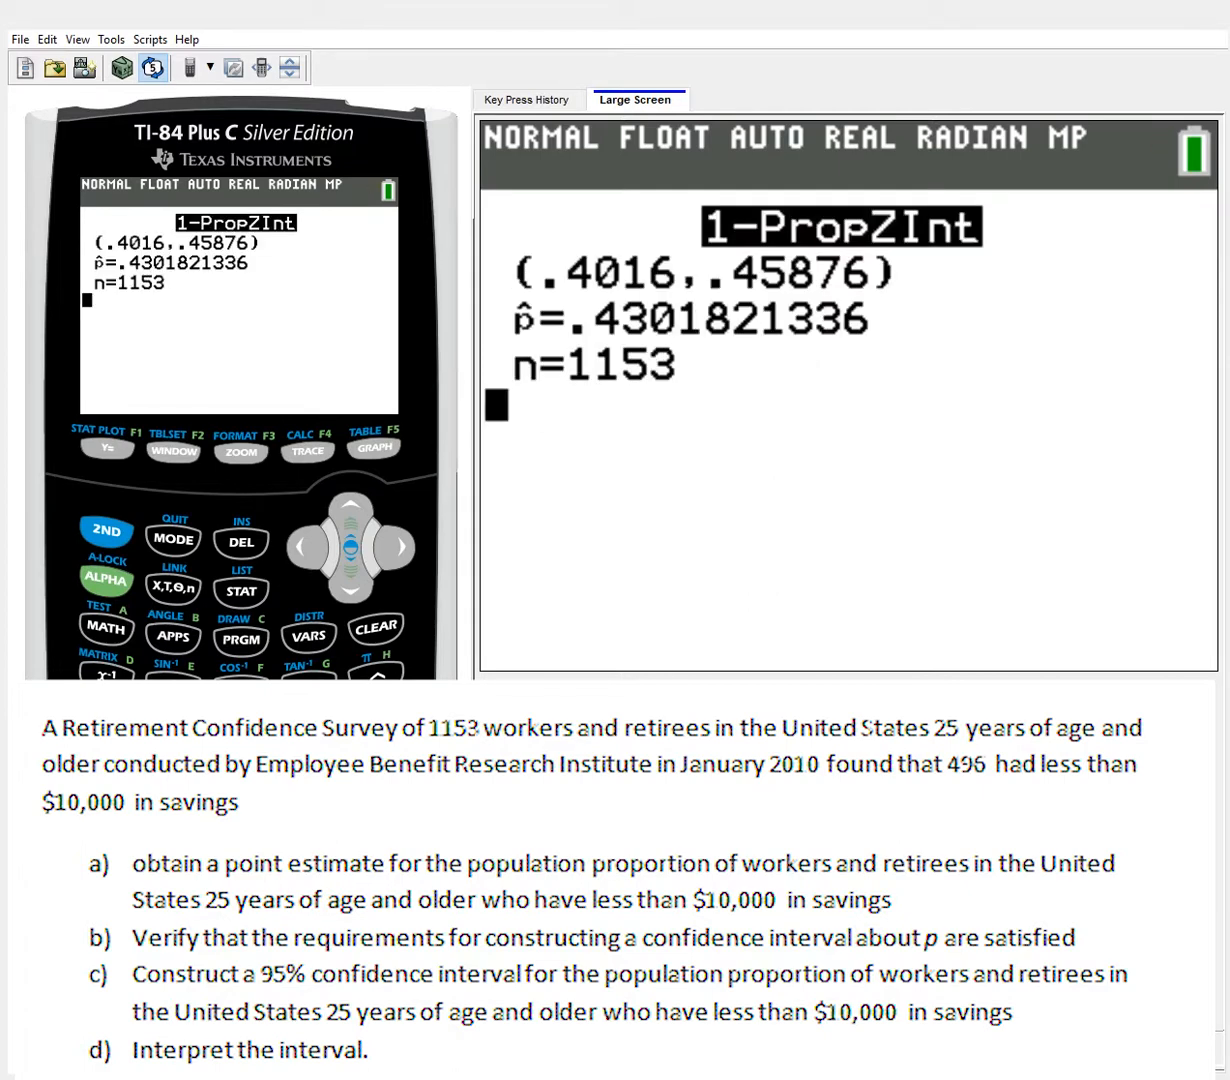
pyautogui.moveTo(576, 266)
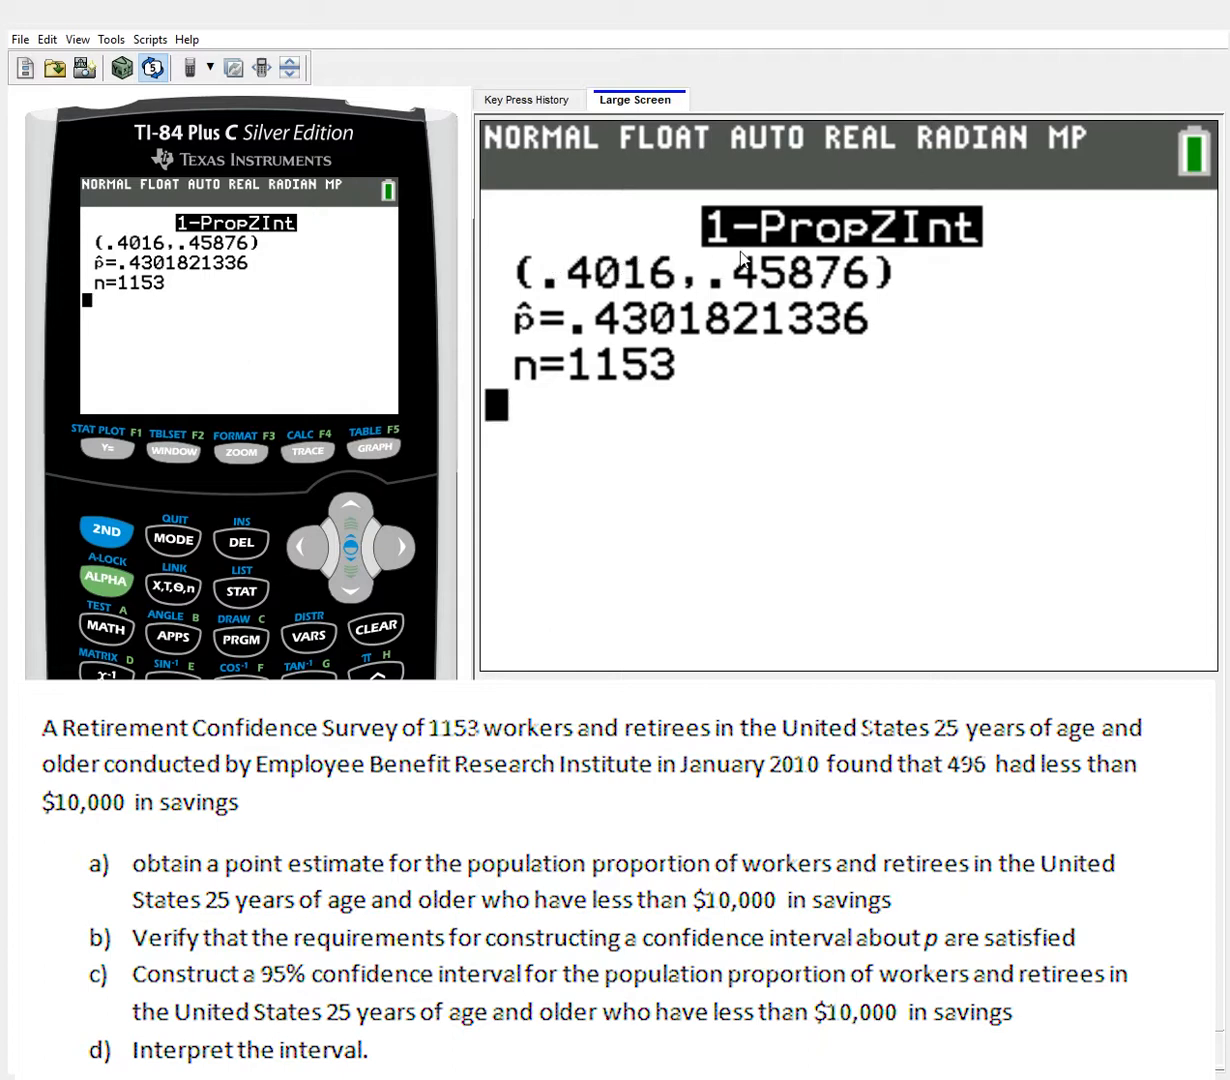
pyautogui.moveTo(850, 232)
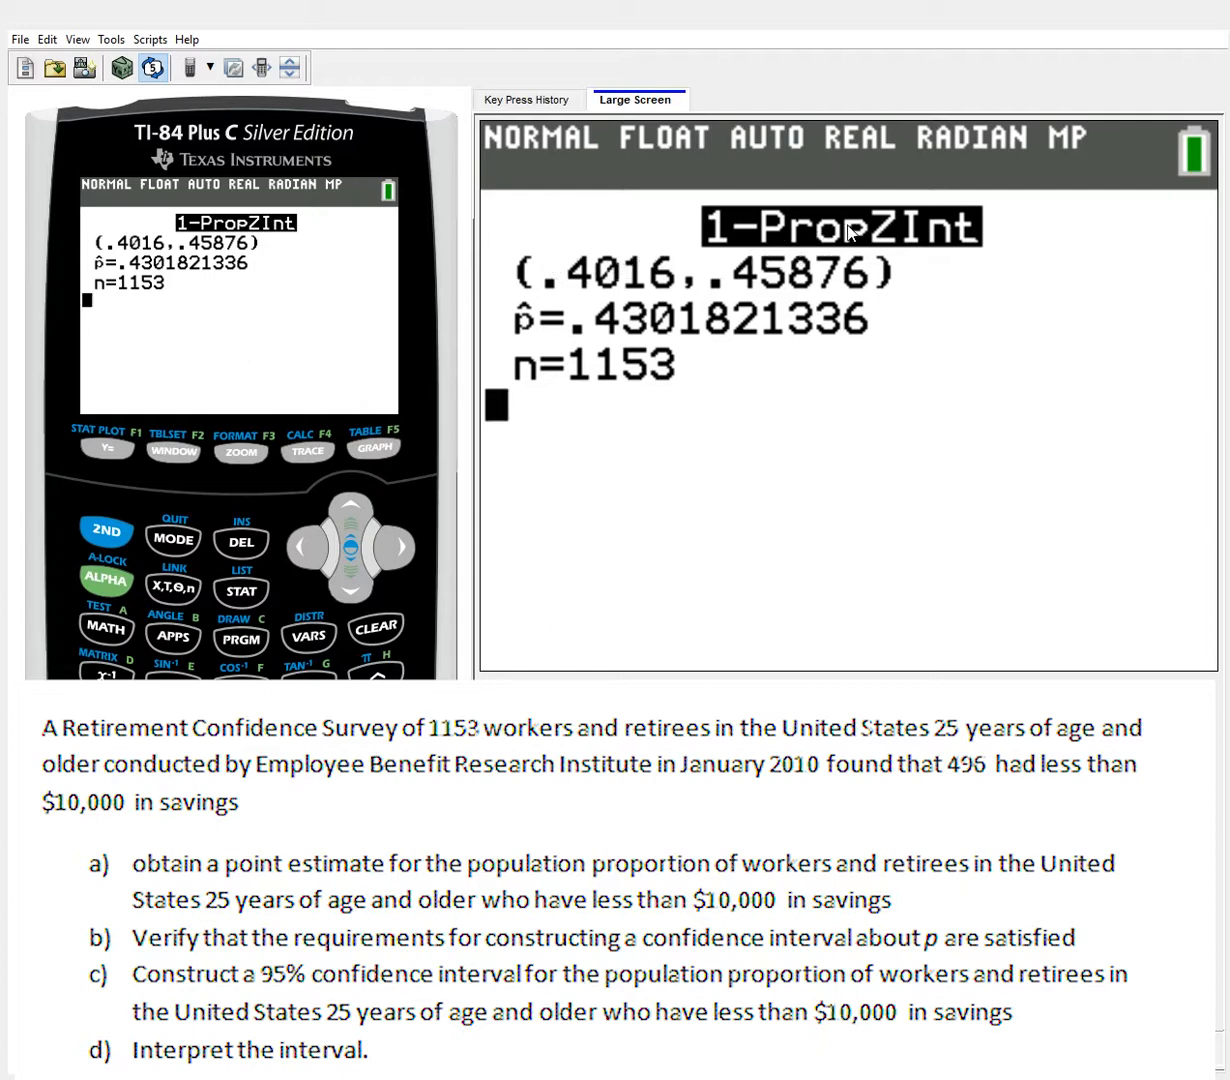
pyautogui.moveTo(772, 256)
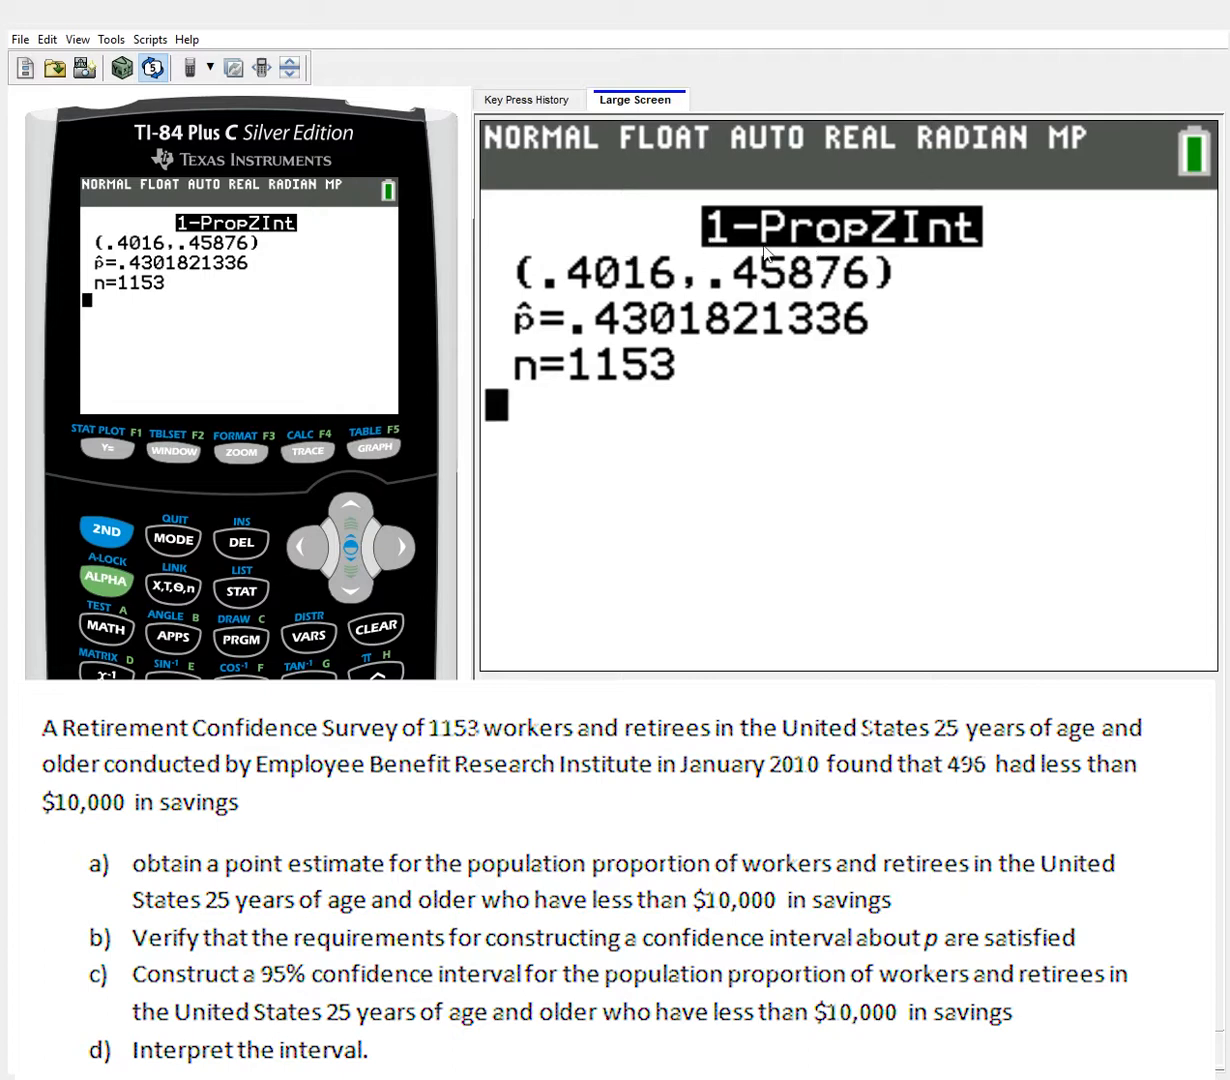
pyautogui.moveTo(584, 318)
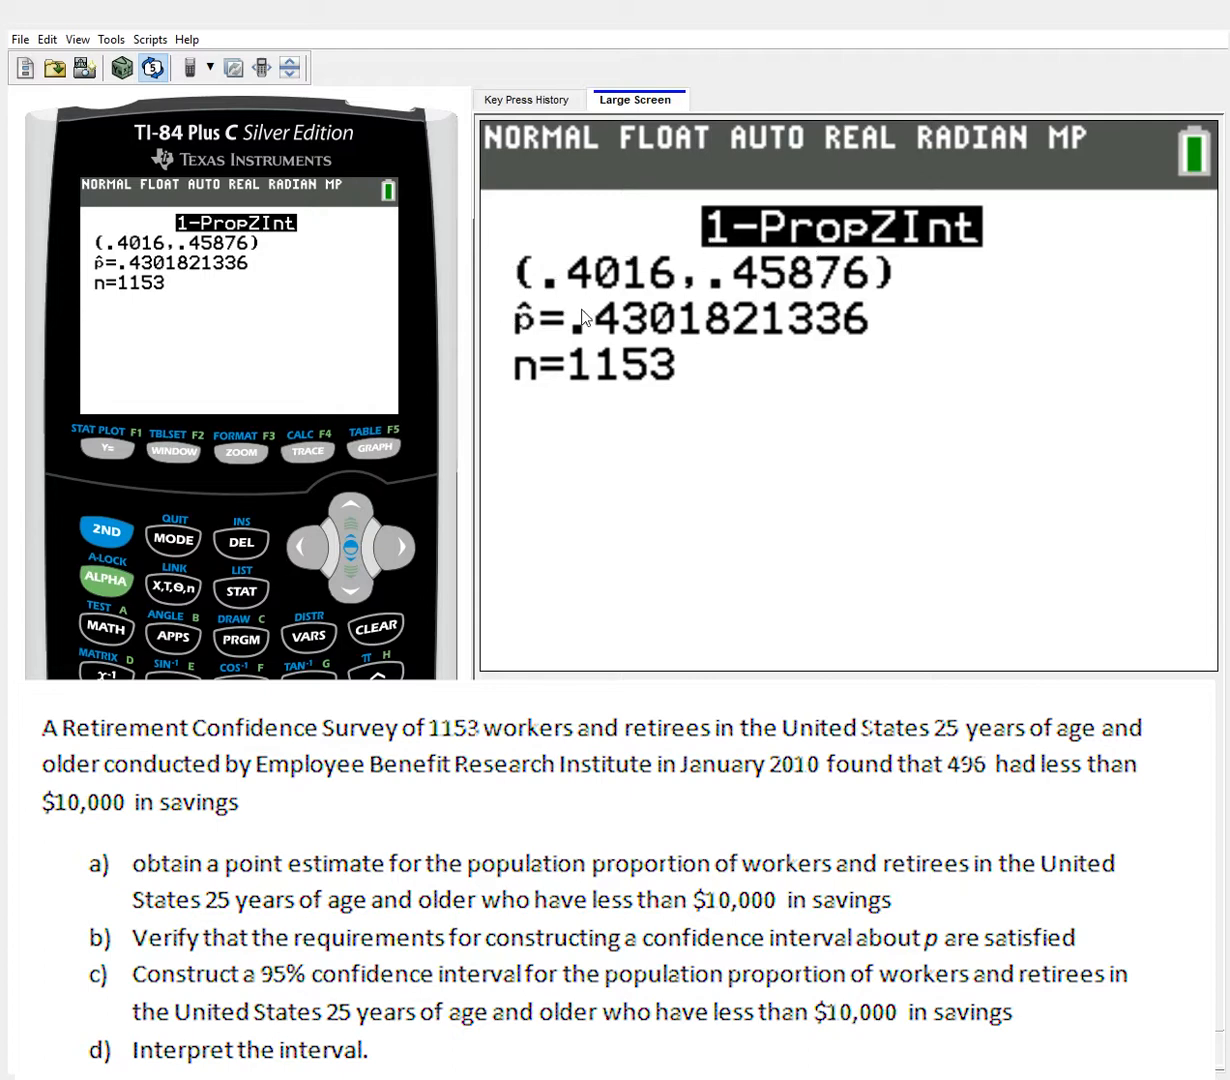
# Run 1-PropZInt, giving (.4016,.45876) with p̂ = .4301821336
pyautogui.press('enter')
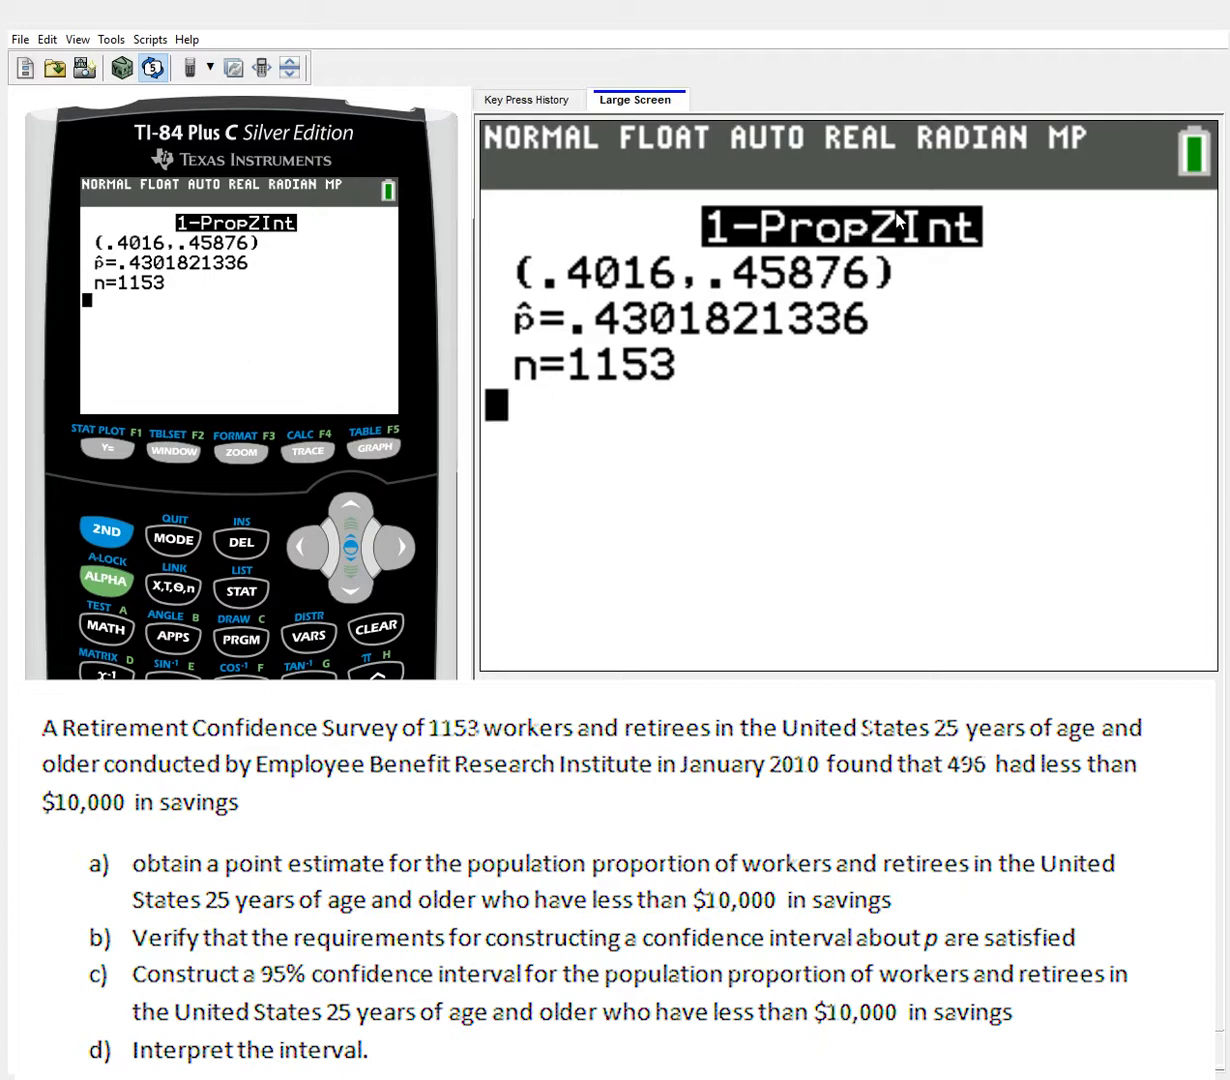
pyautogui.moveTo(562, 352)
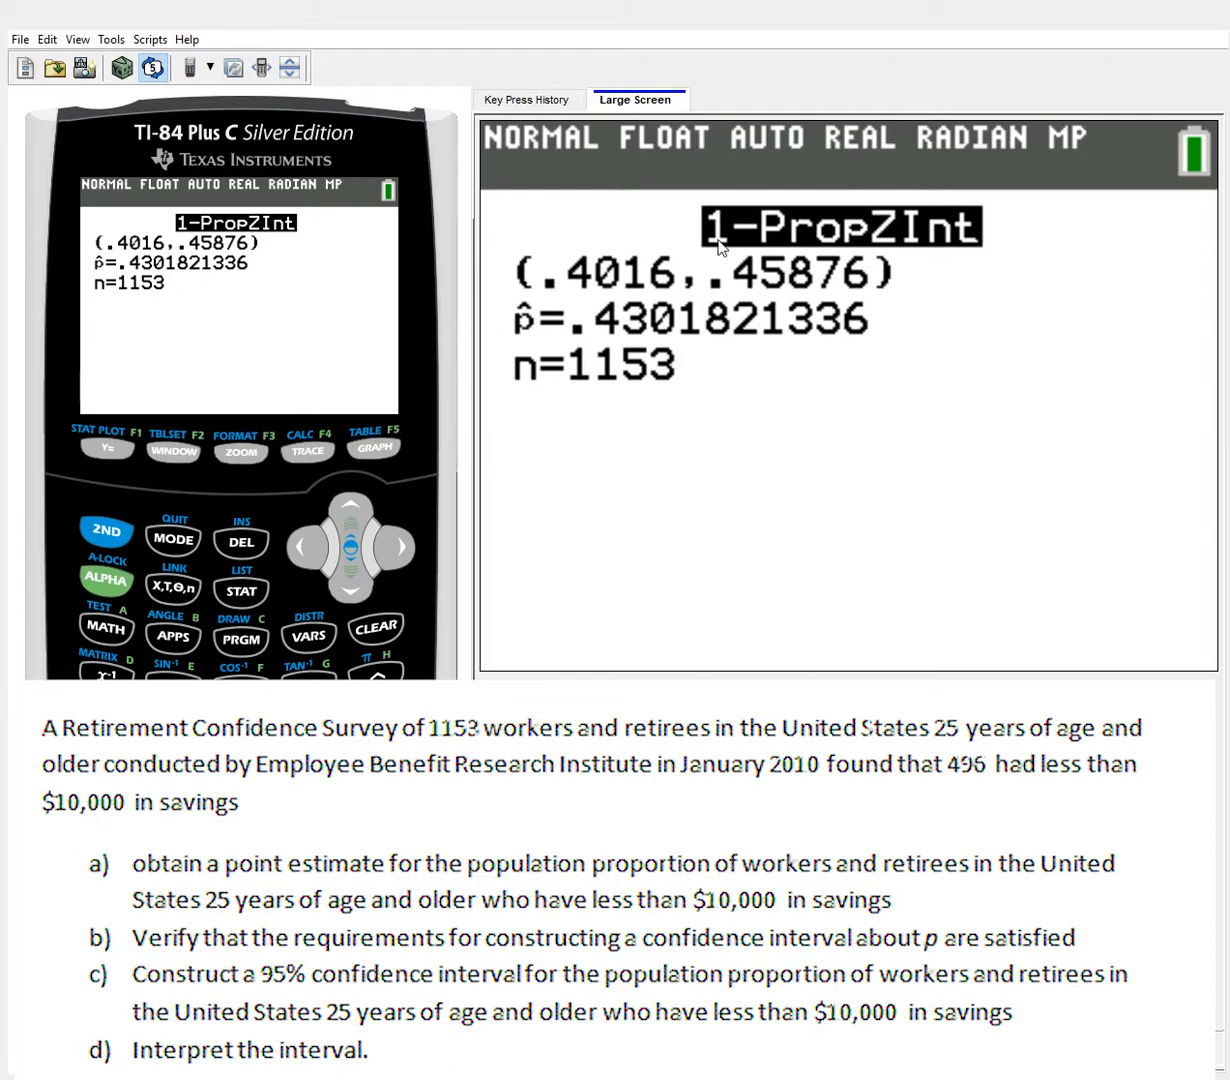
pyautogui.moveTo(788, 246)
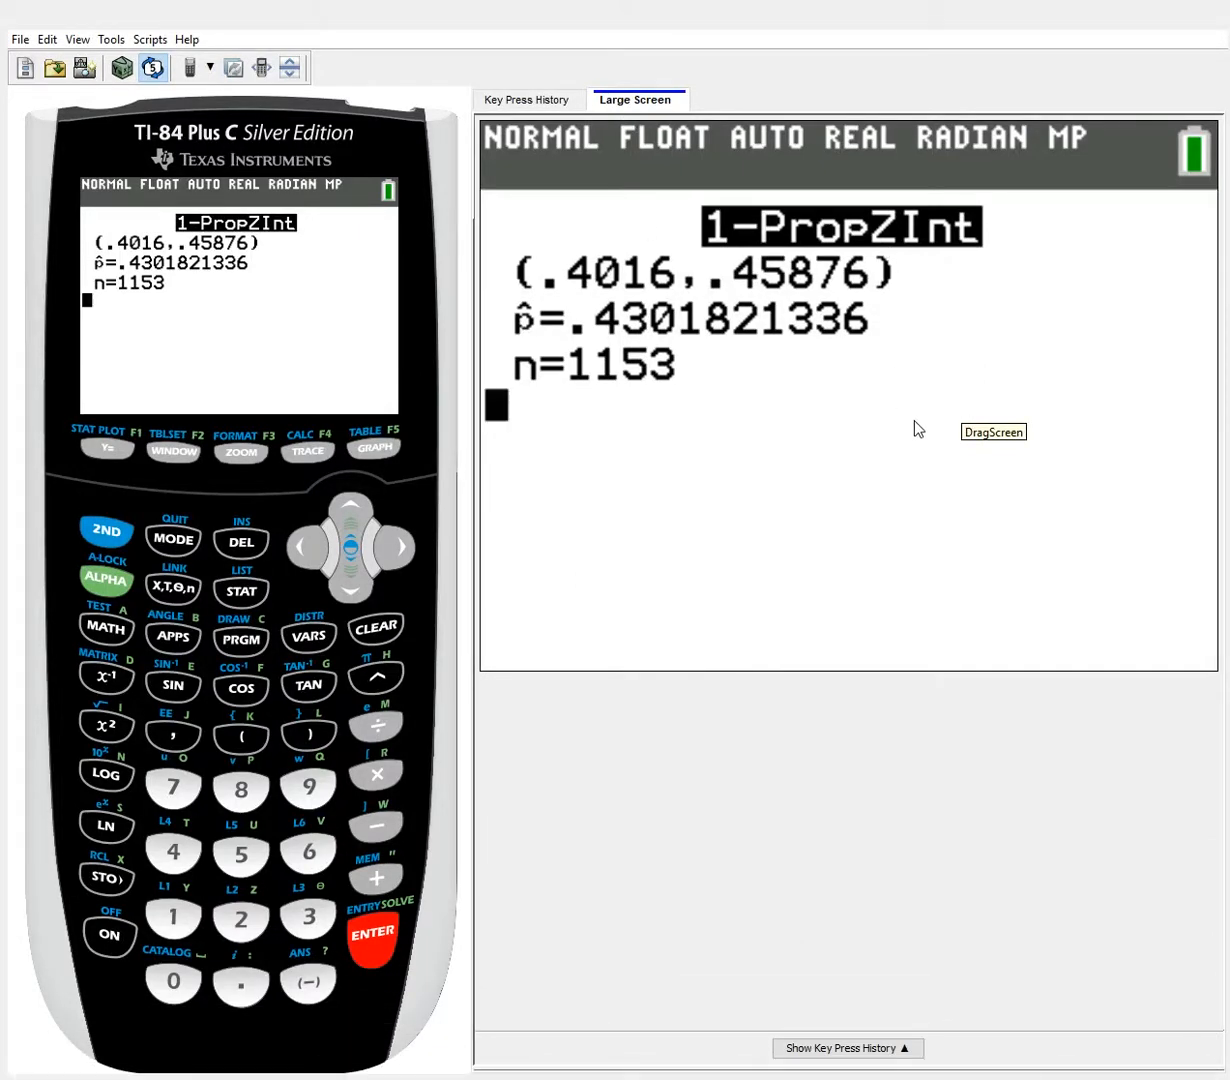
pyautogui.moveTo(778, 908)
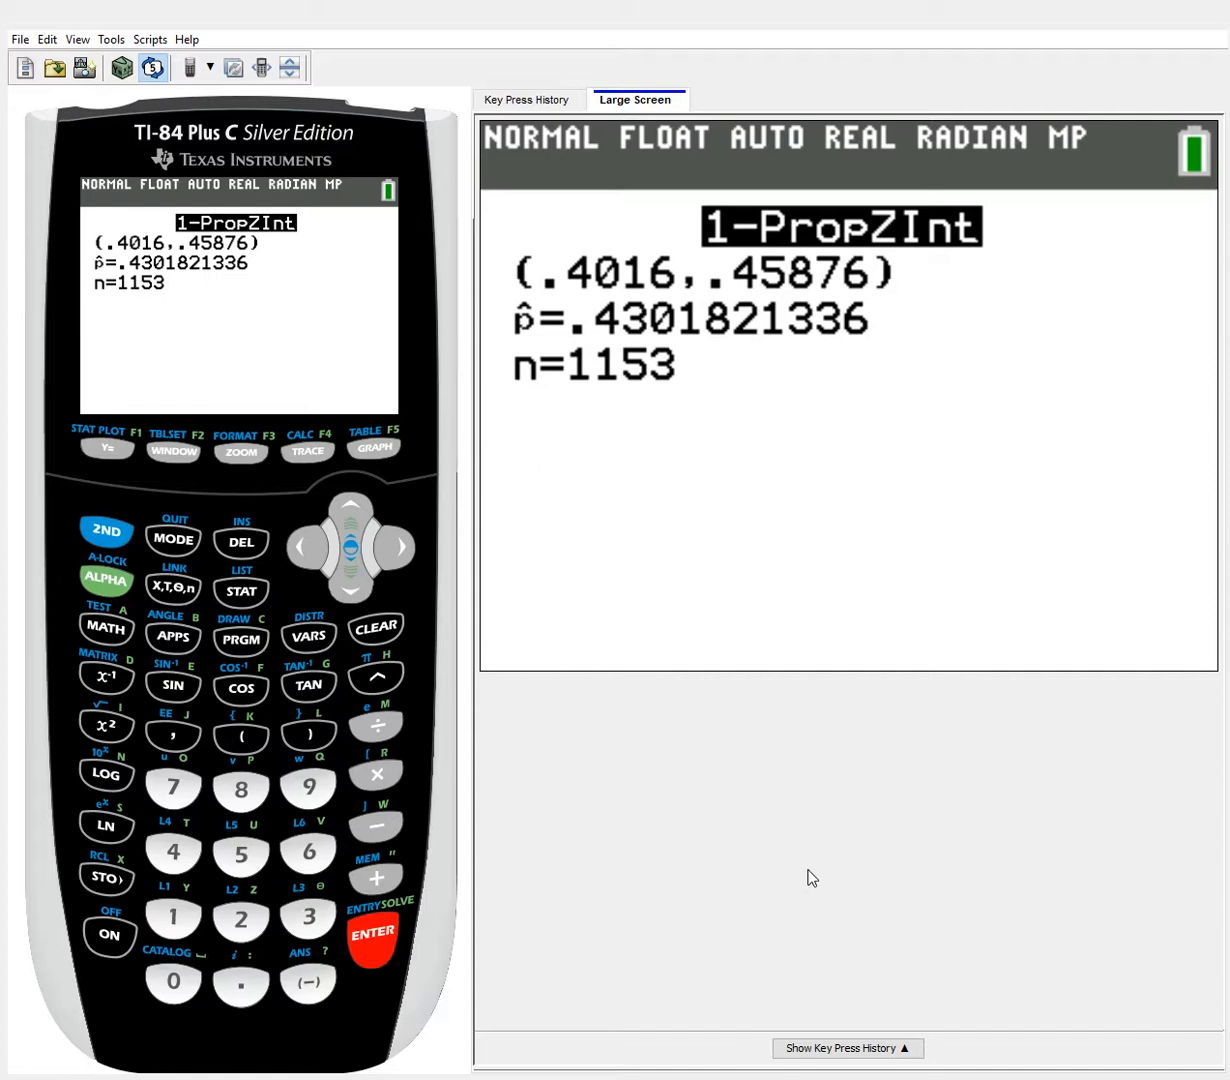
pyautogui.moveTo(996, 396)
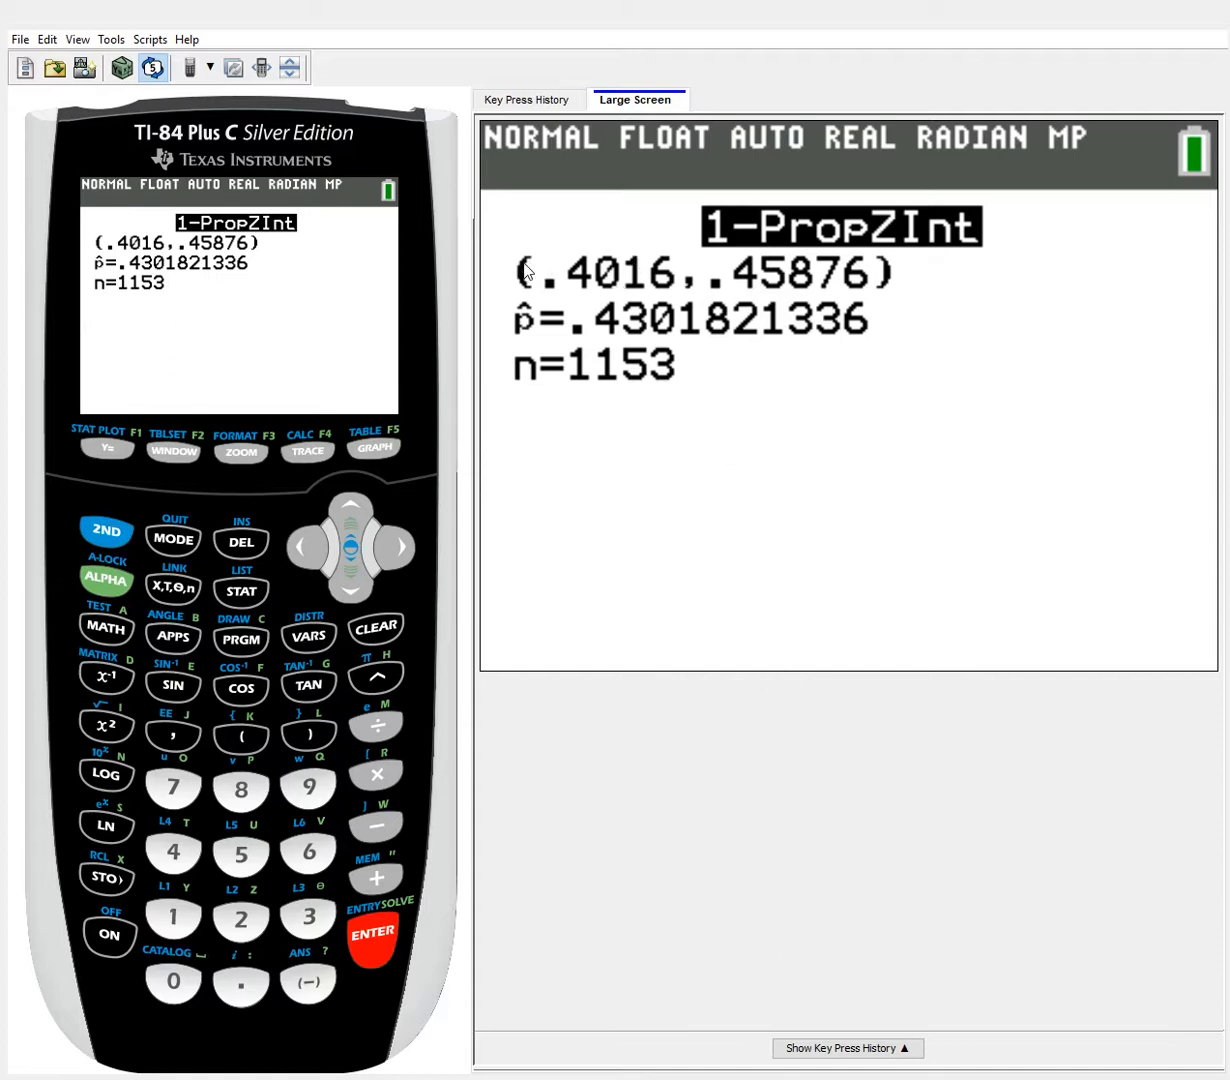
pyautogui.moveTo(570, 280)
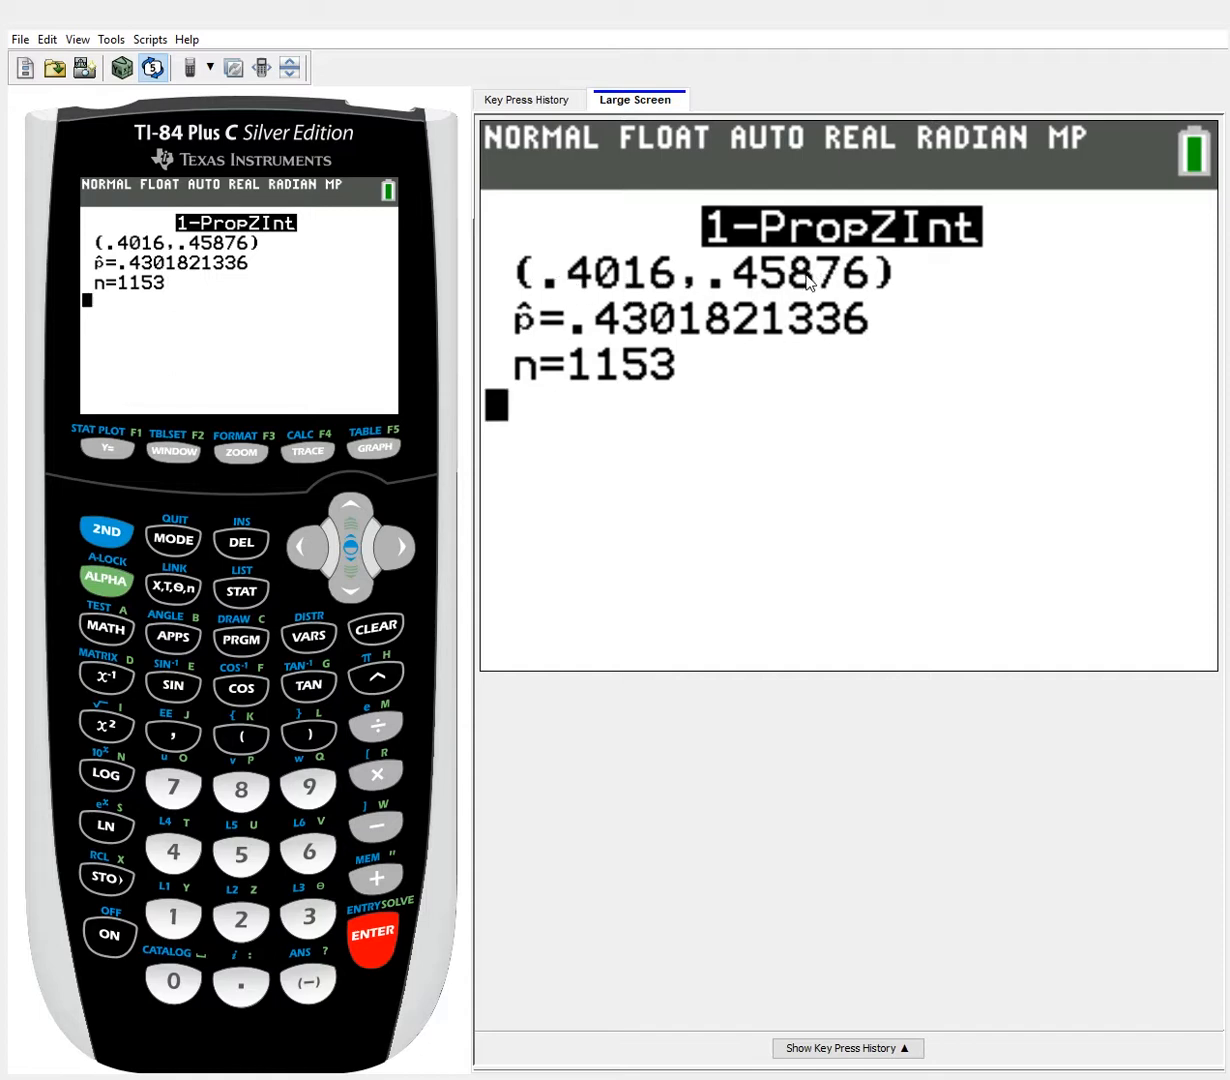
pyautogui.moveTo(240, 588)
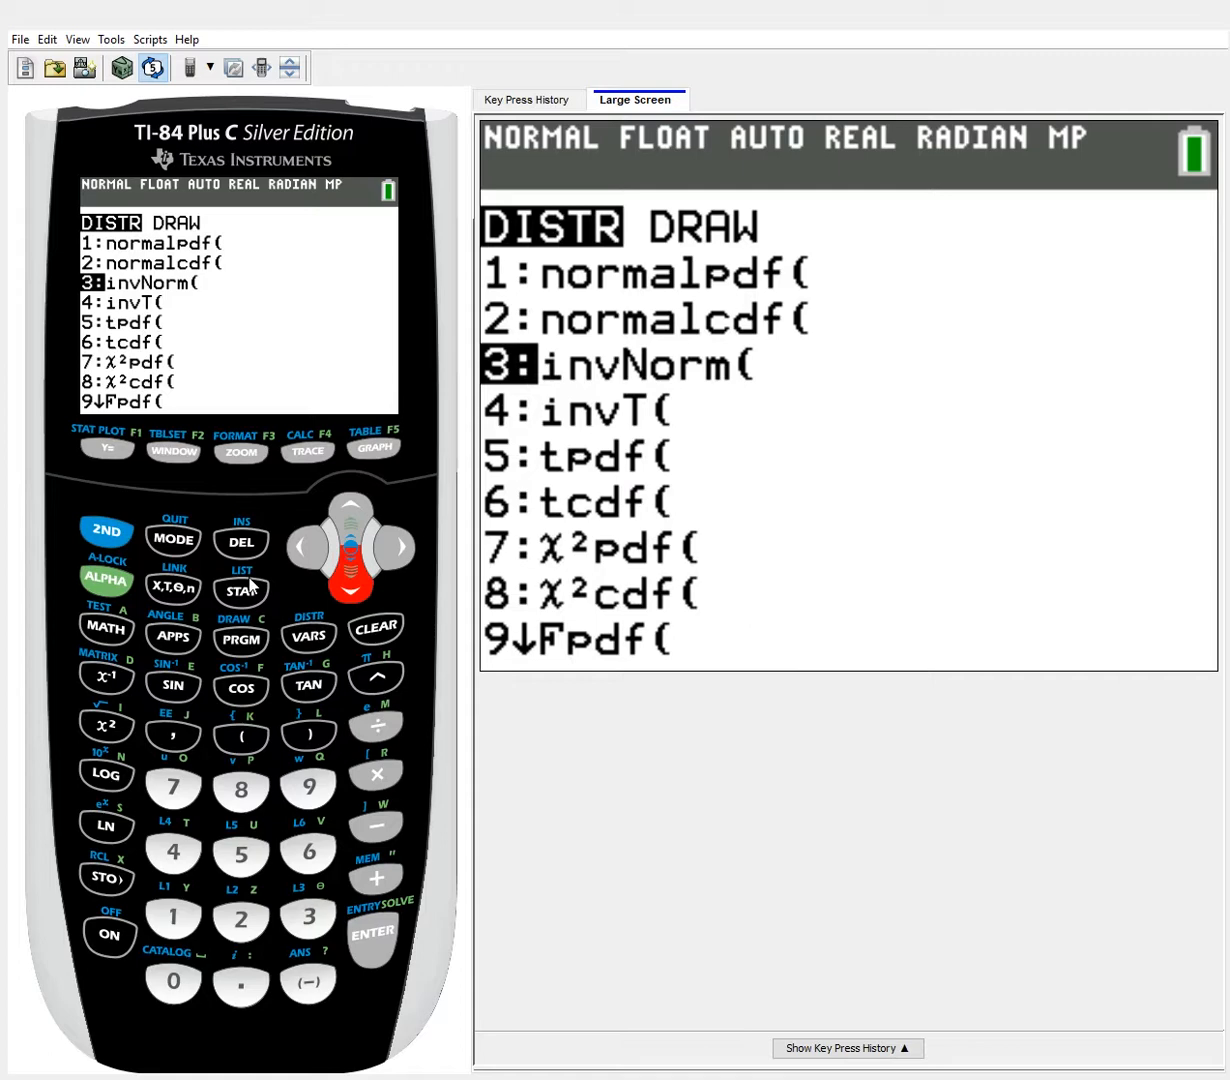
pyautogui.moveTo(288, 586)
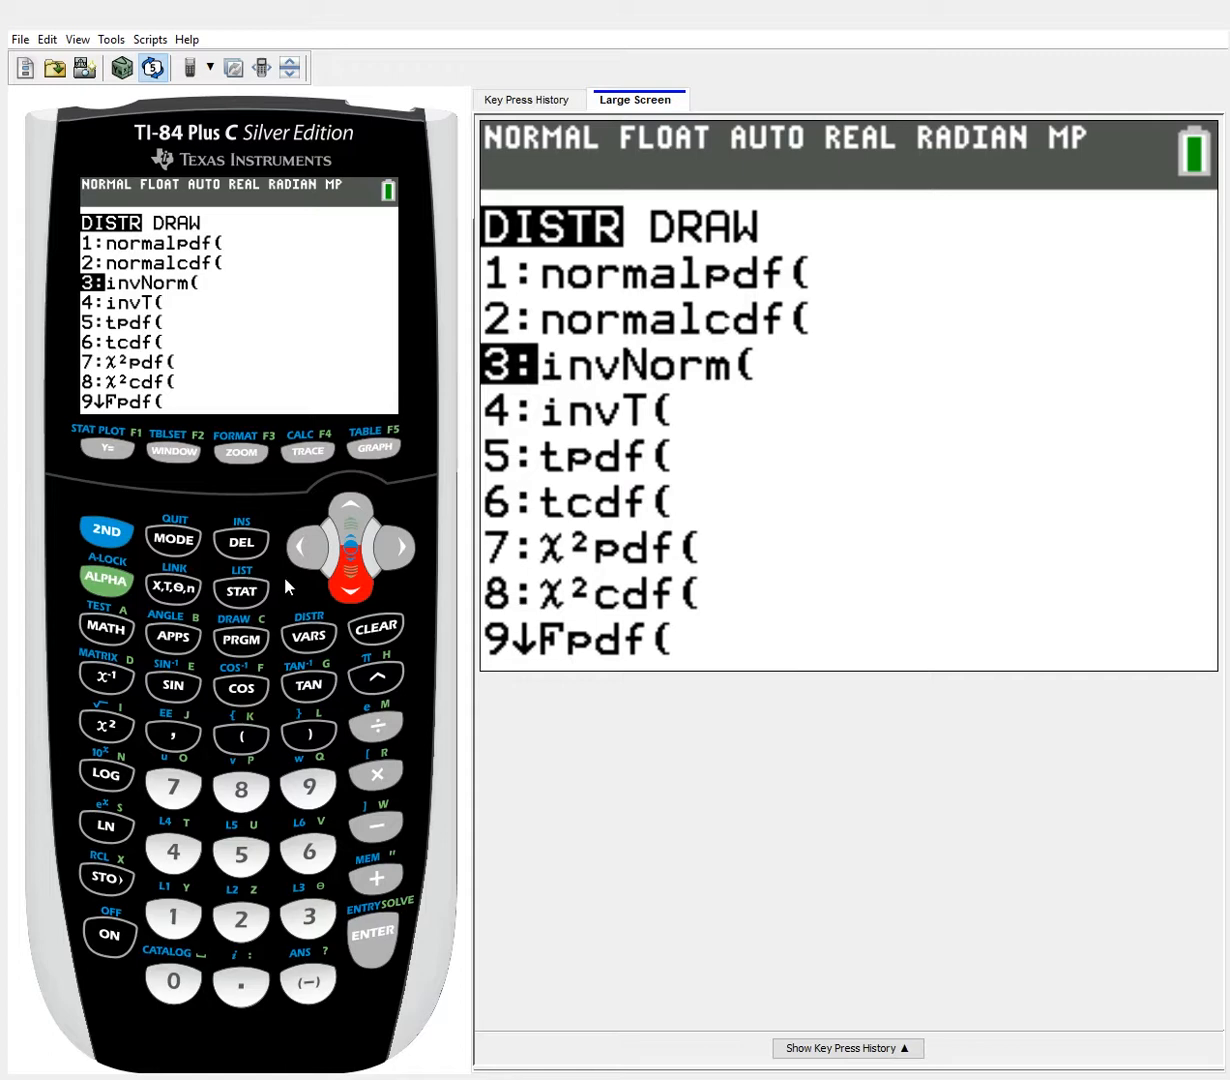
pyautogui.moveTo(316, 584)
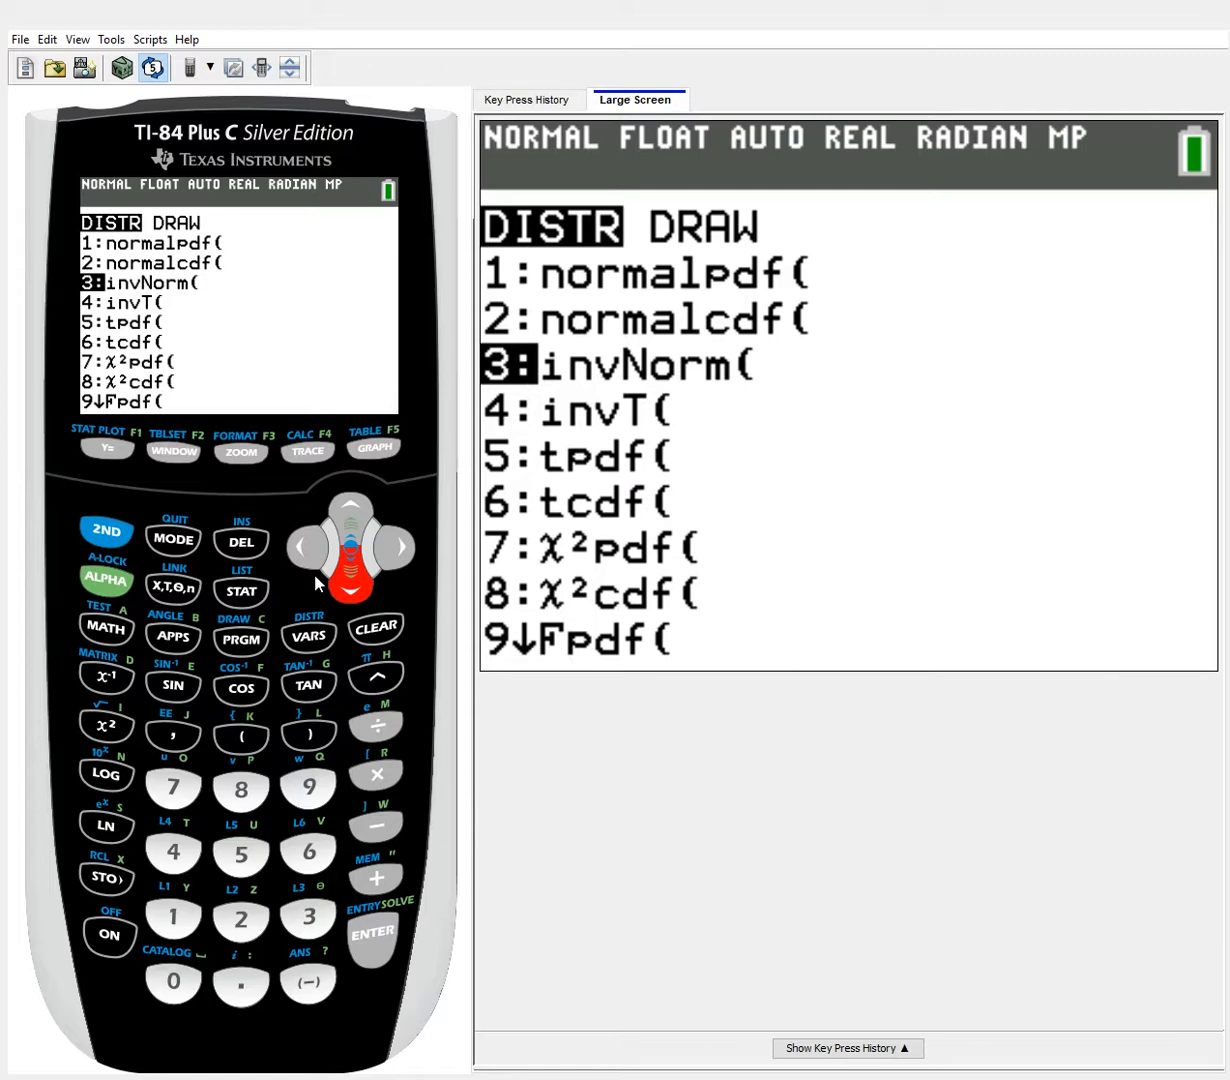